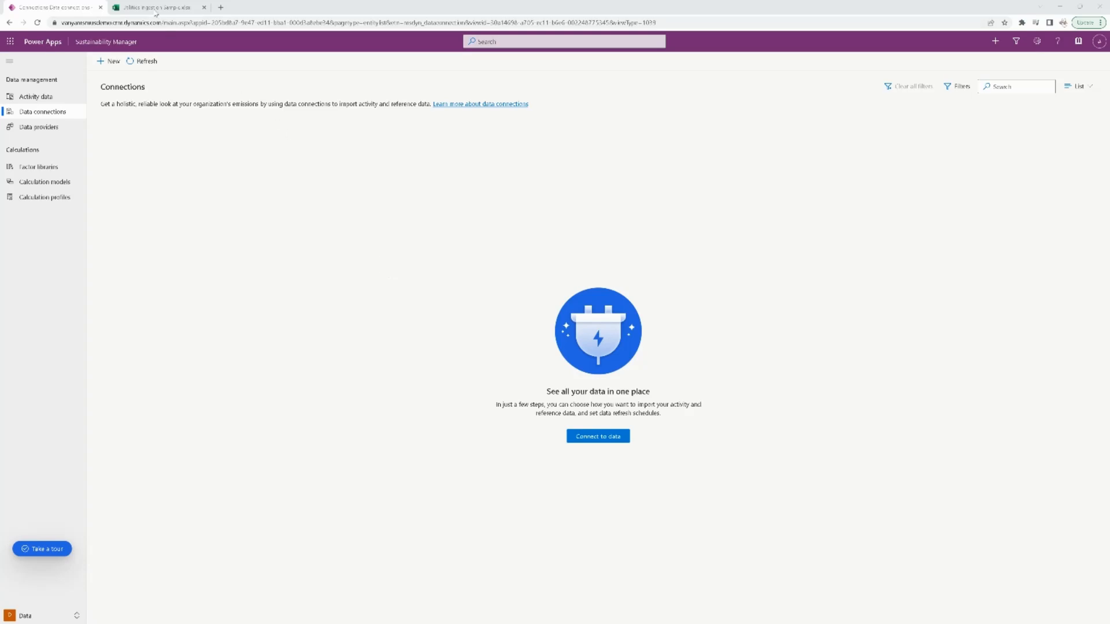
Switch to the Utilities Ingestion Sample workbook and select an empty cell below the table
left_click(152, 7)
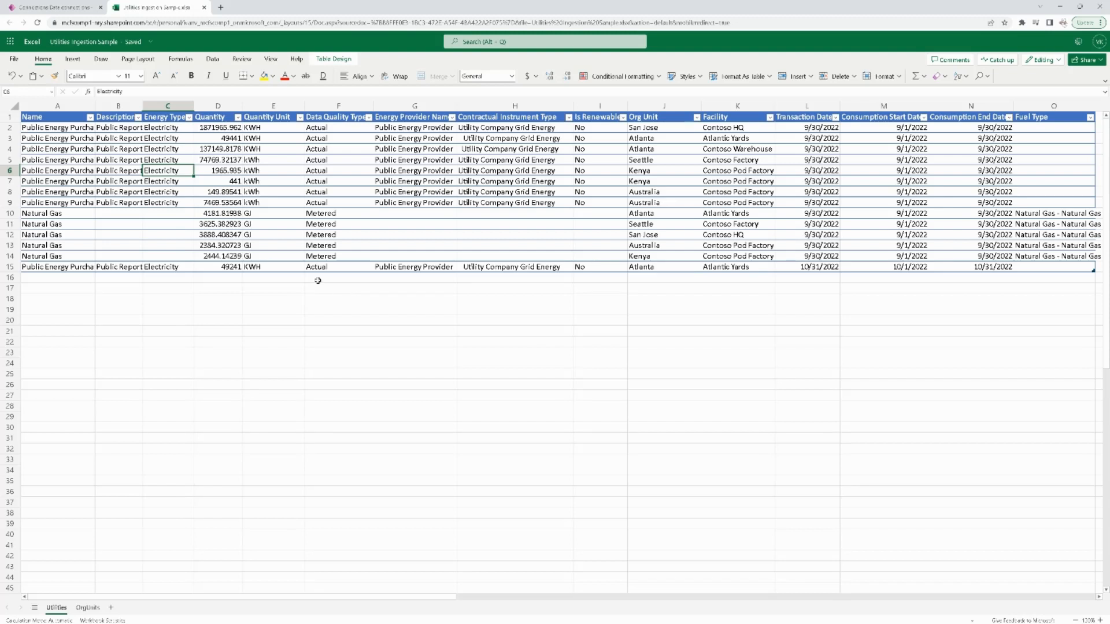
left_click(118, 277)
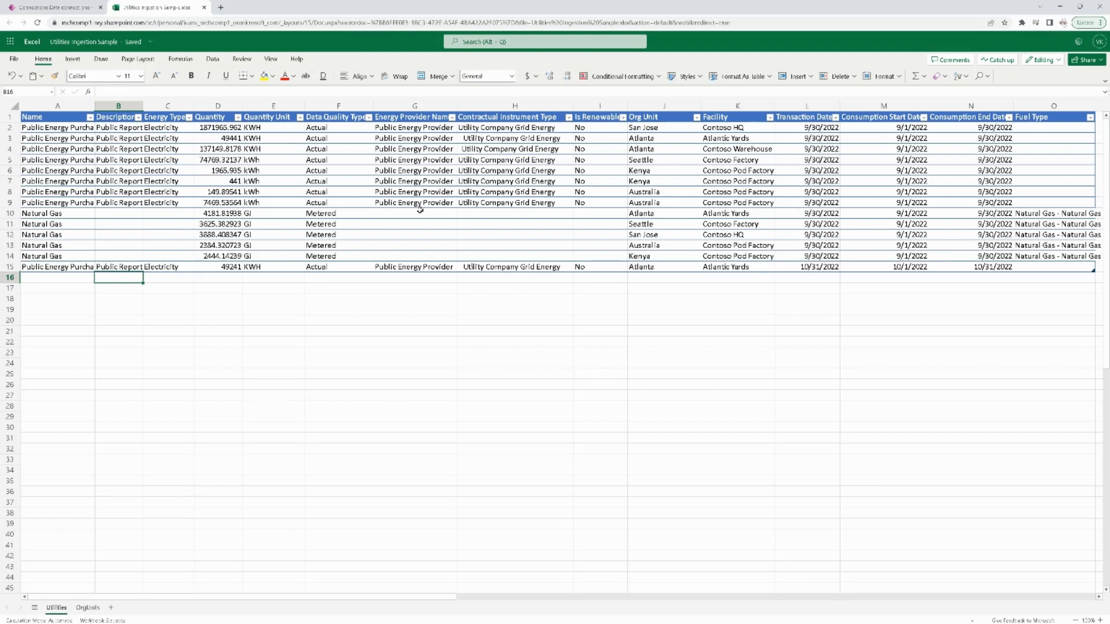
mouse_move(895, 163)
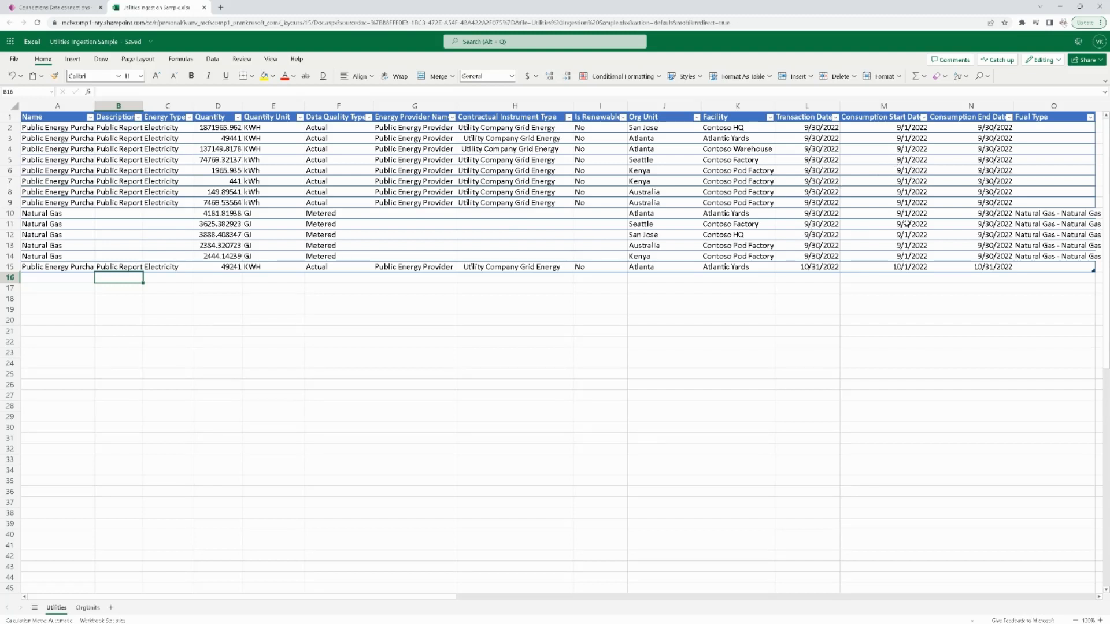
mouse_move(880, 342)
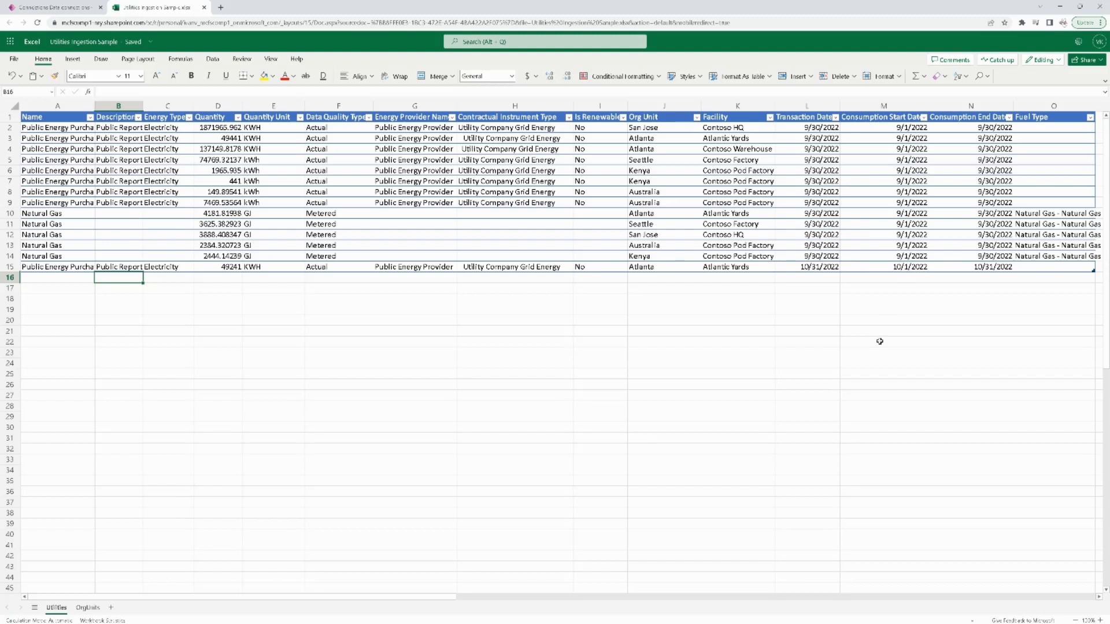
mouse_move(265, 242)
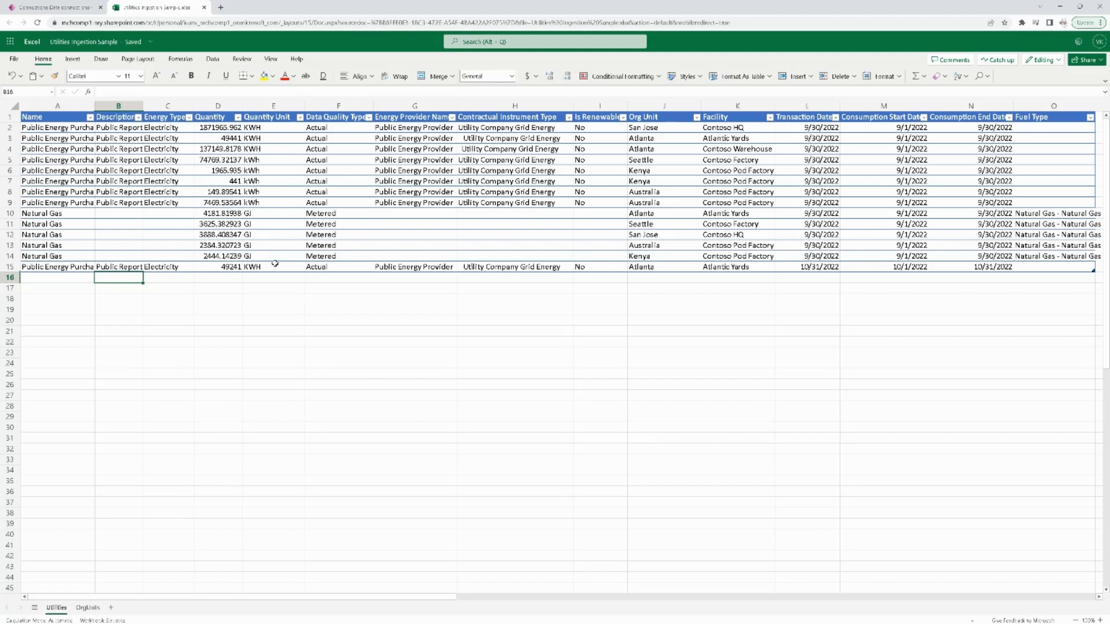
mouse_move(265, 203)
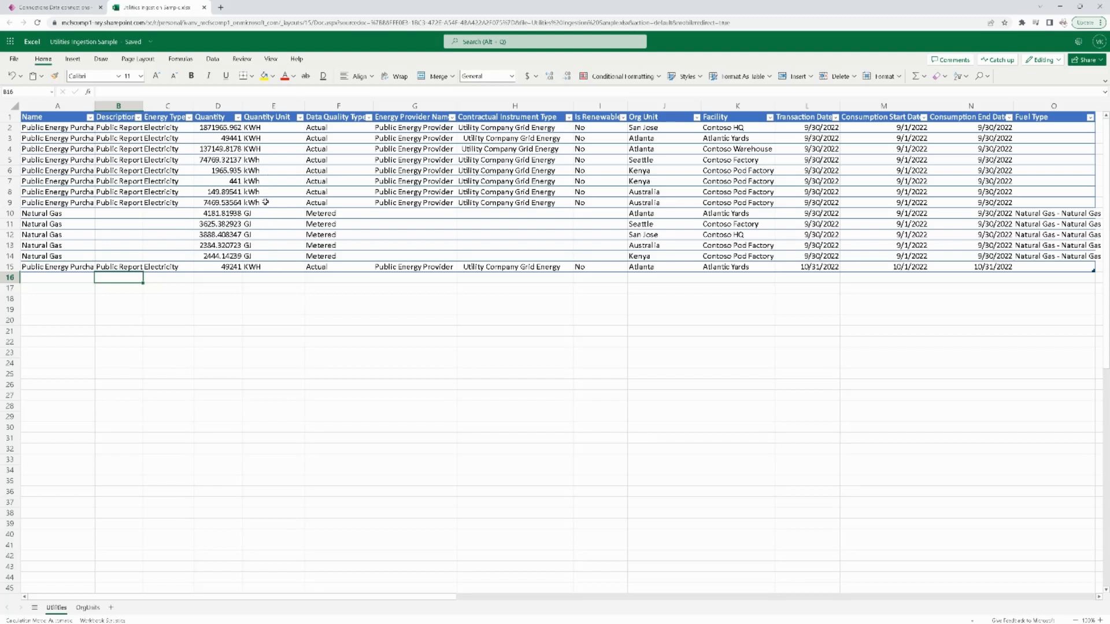
left_click(272, 138)
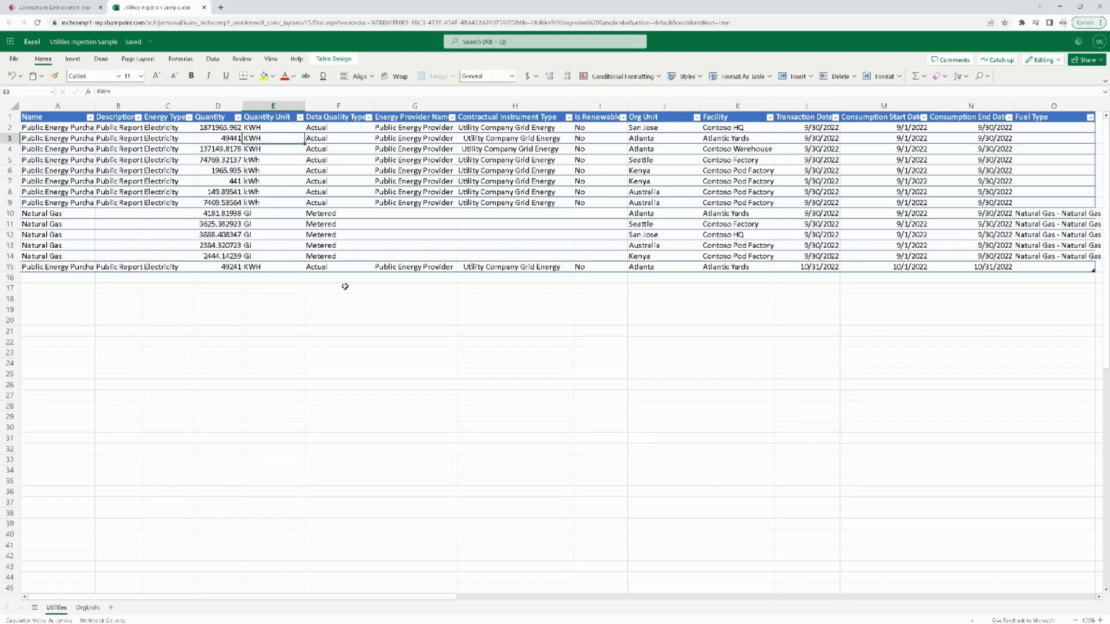
left_click(338, 287)
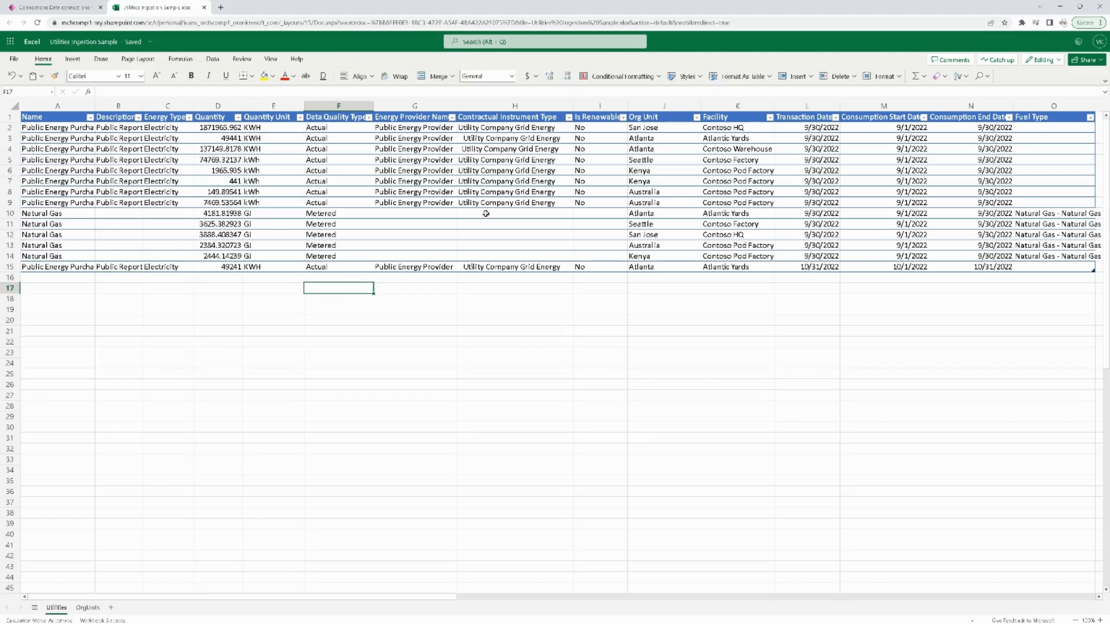
left_click(515, 320)
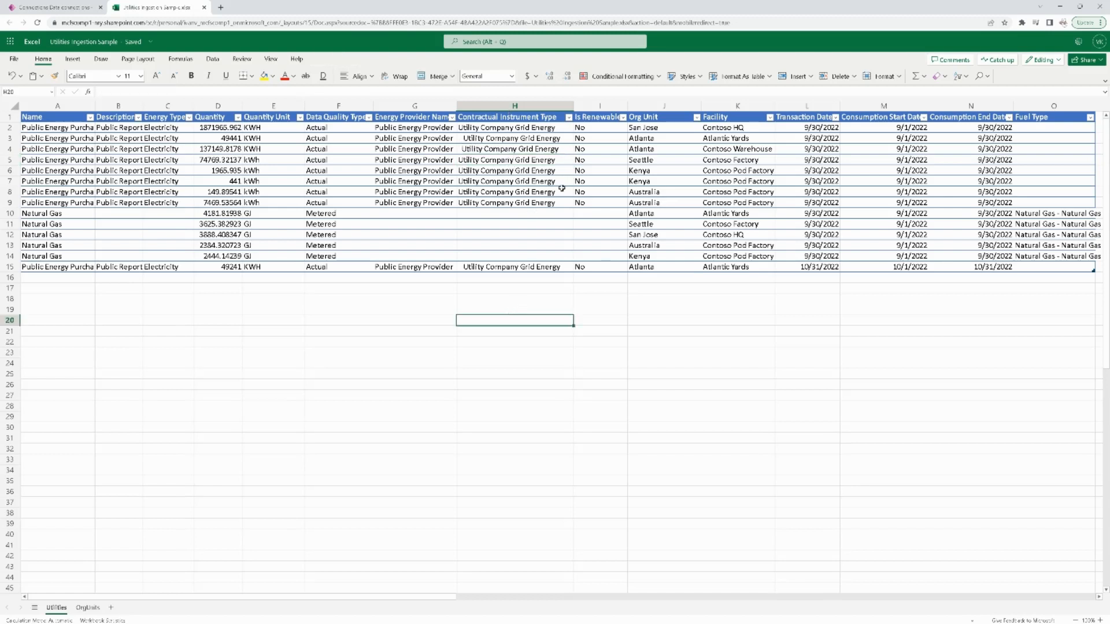
mouse_move(567, 310)
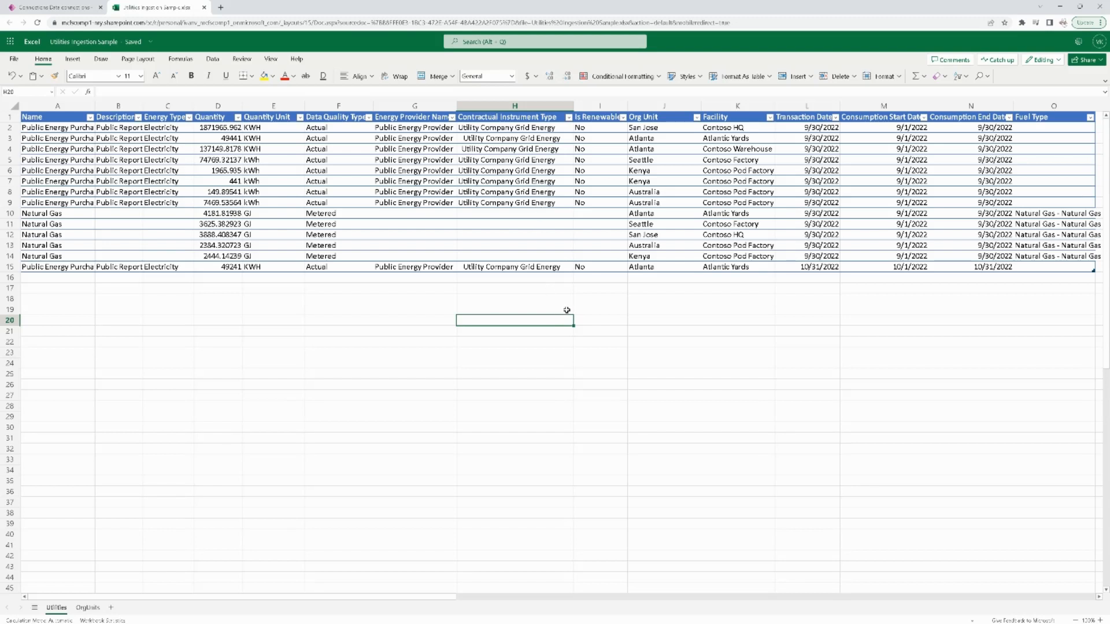
mouse_move(655, 144)
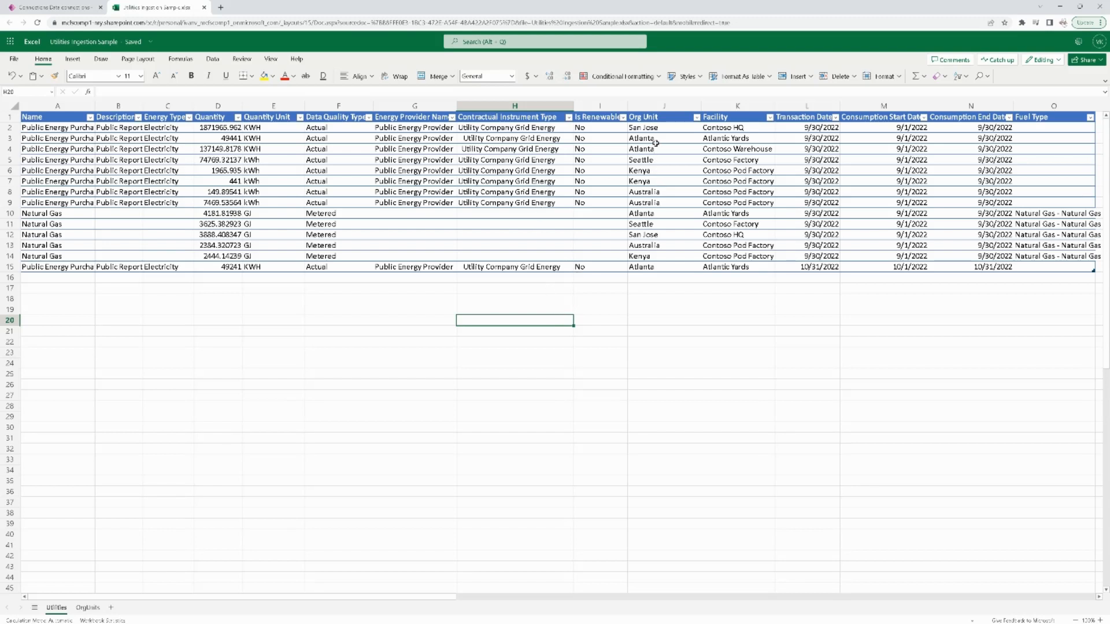
left_click(644, 127)
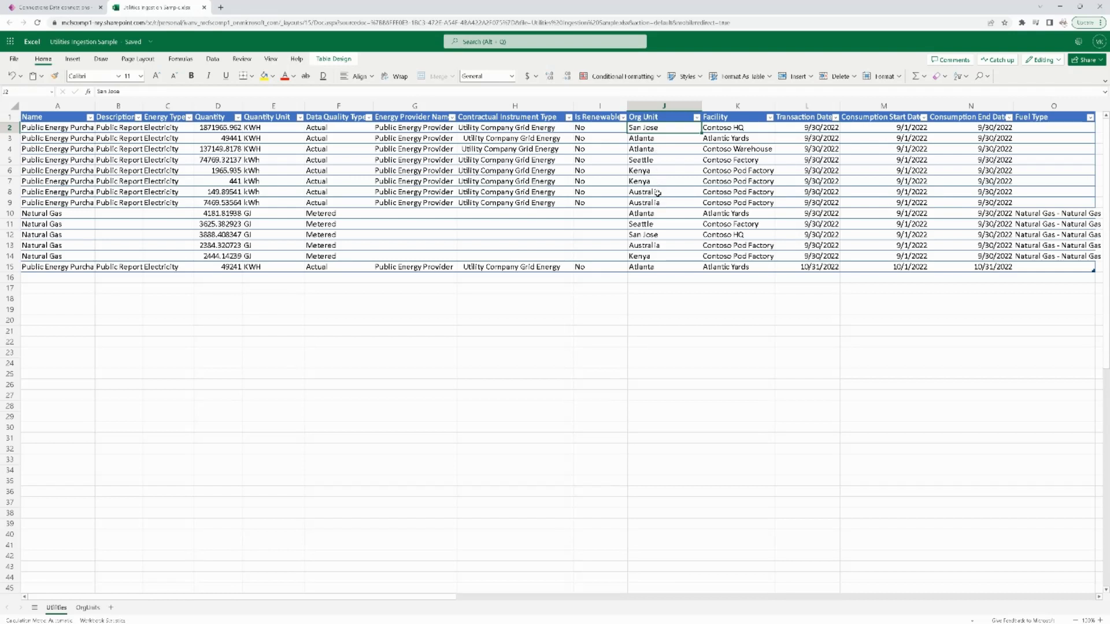
mouse_move(658, 160)
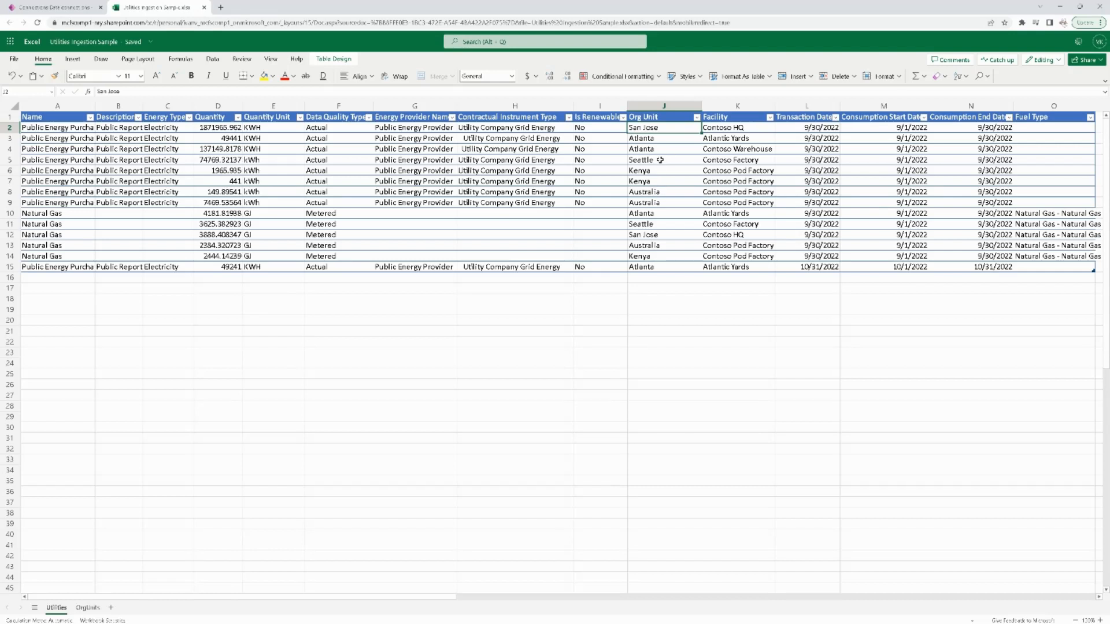
left_click(663, 159)
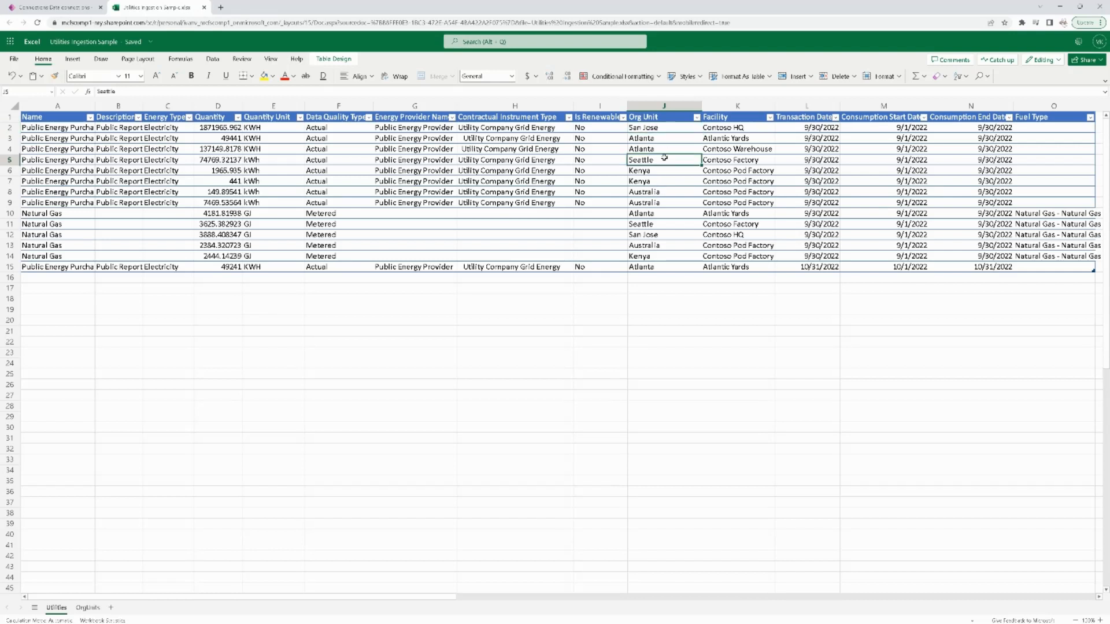
mouse_move(653, 167)
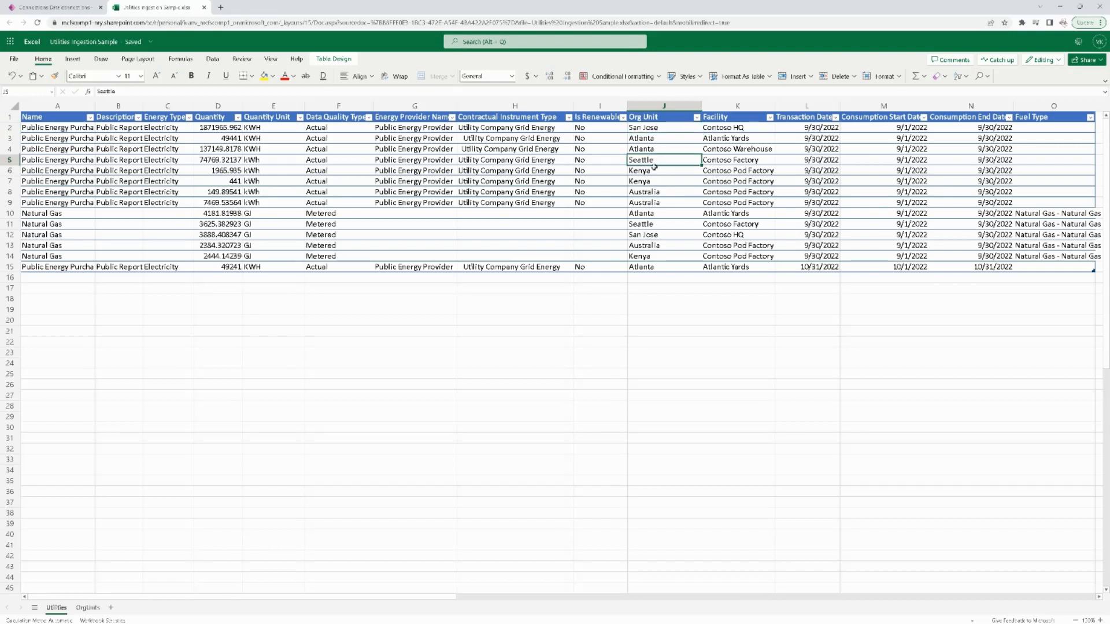
mouse_move(665, 239)
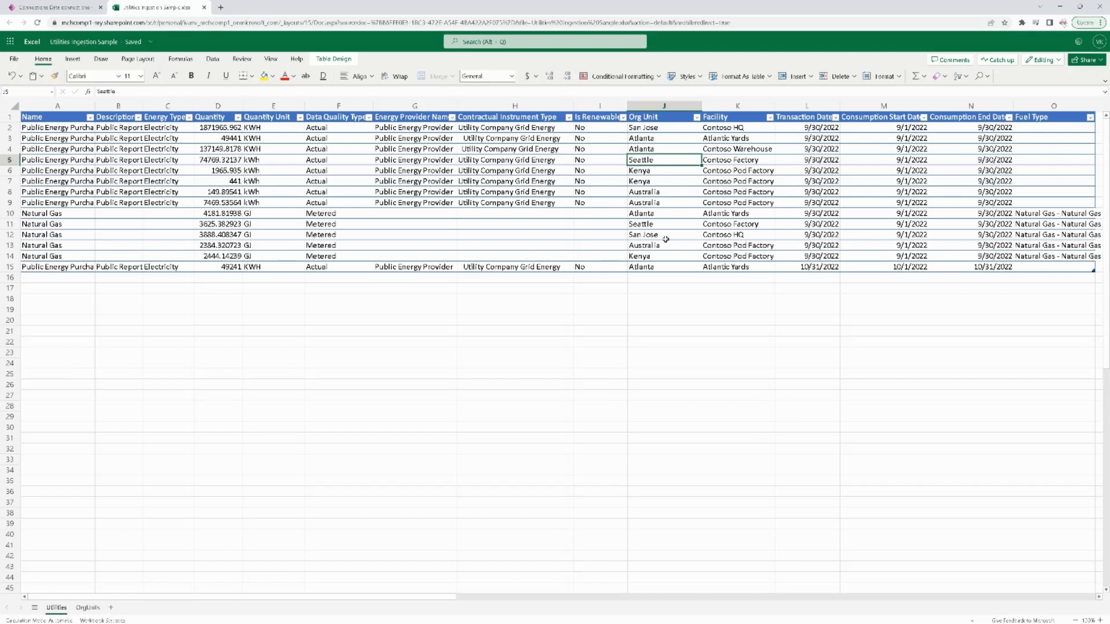
mouse_move(573, 330)
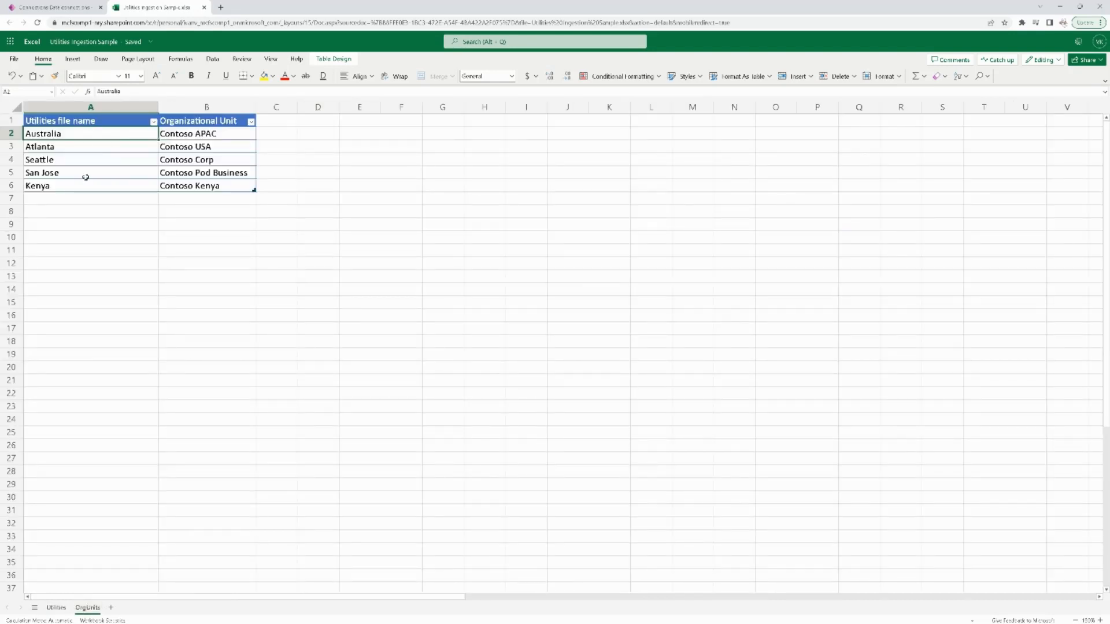
mouse_move(120, 409)
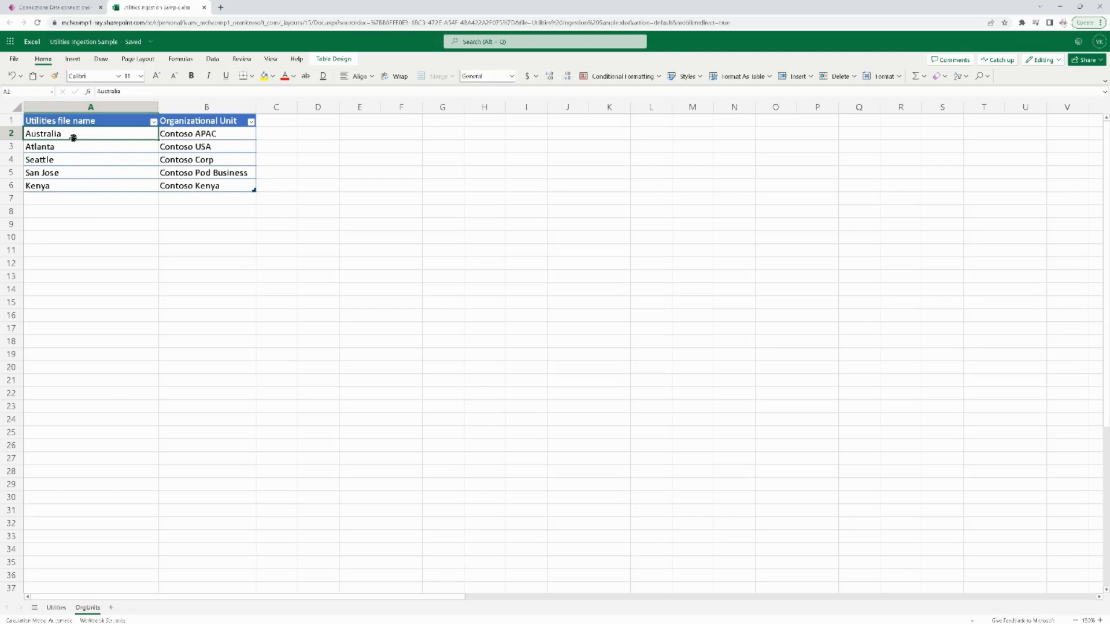
mouse_move(73, 186)
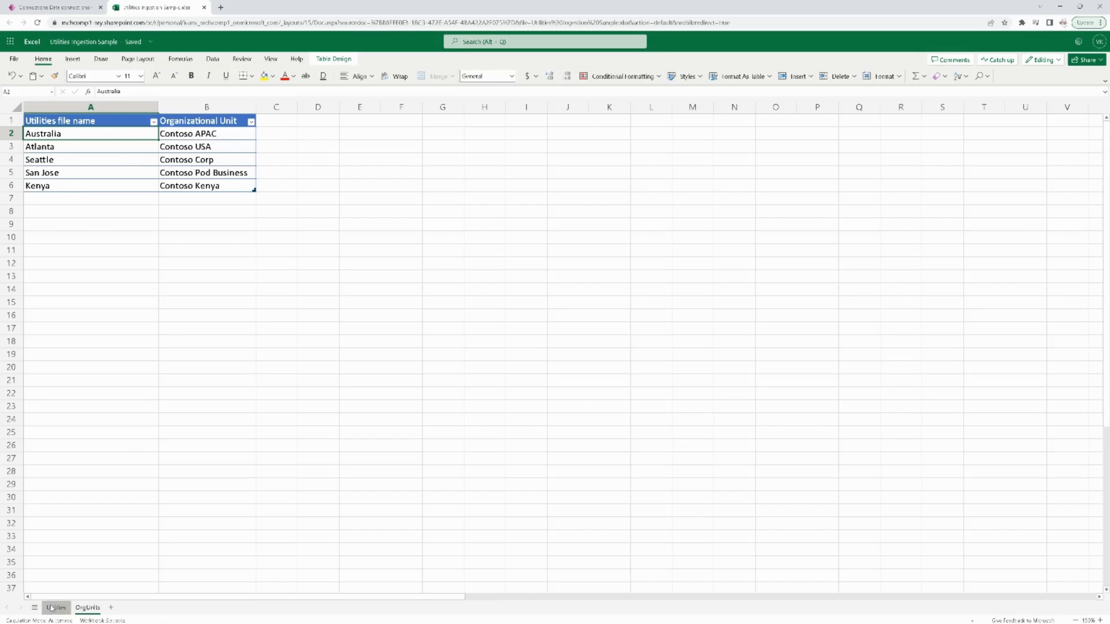
Return to the Utilities sheet listing Contoso HQ and Contoso Pod Factory records
left_click(57, 608)
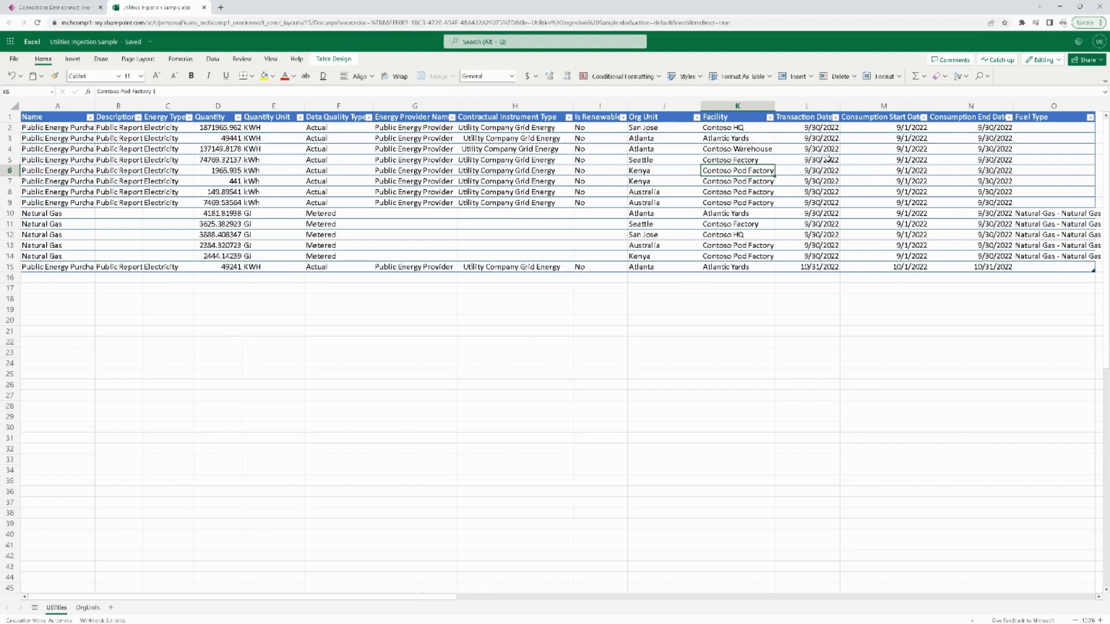
mouse_move(732, 253)
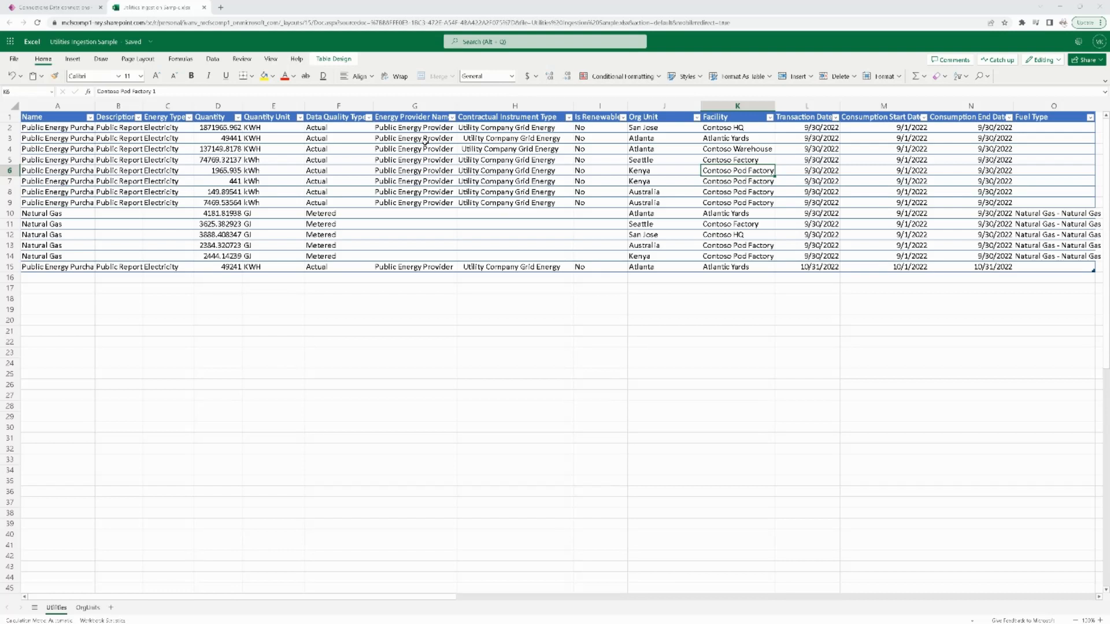
mouse_move(612, 180)
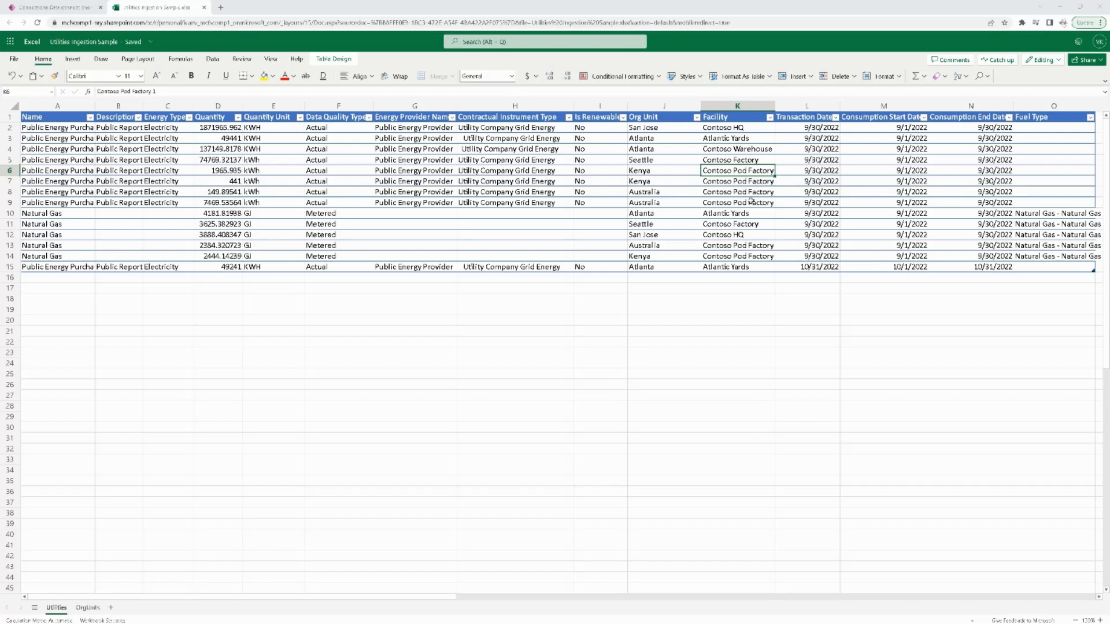
mouse_move(179, 220)
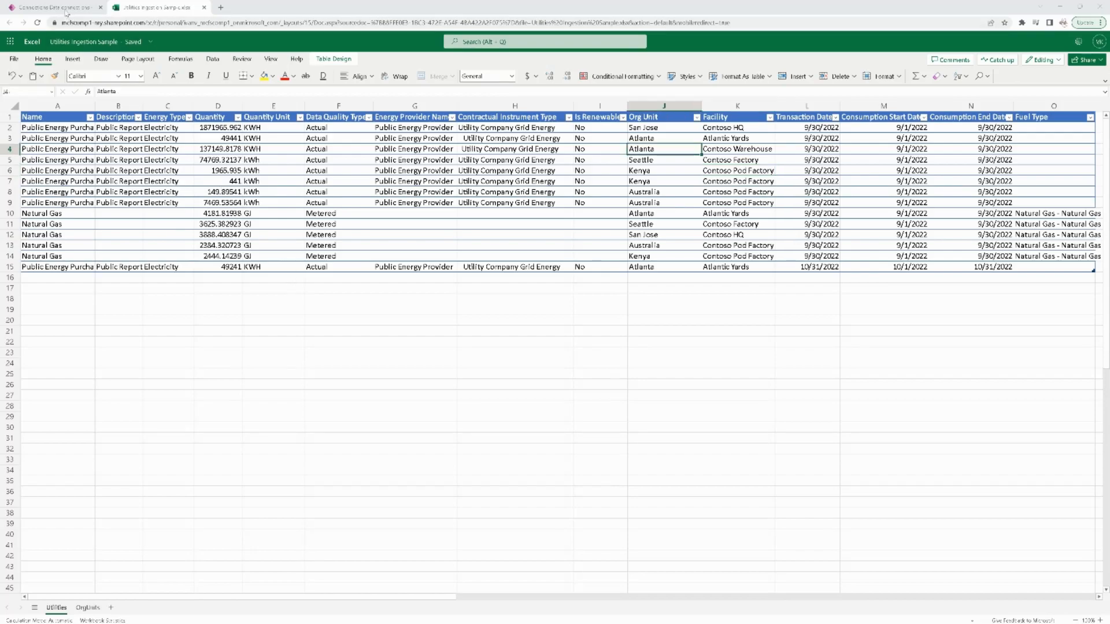
Start a new purchased-electricity activity data connection using the Excel connector
left_click(53, 7)
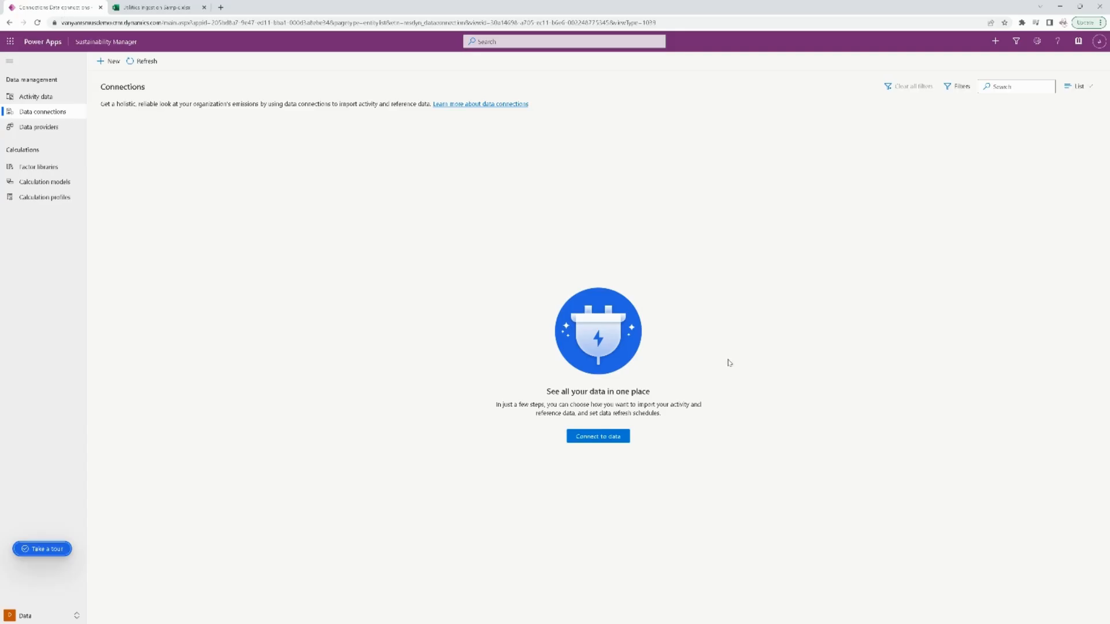
left_click(596, 436)
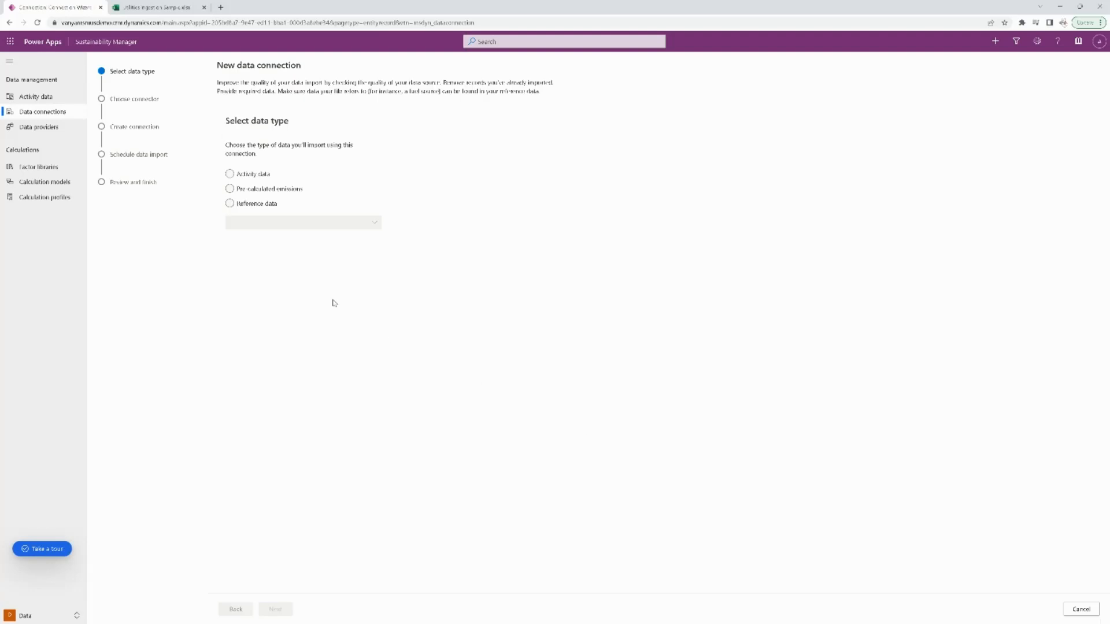
left_click(229, 174)
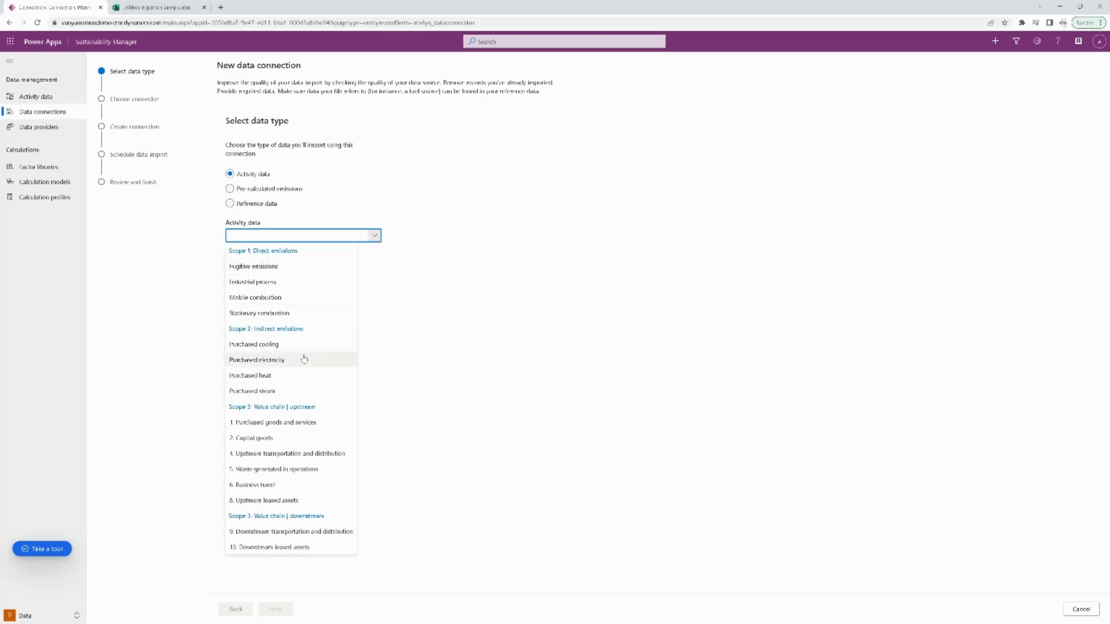
left_click(257, 360)
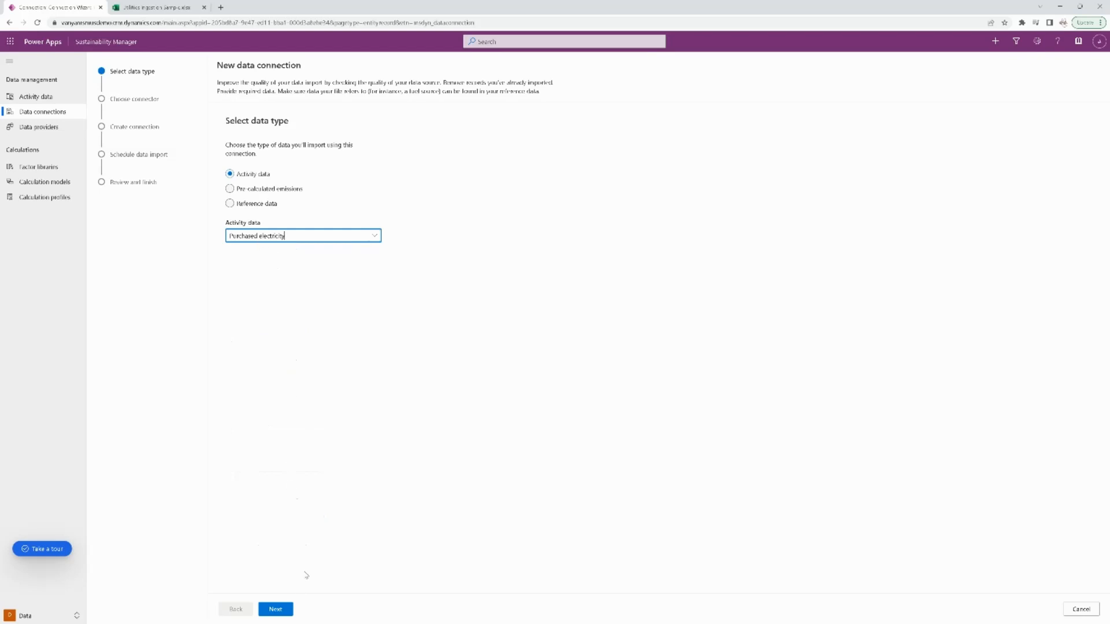
left_click(275, 609)
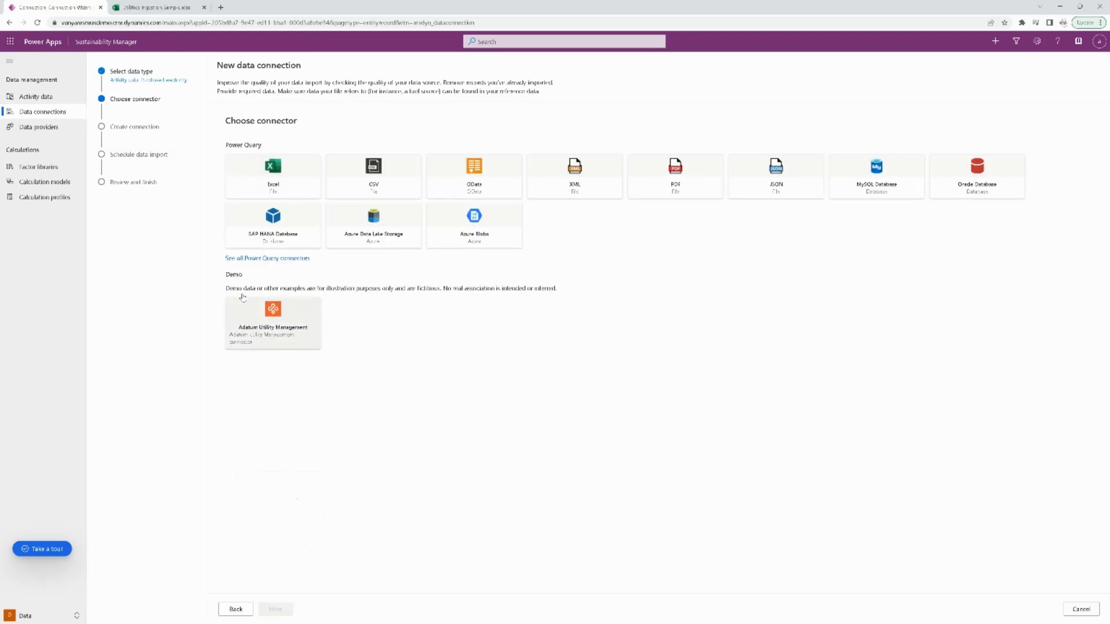
left_click(273, 176)
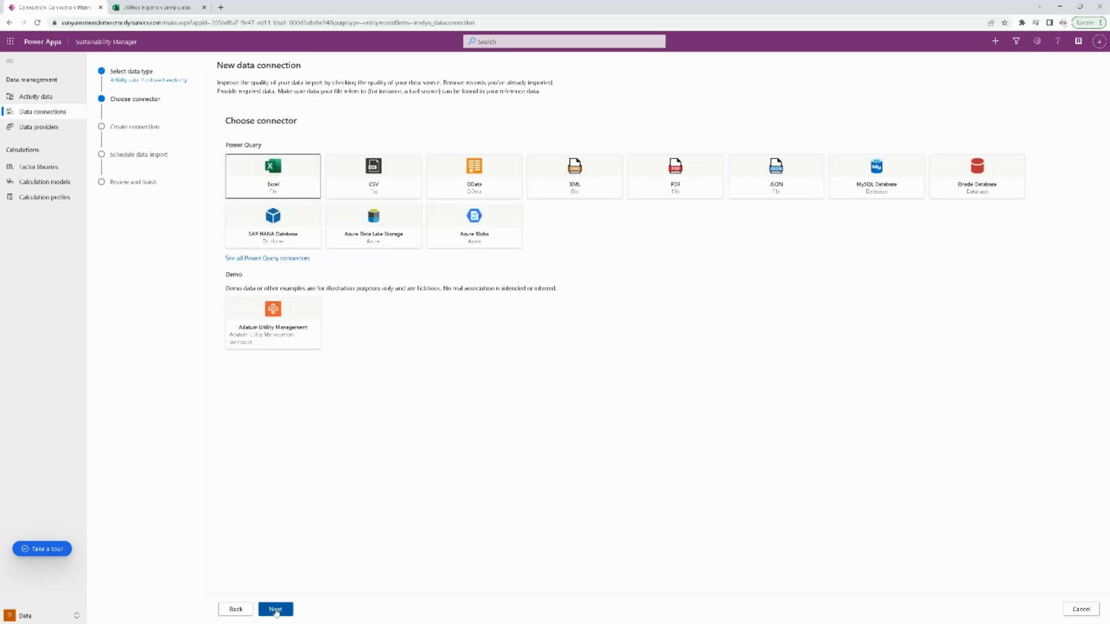
Connect Utilities Ingestion Sample.xlsx from OneDrive as the Excel source workbook
left_click(275, 609)
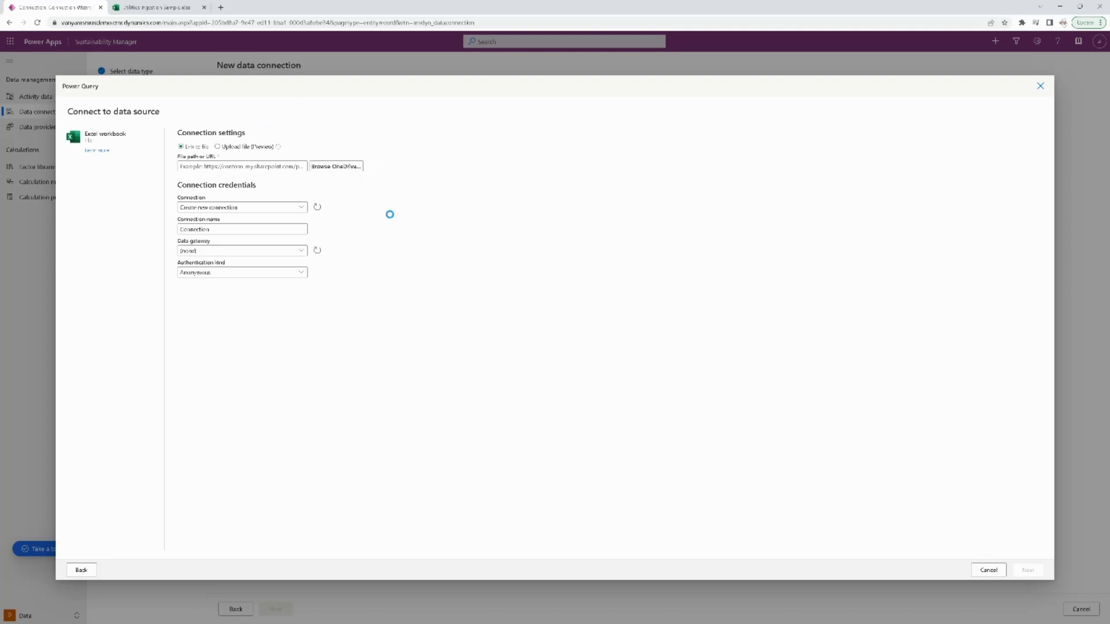
left_click(335, 166)
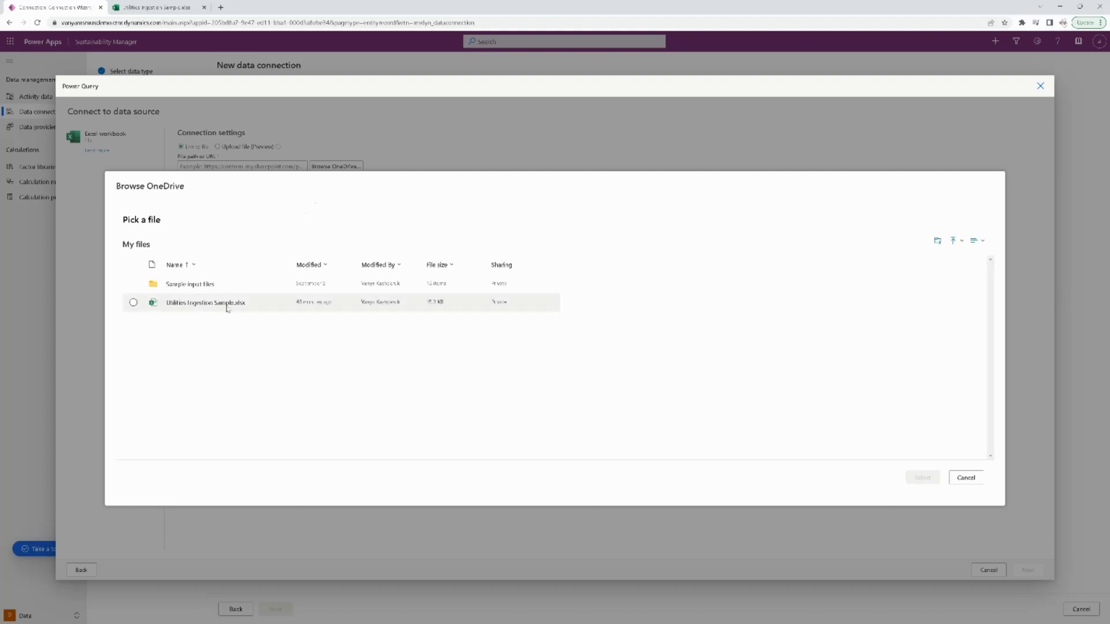
left_click(134, 302)
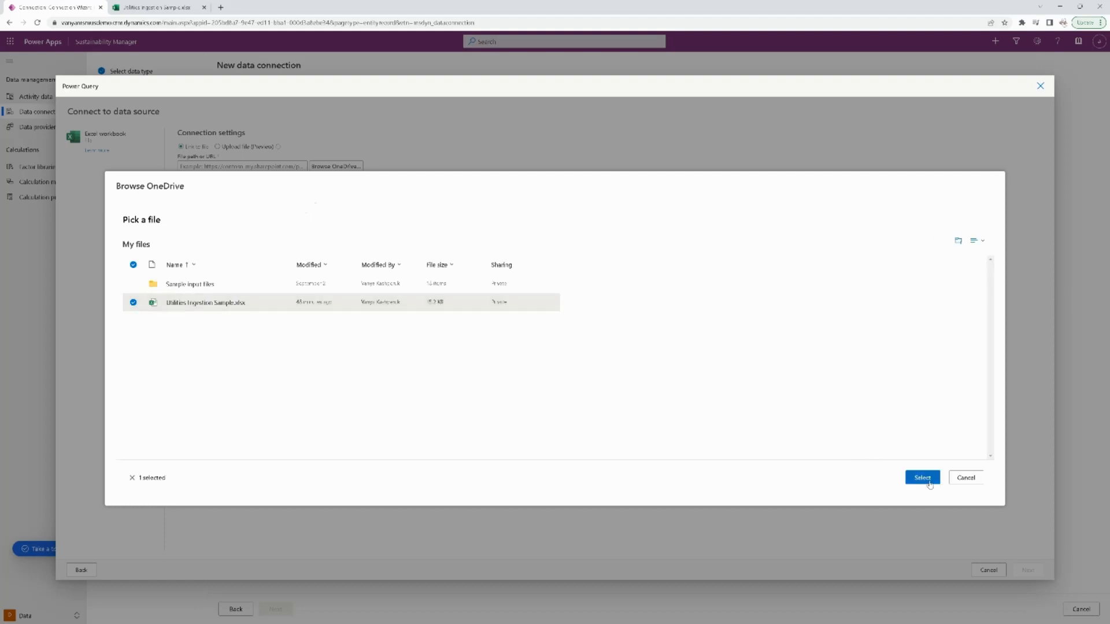
left_click(921, 477)
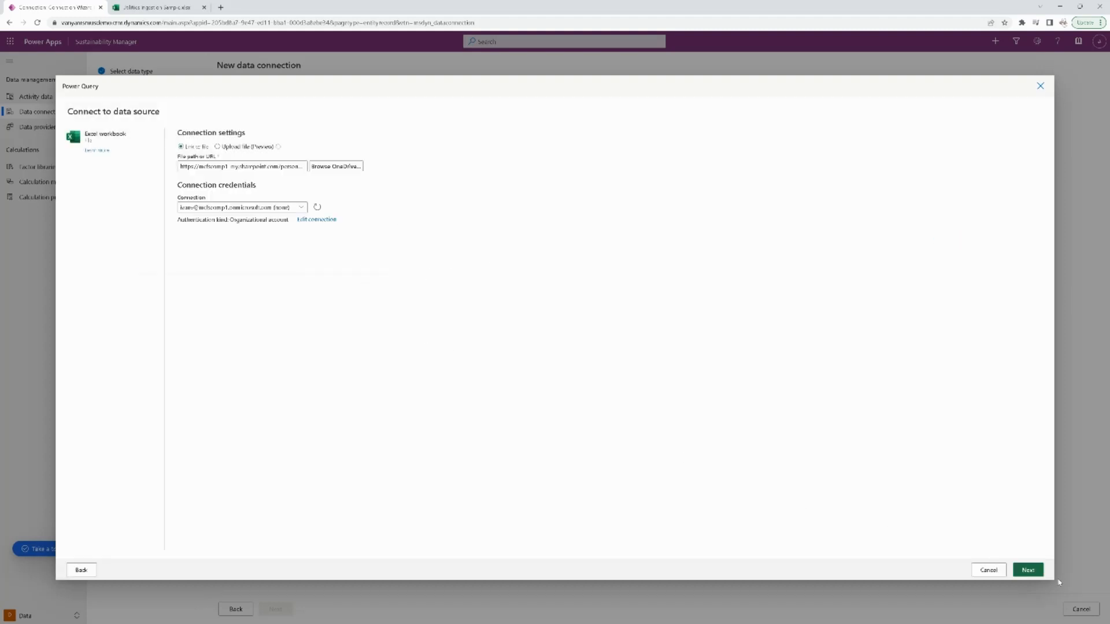
left_click(1028, 570)
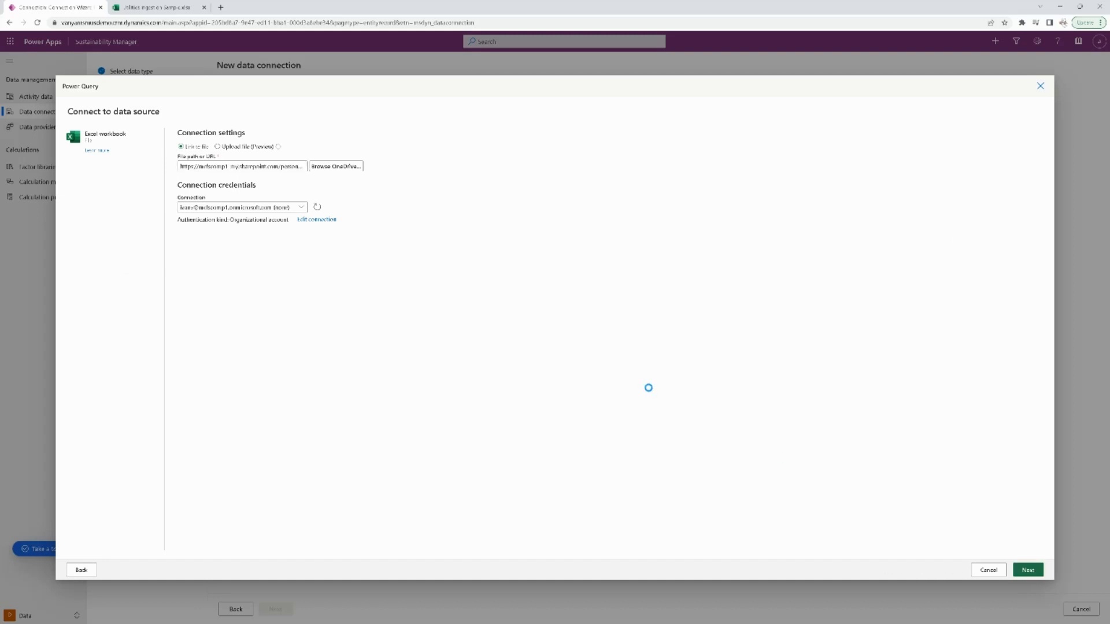
left_click(1027, 570)
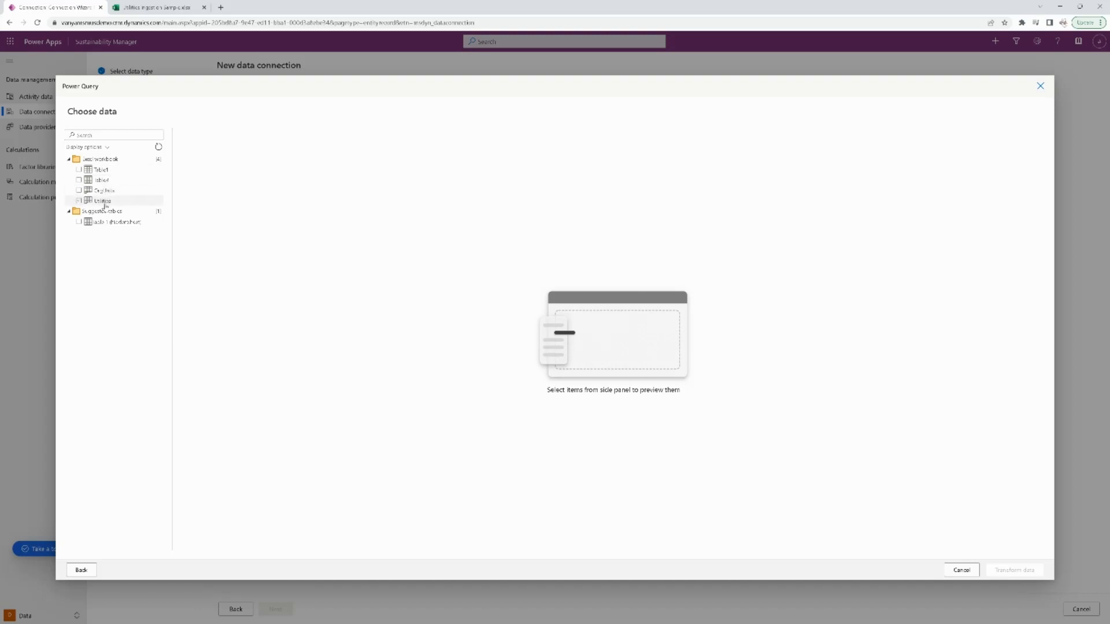
Select and preview the Utilities and OrgUnits tables, then load them for transformation
left_click(79, 202)
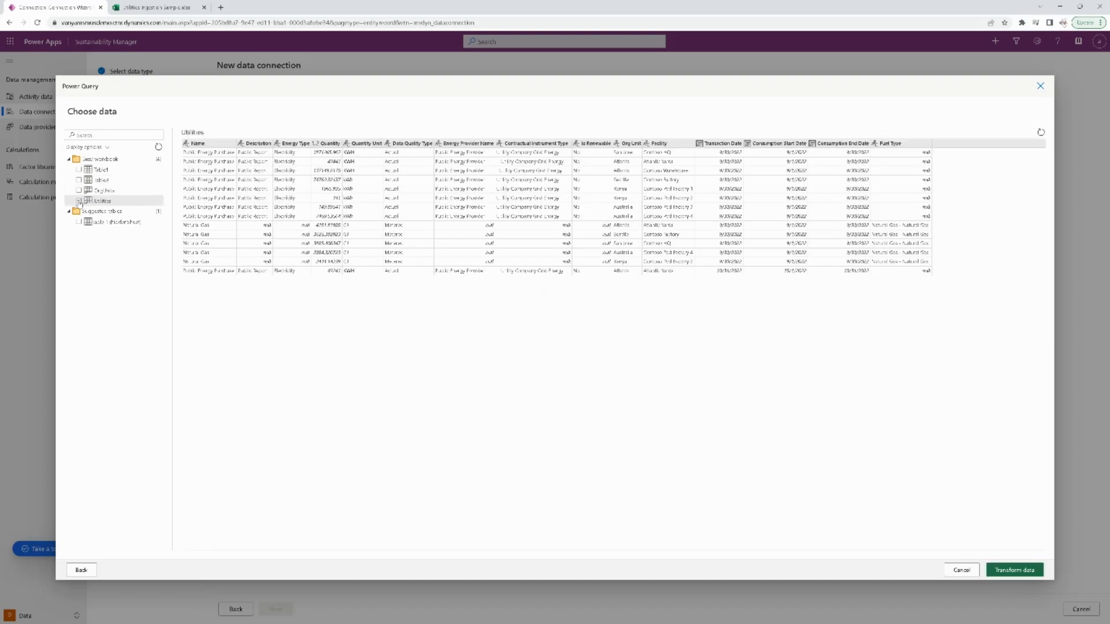
left_click(104, 190)
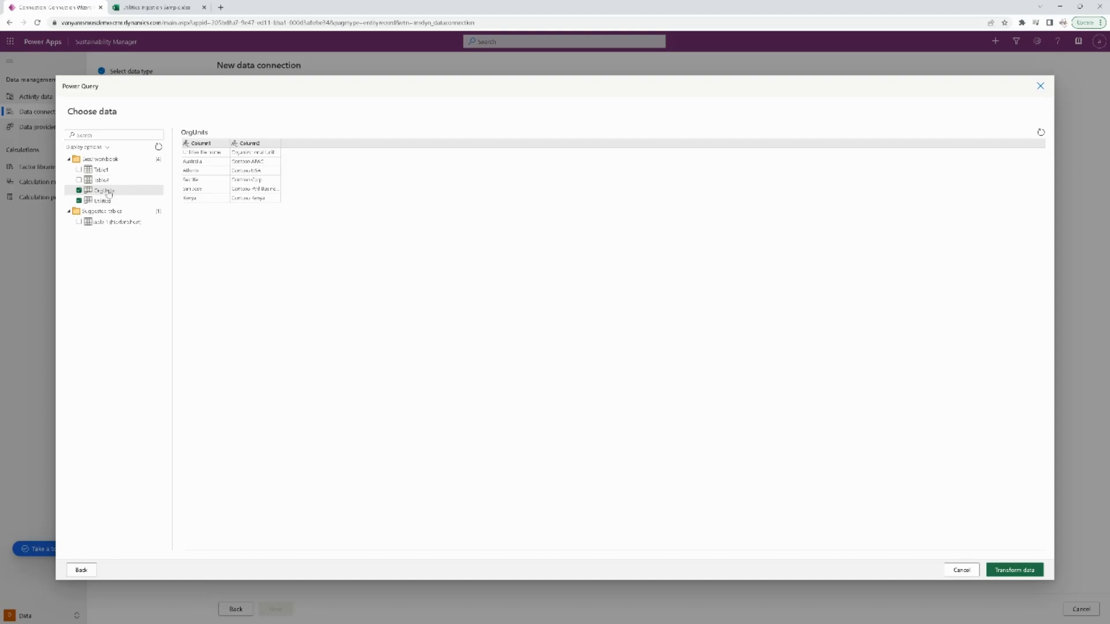
mouse_move(211, 159)
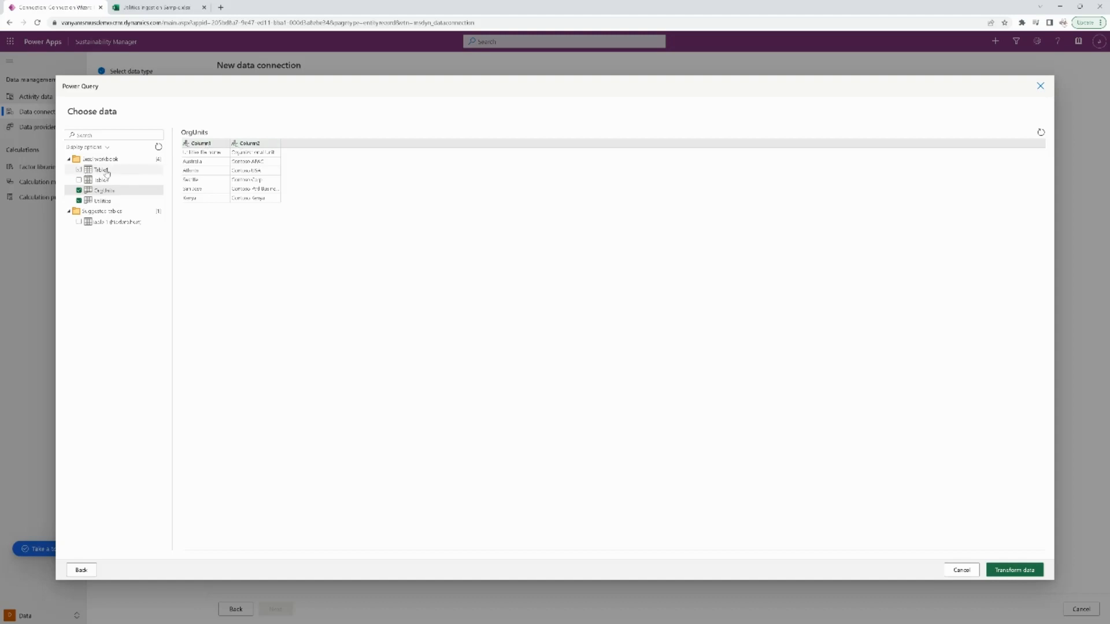
left_click(100, 169)
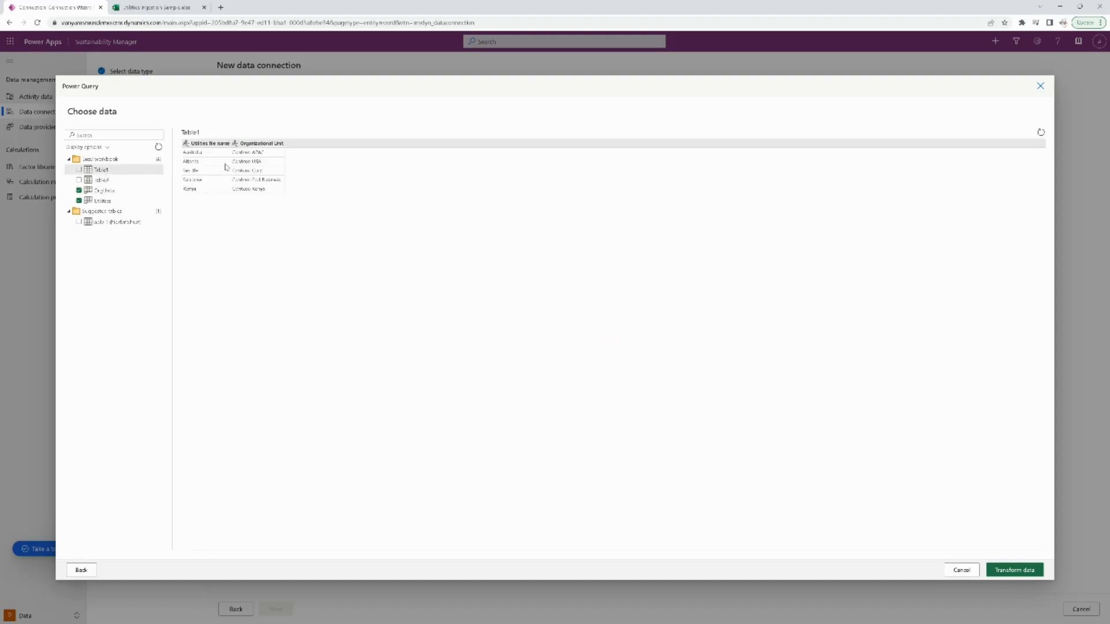
left_click(104, 190)
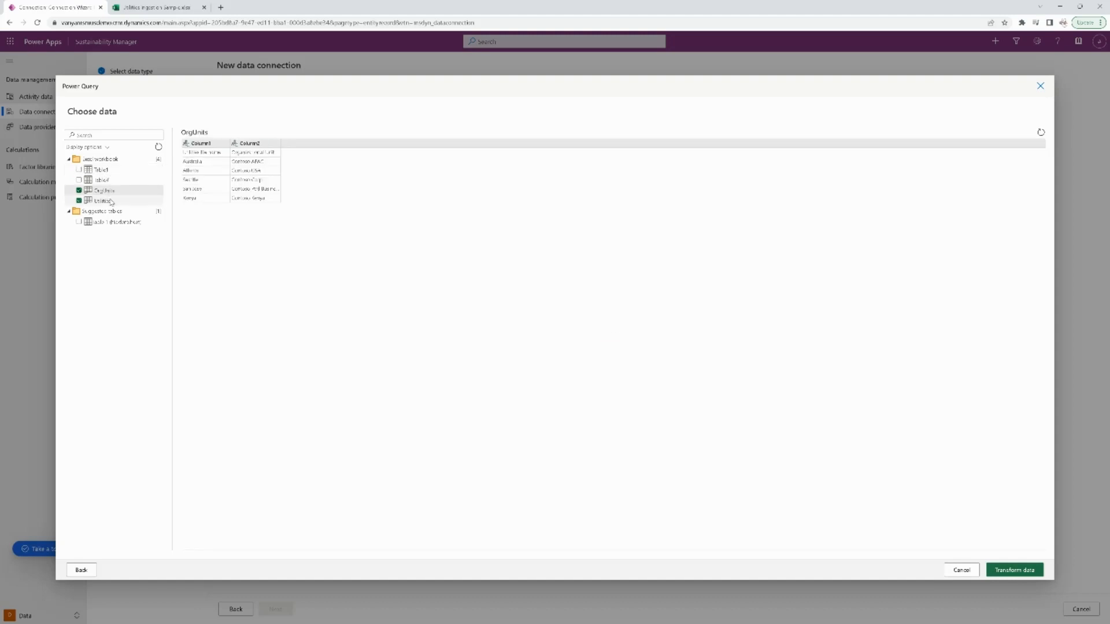
mouse_move(391, 340)
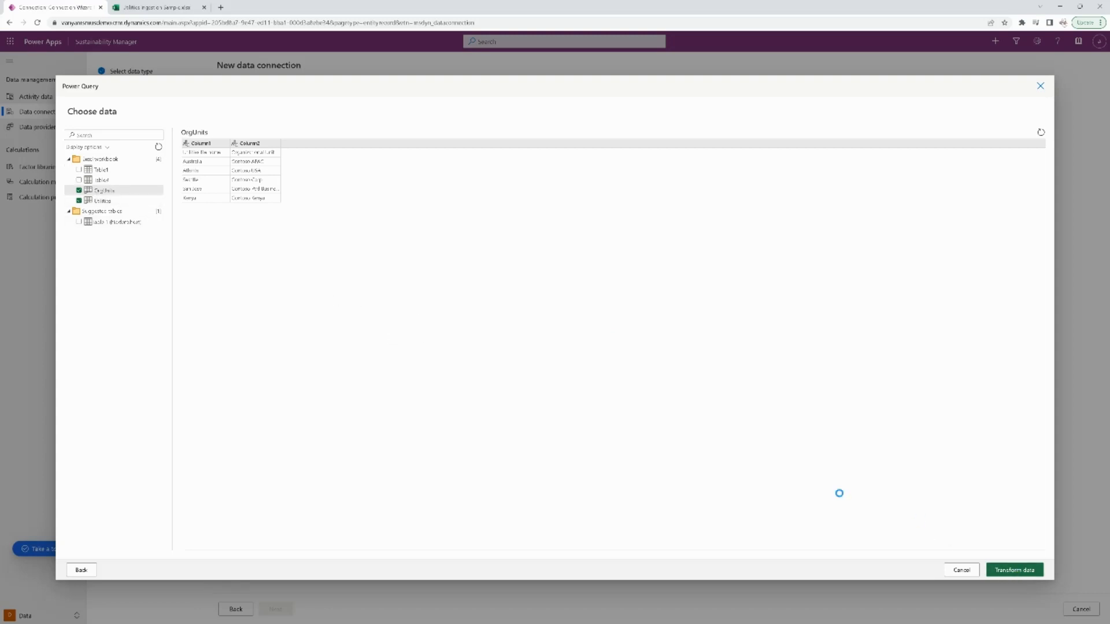
left_click(1014, 570)
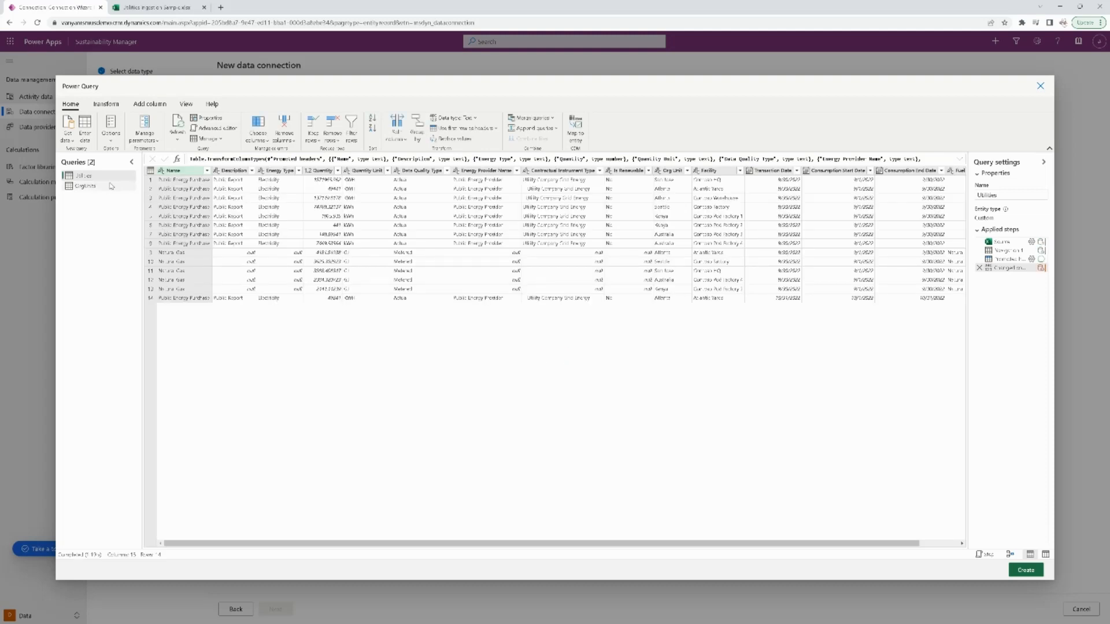
left_click(85, 186)
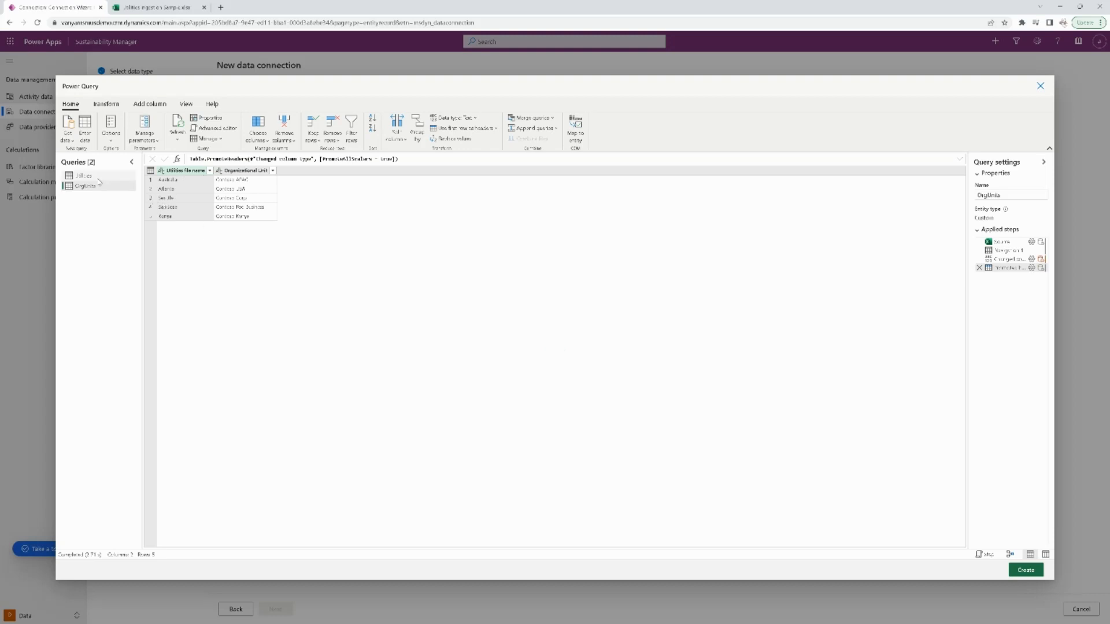
left_click(83, 174)
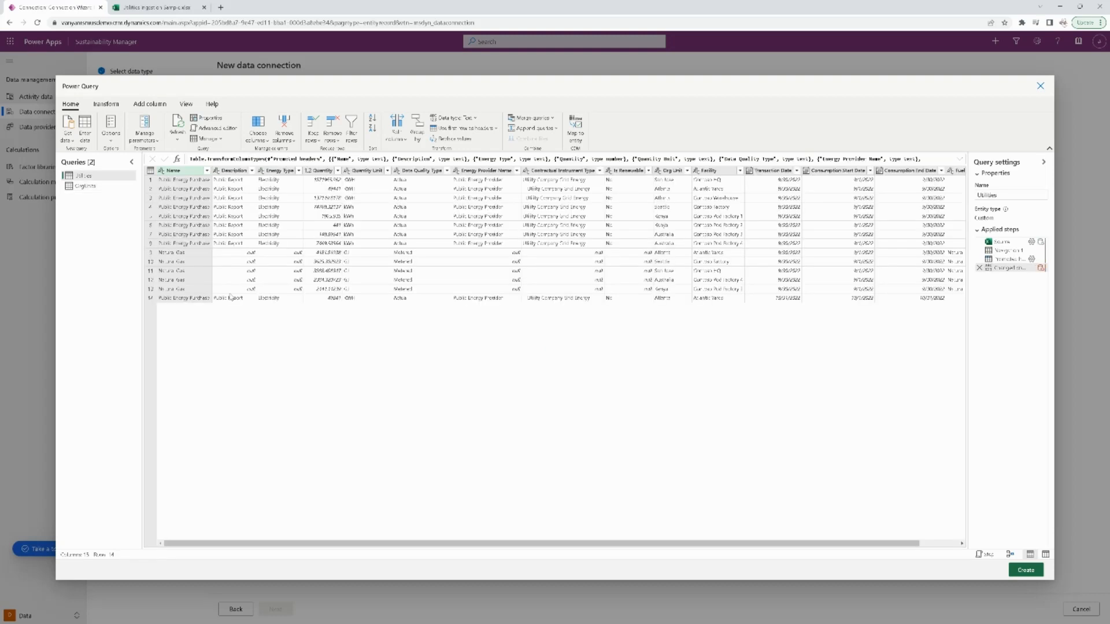
mouse_move(388, 309)
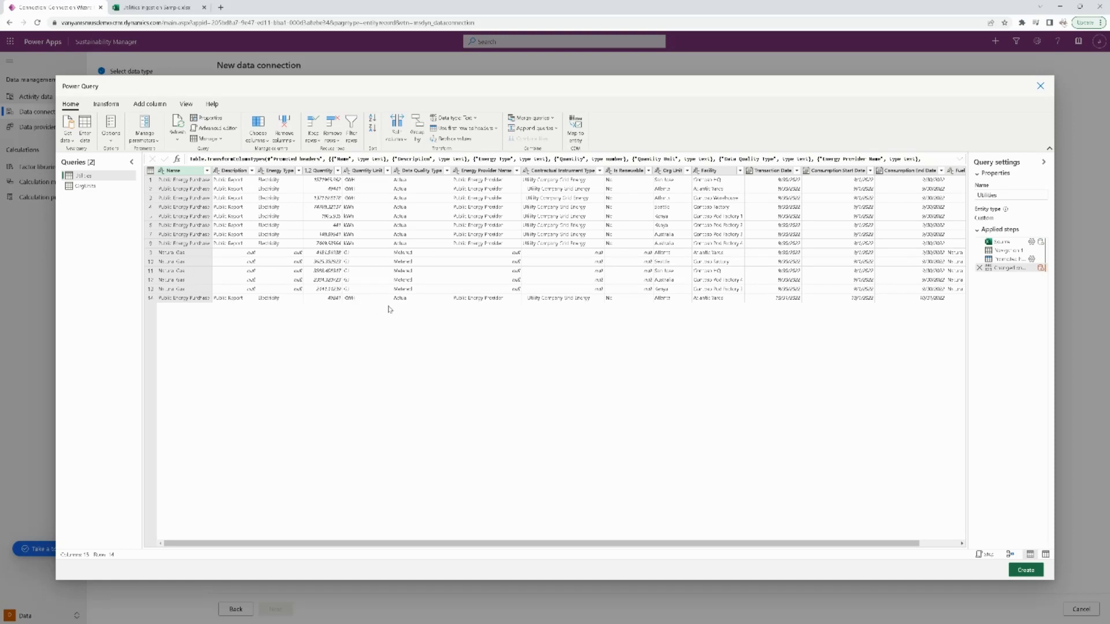
mouse_move(386, 313)
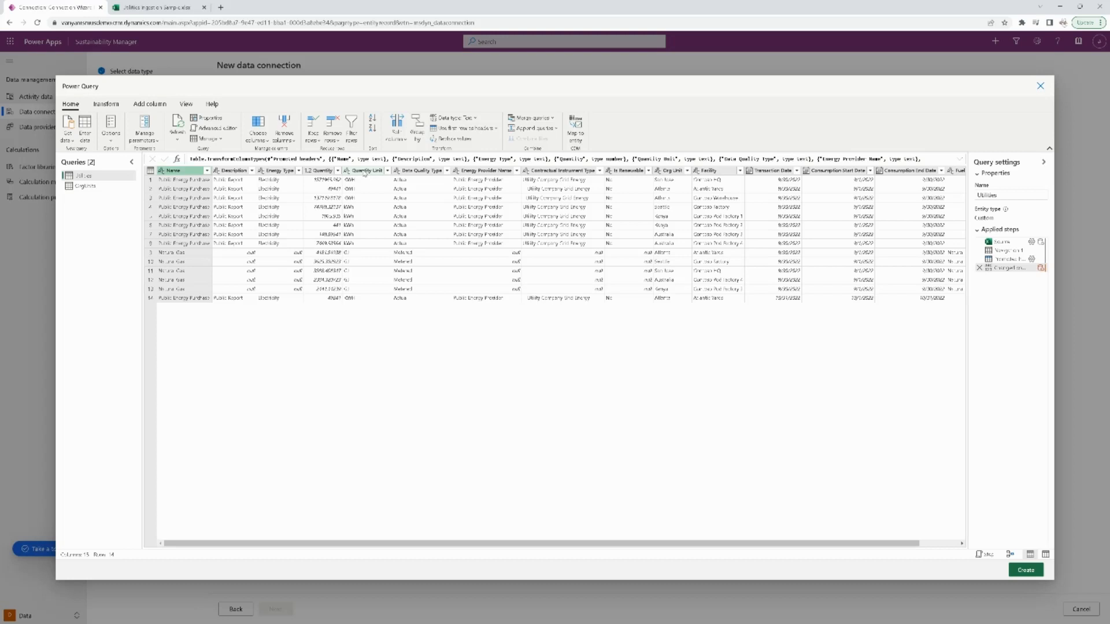
Replace KWH with kwh in the Utilities query's Quantity Unit column
right_click(365, 171)
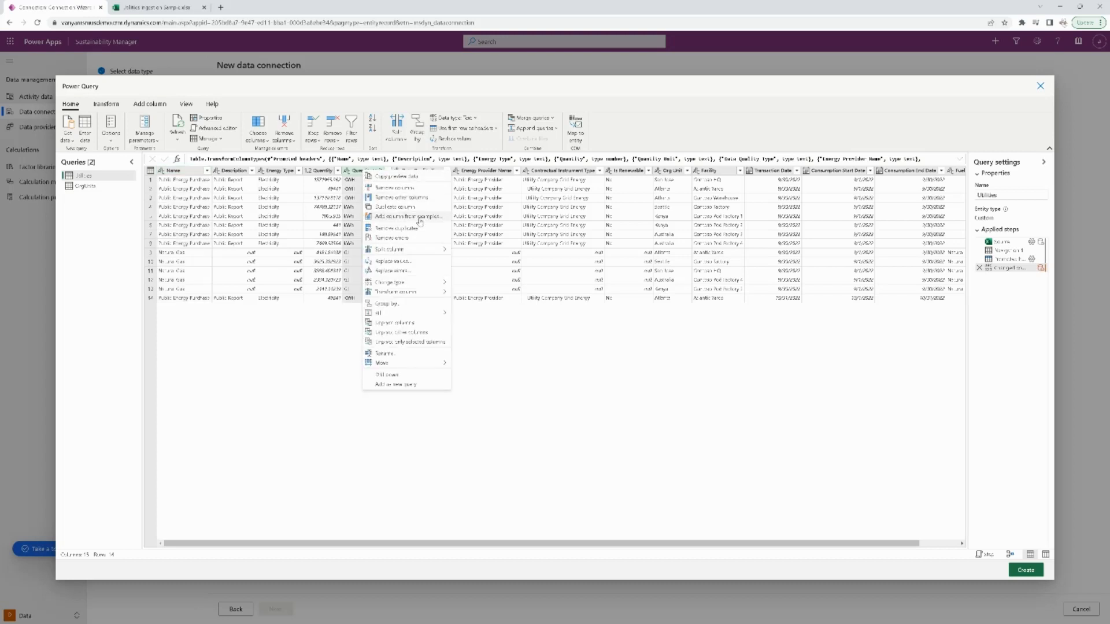
mouse_move(416, 263)
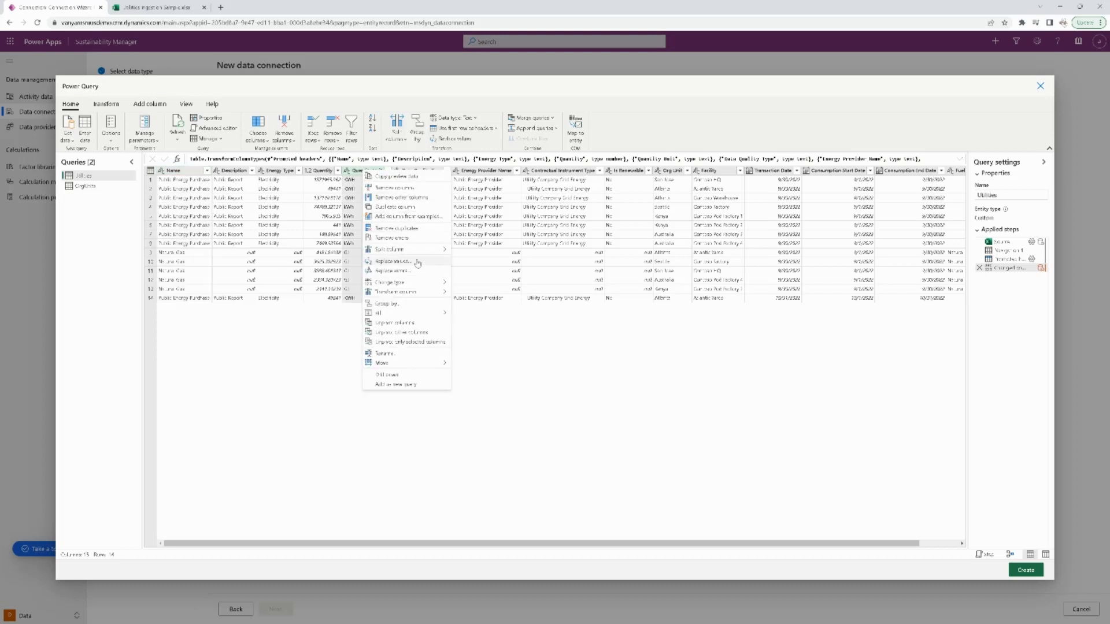
left_click(394, 261)
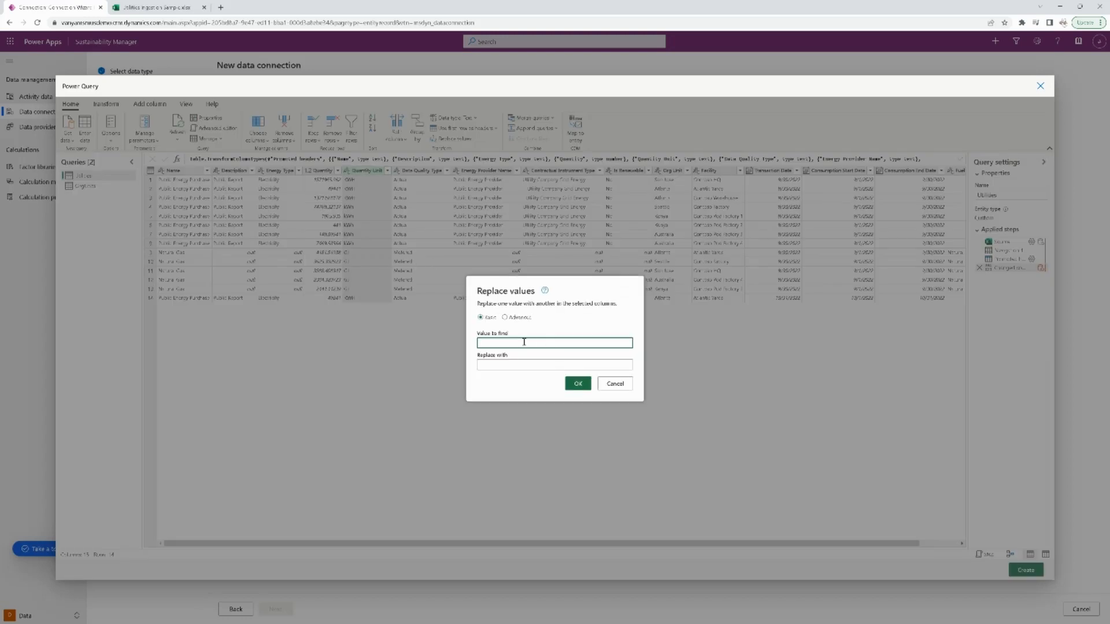
type("KWH")
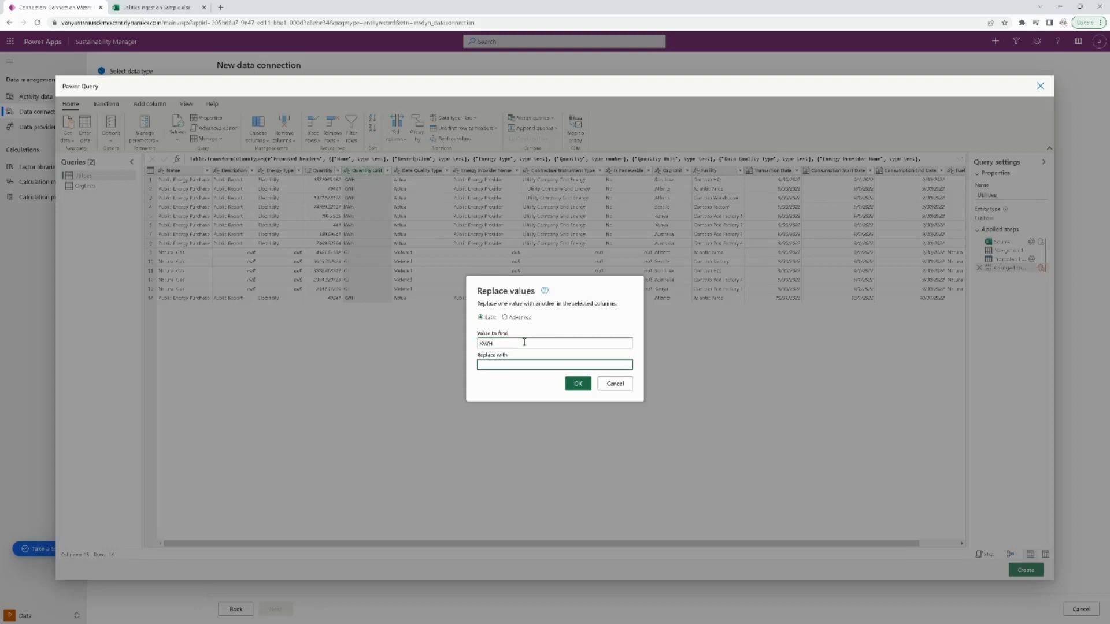
type("kwh")
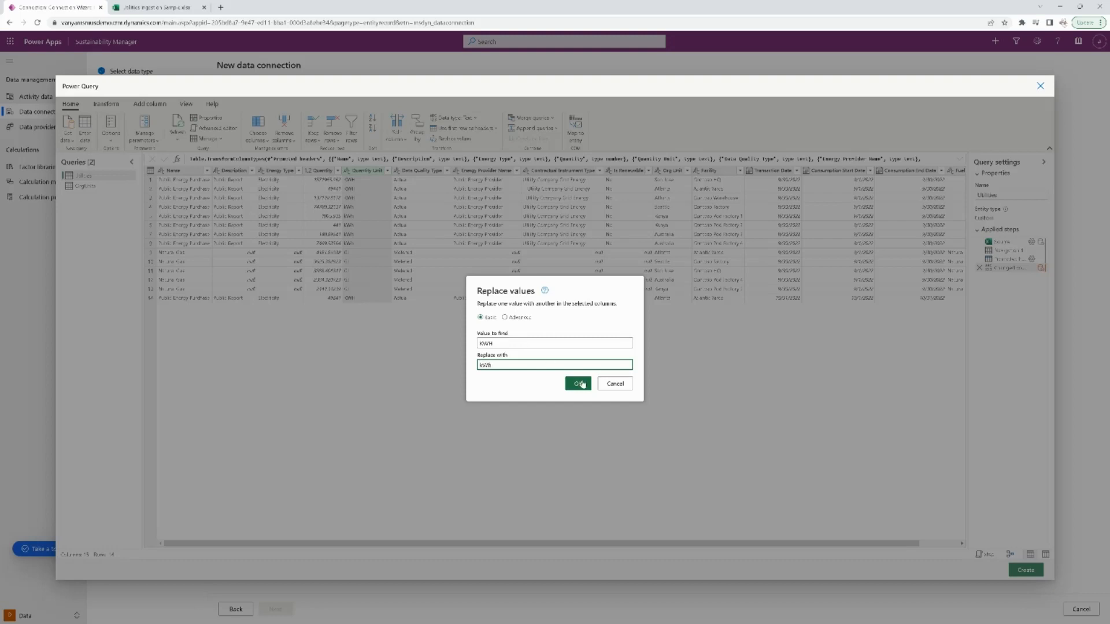
left_click(577, 382)
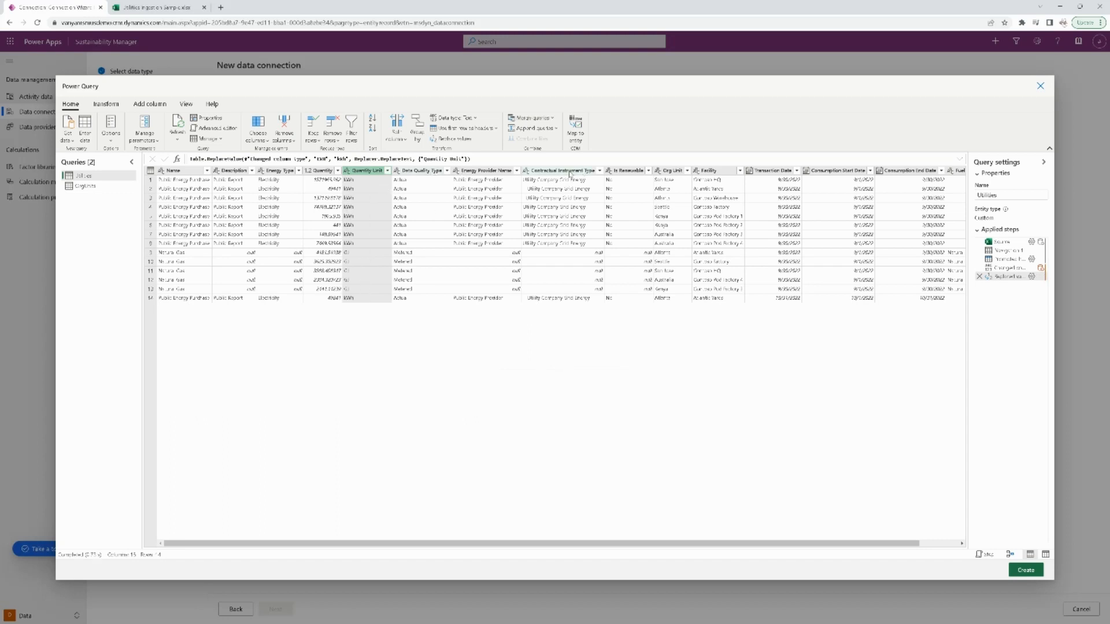
Trim spaces from the Contractual Instrument Type column values
right_click(485, 170)
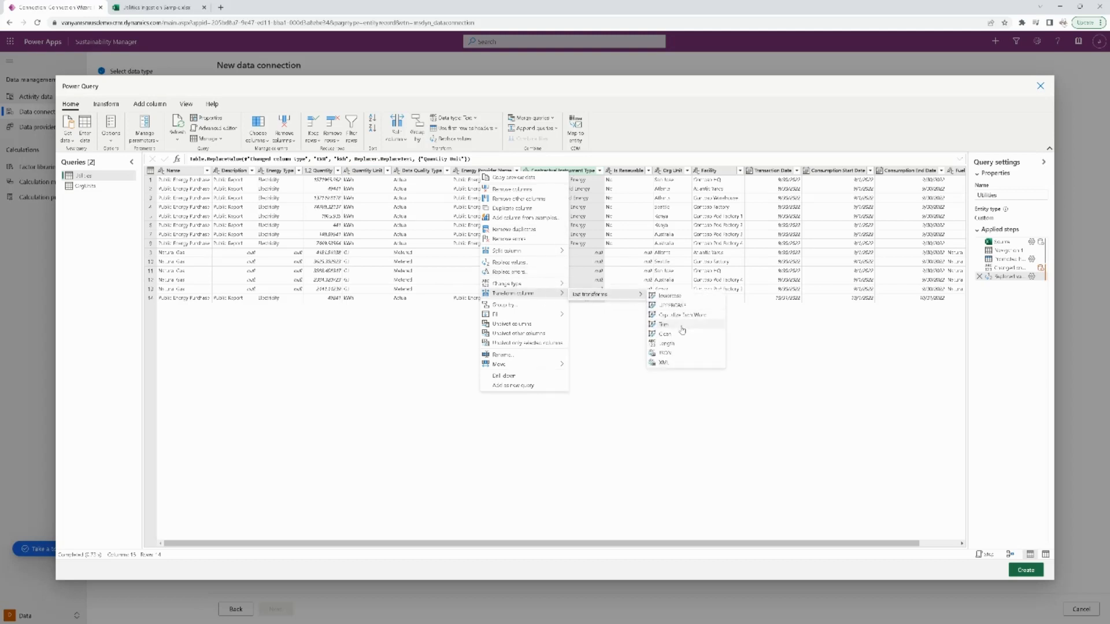
left_click(663, 324)
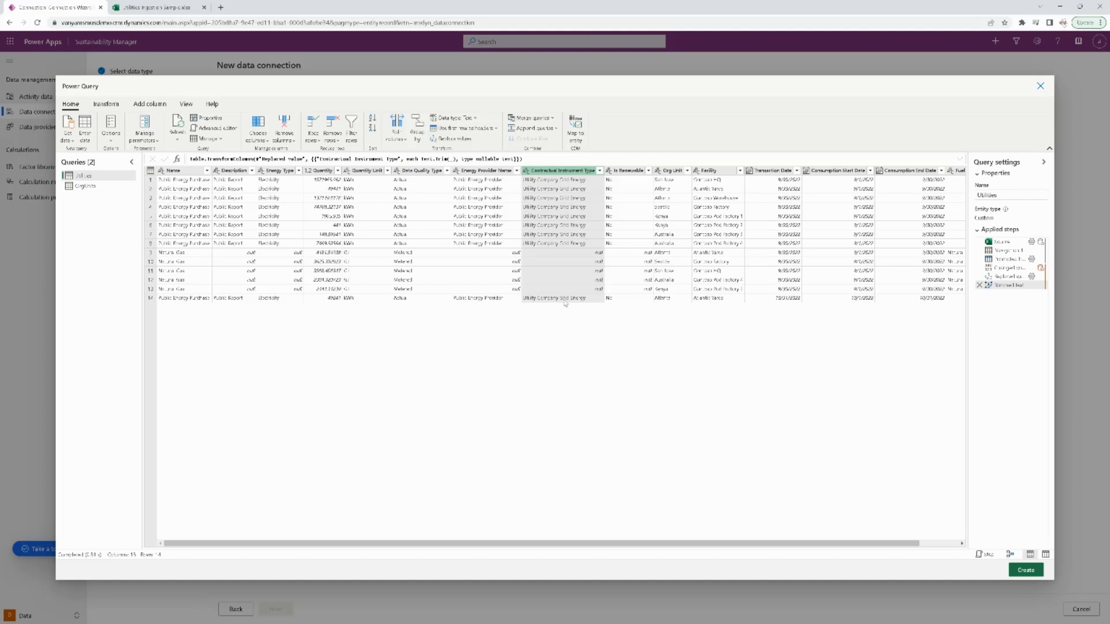
mouse_move(581, 377)
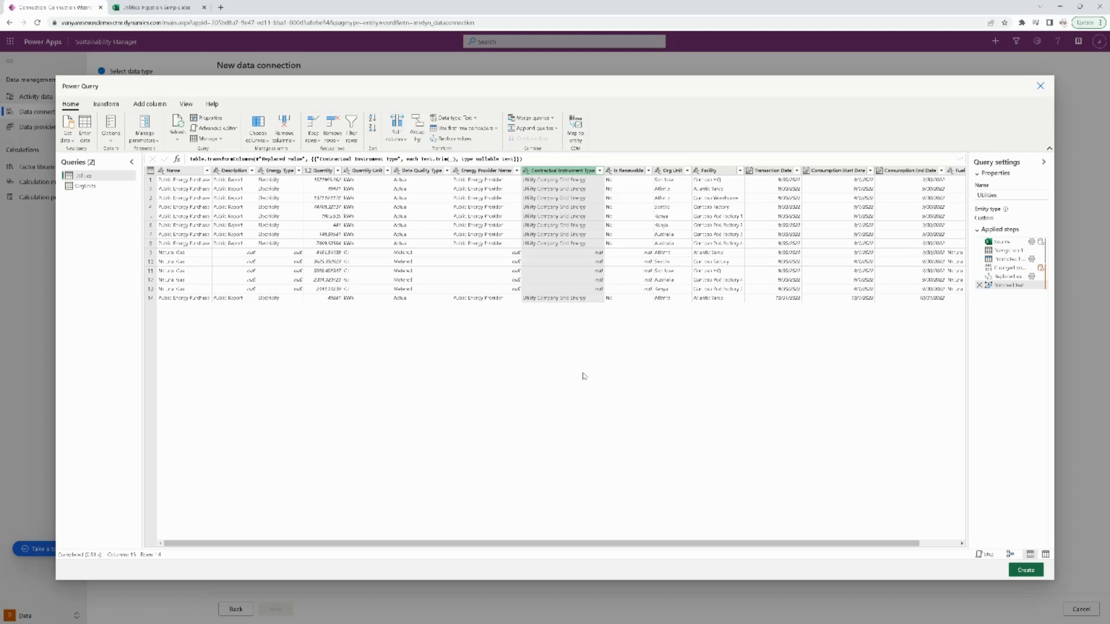
mouse_move(581, 374)
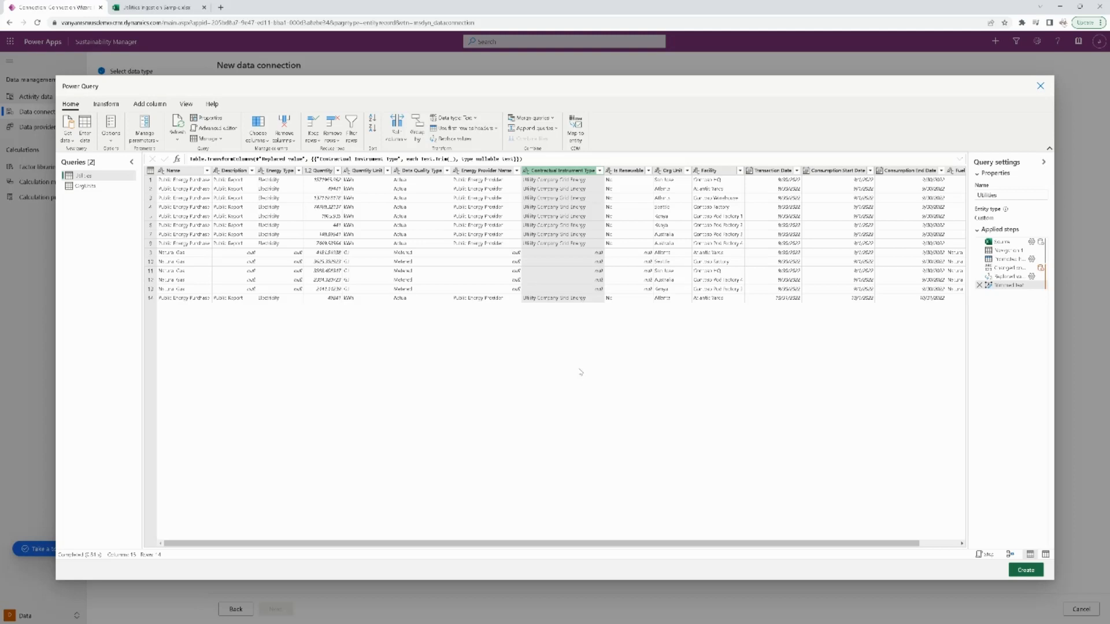
mouse_move(571, 368)
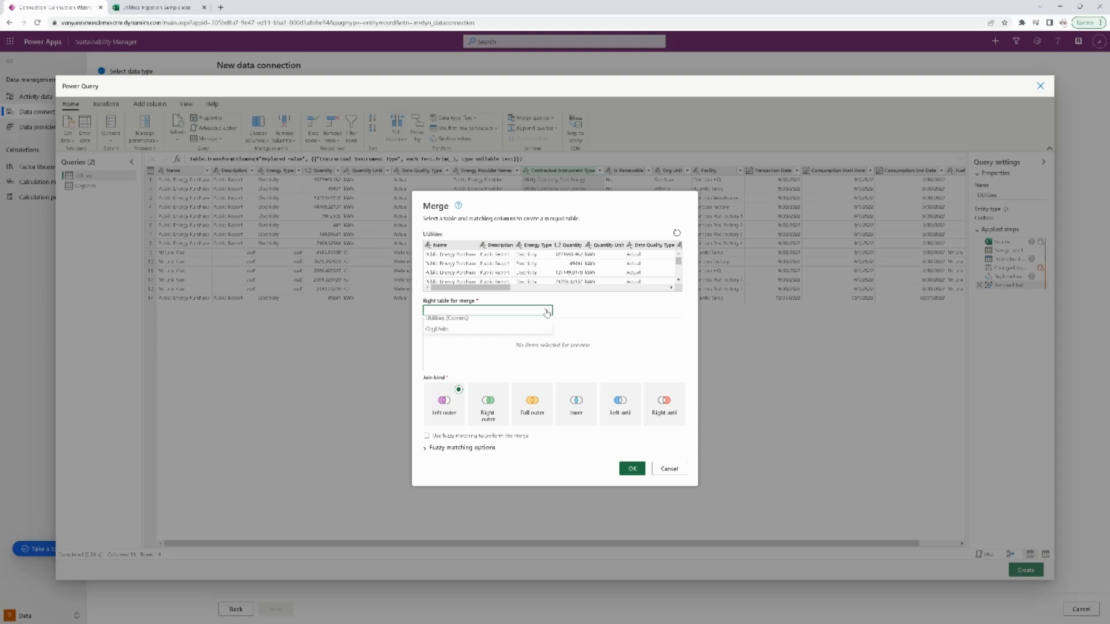
Left-outer merge the Utilities query with the OrgUnits table on Org Unit
left_click(434, 329)
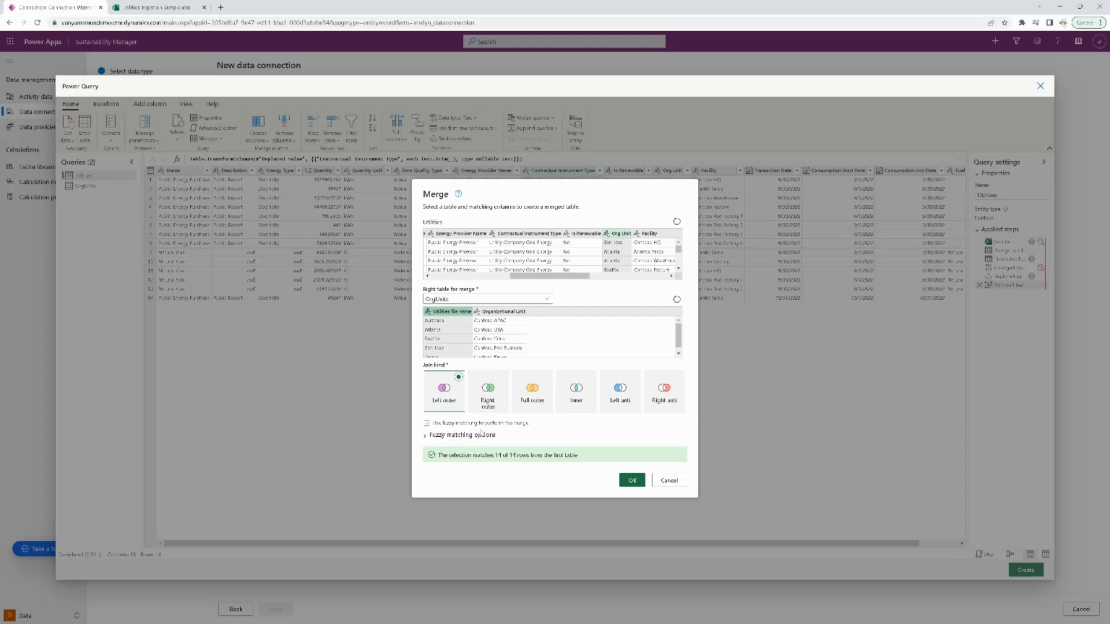
mouse_move(444, 394)
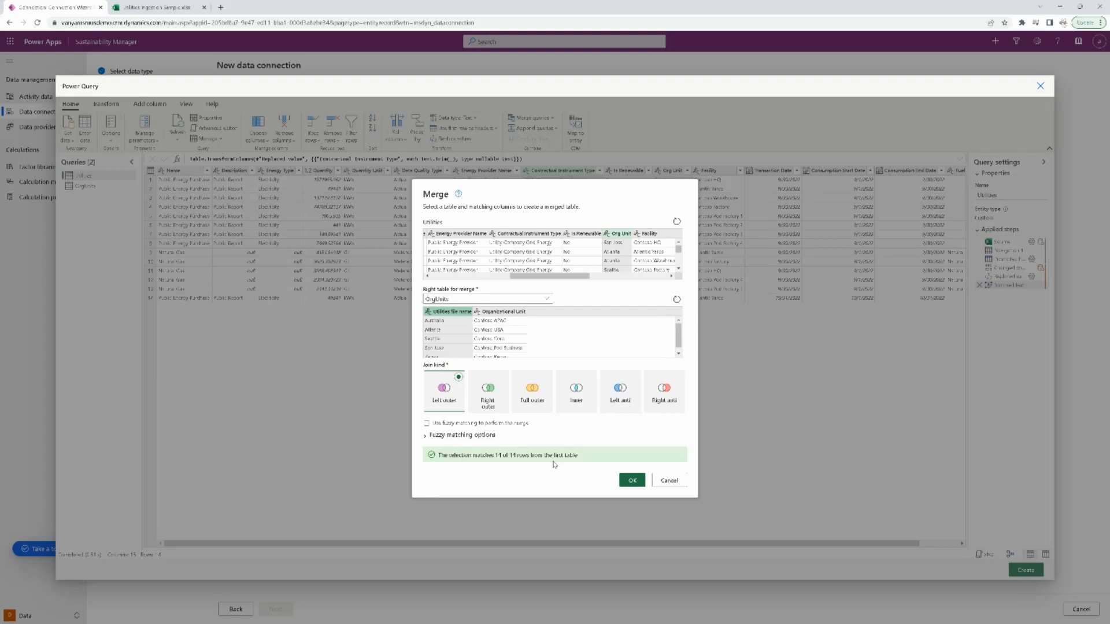
mouse_move(445, 389)
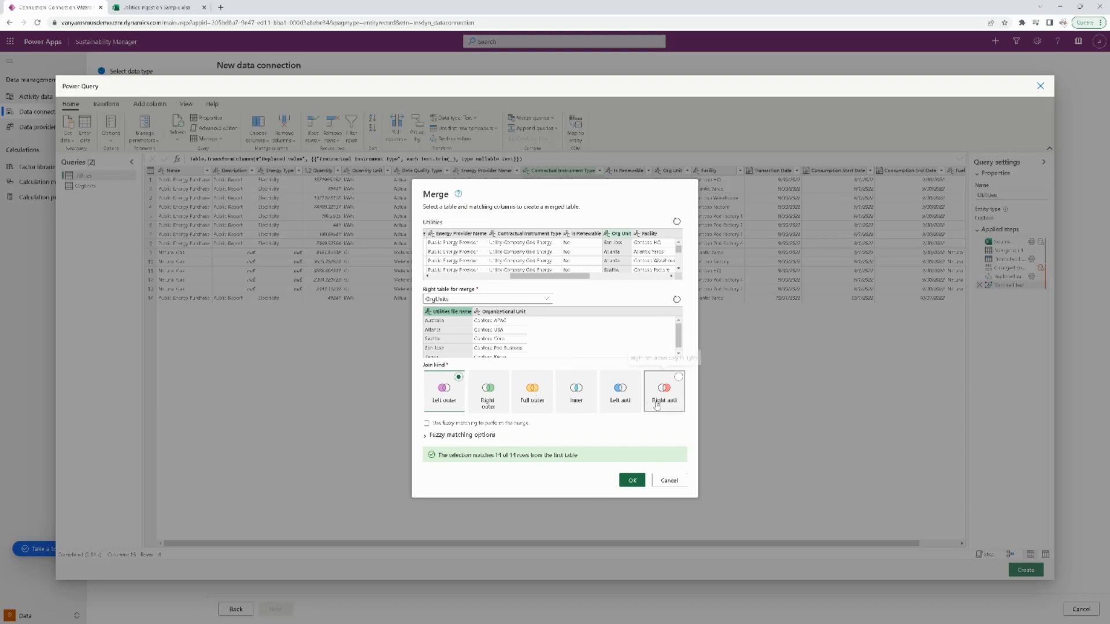
mouse_move(608, 428)
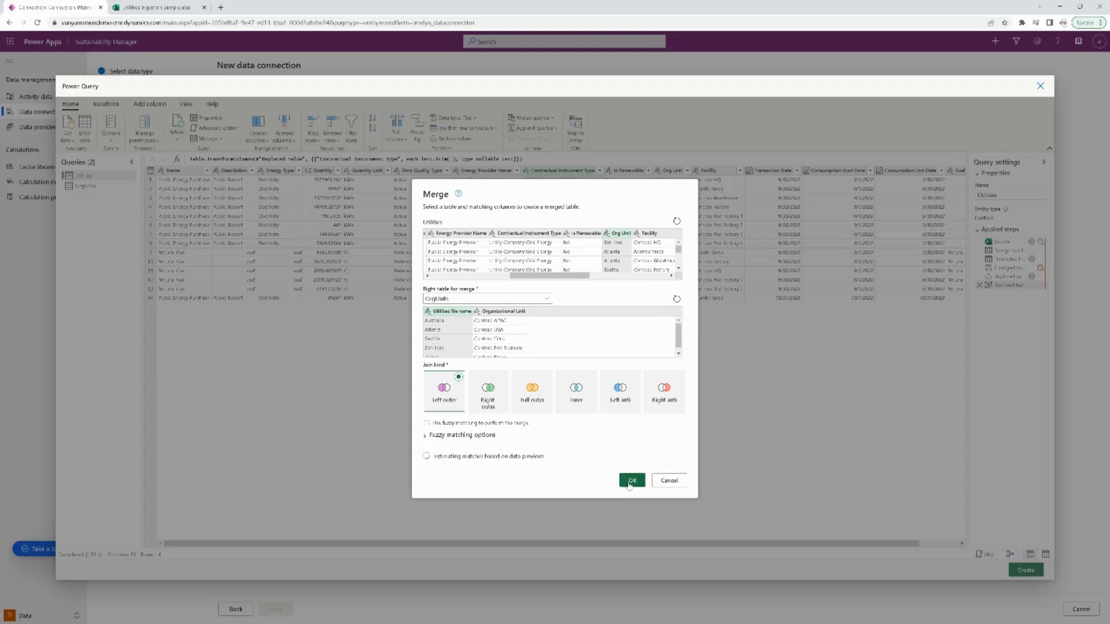
left_click(631, 480)
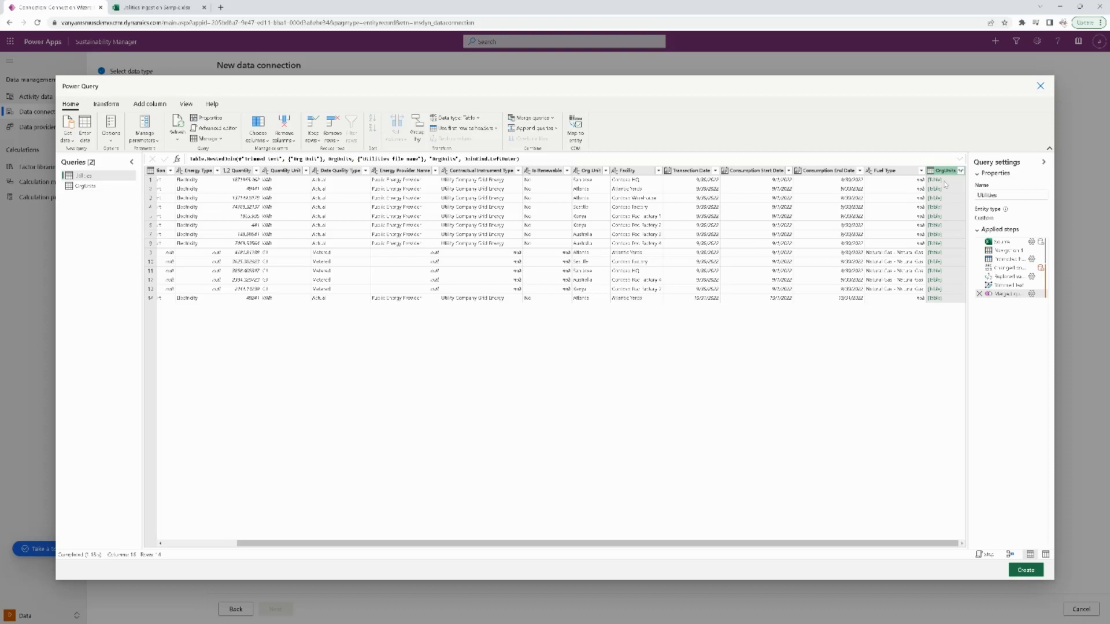
mouse_move(947, 183)
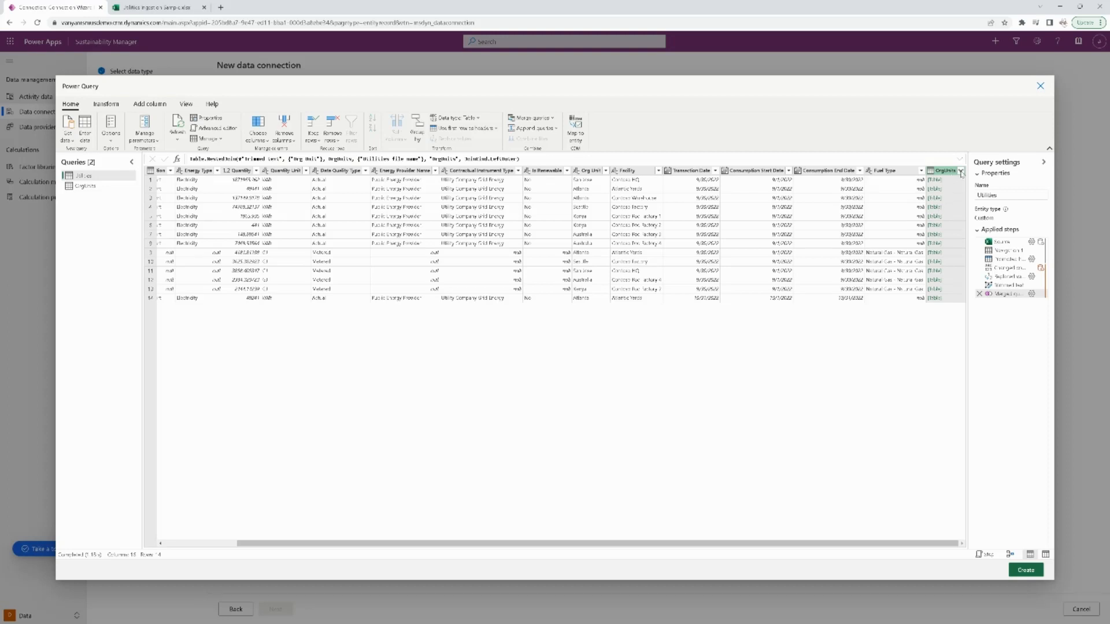
Expand OrgUnits to only Organizational Unit, excluding Utilities file name
left_click(958, 171)
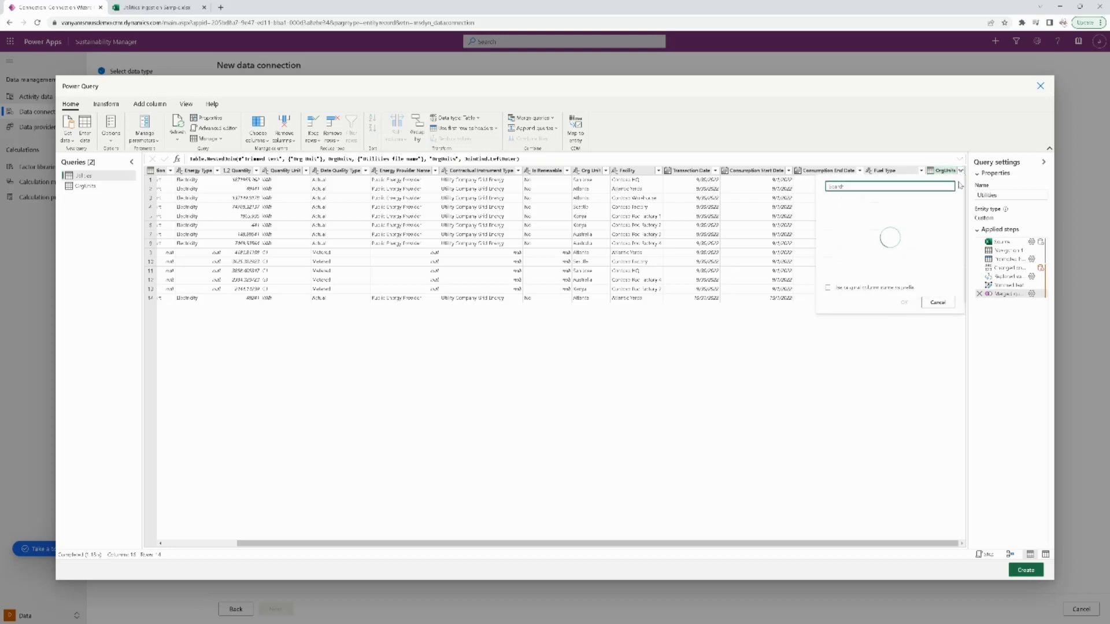
left_click(954, 171)
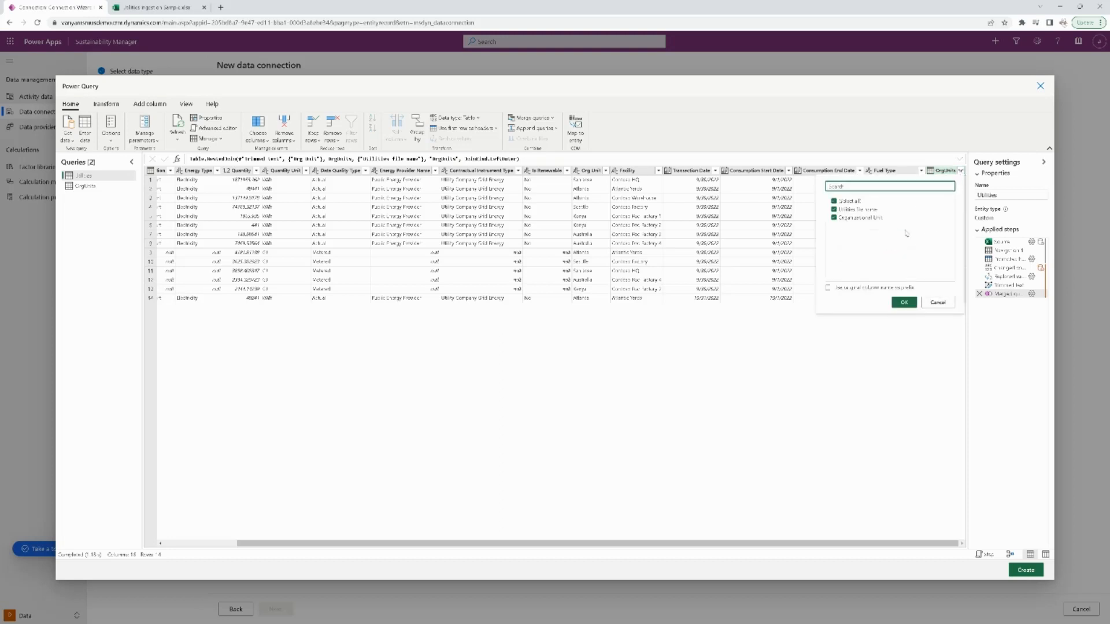
left_click(835, 217)
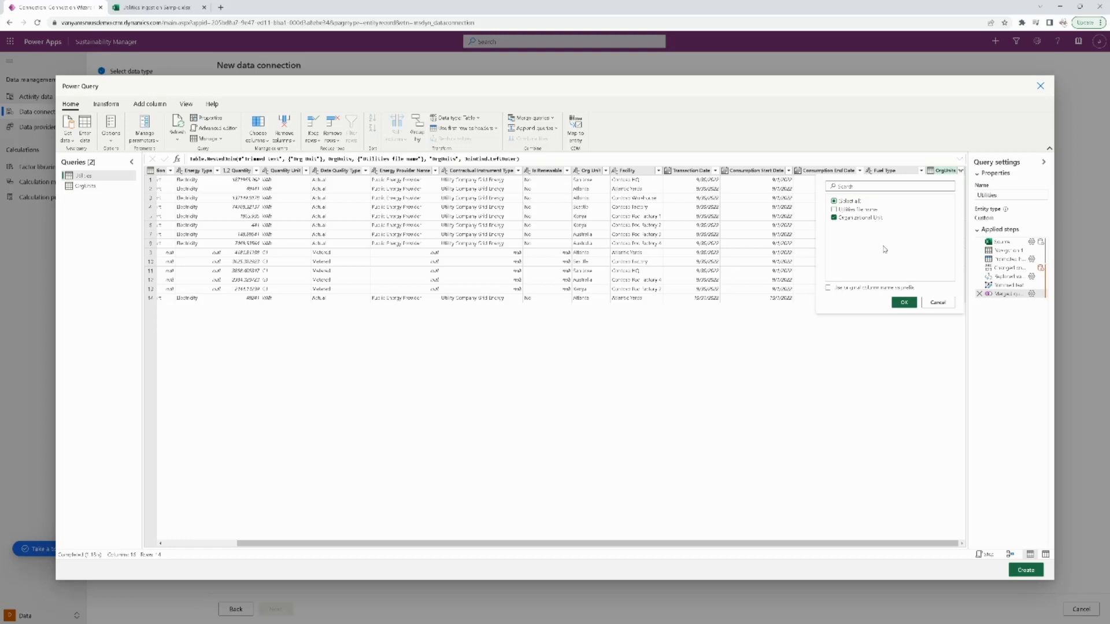
left_click(904, 302)
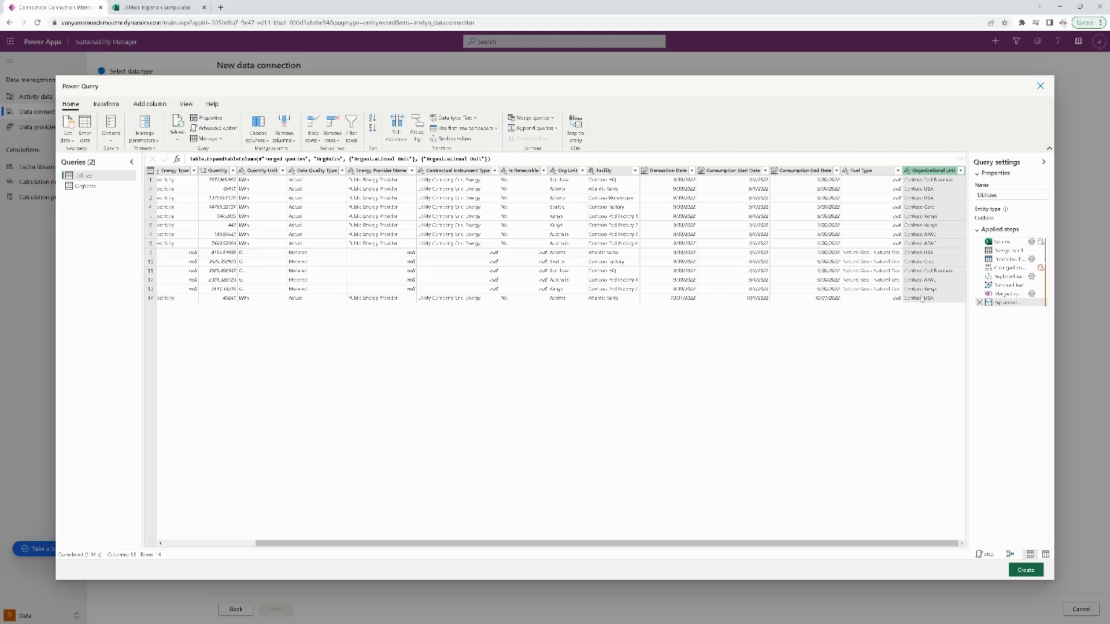
mouse_move(331, 224)
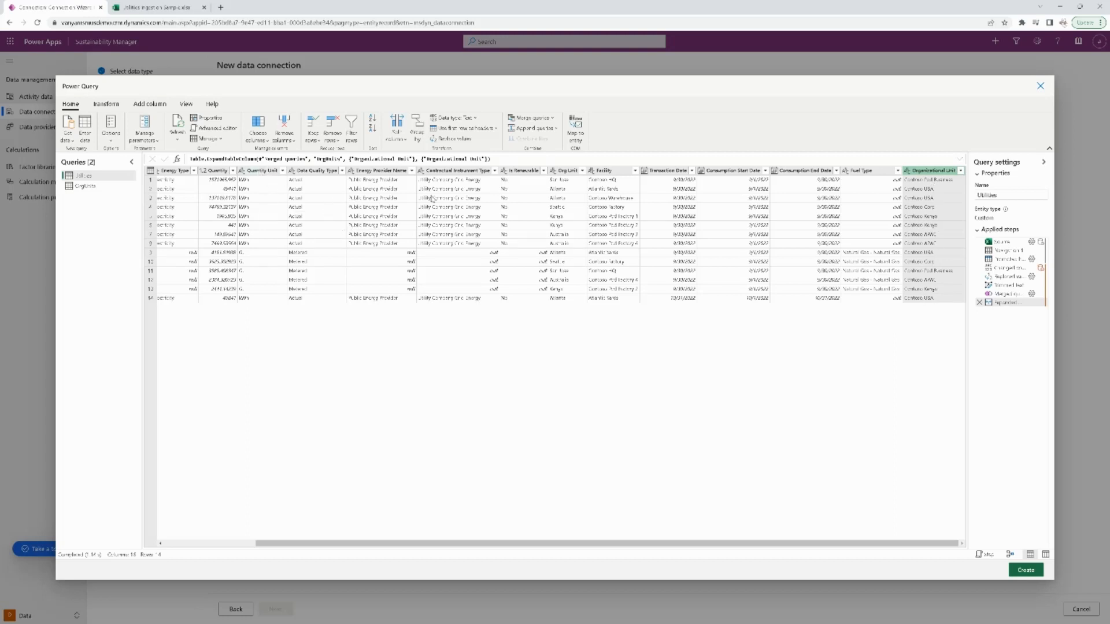
Delete the original Org Unit column from the Utilities query
left_click(566, 170)
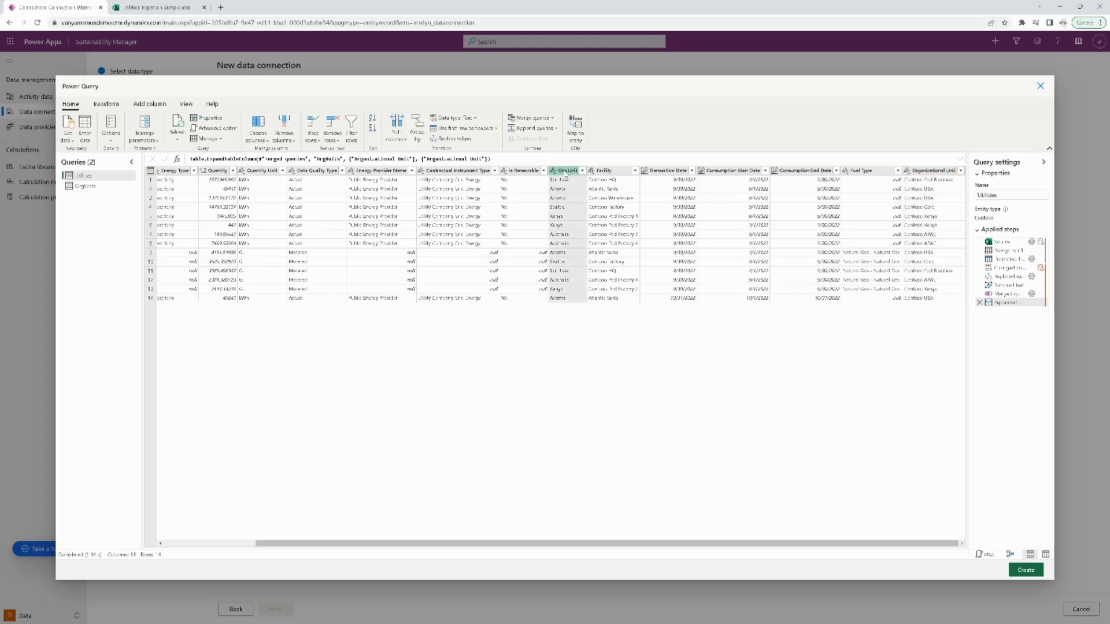
right_click(567, 171)
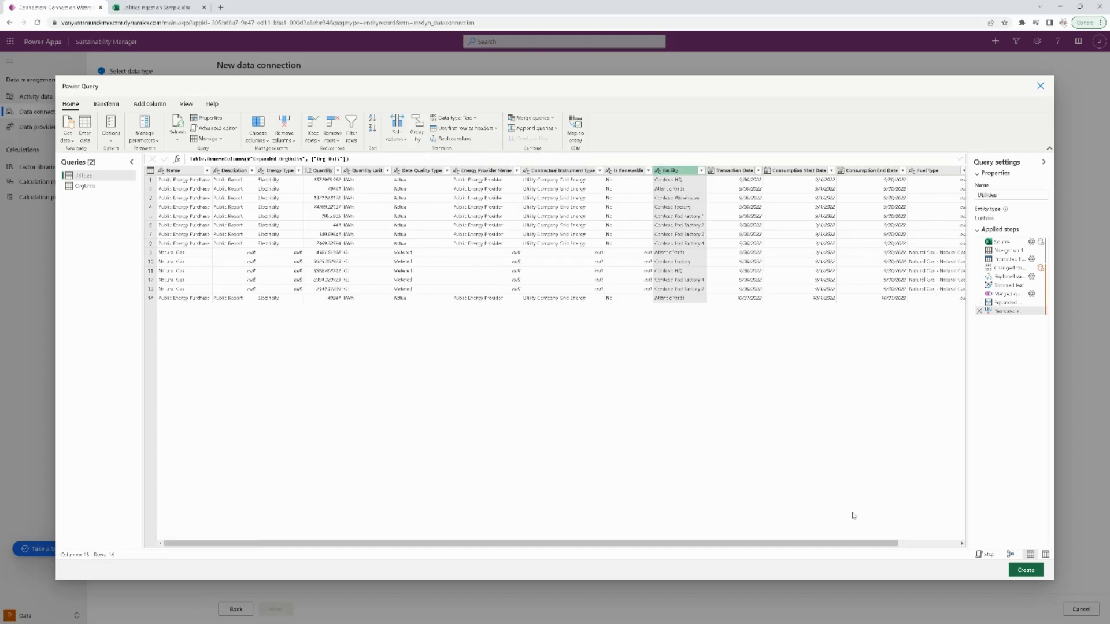
scroll("right", 3)
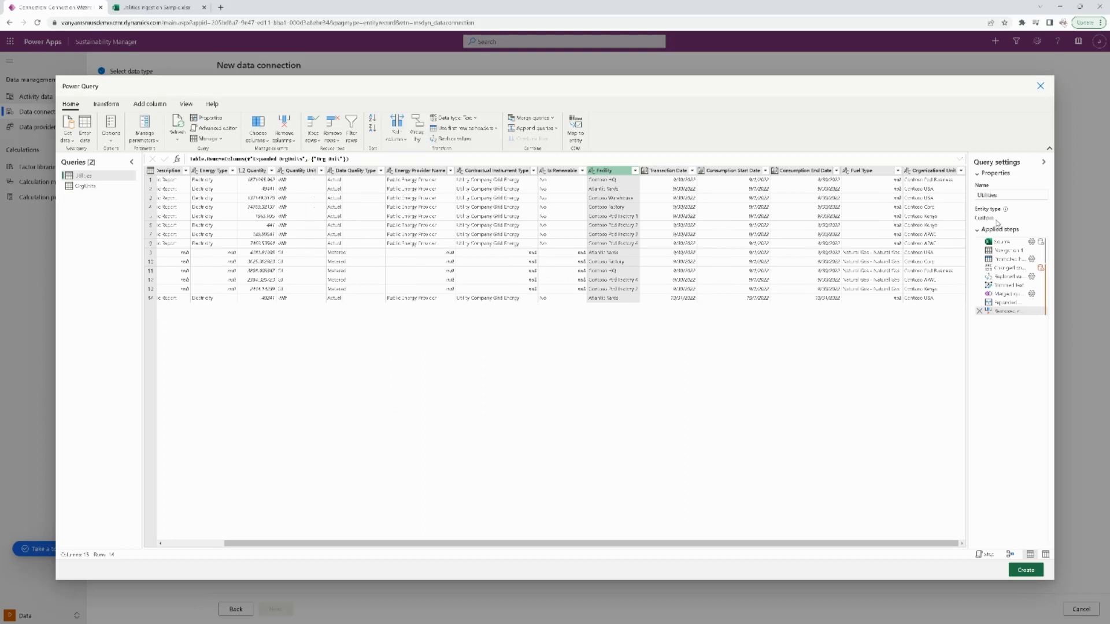
mouse_move(625, 339)
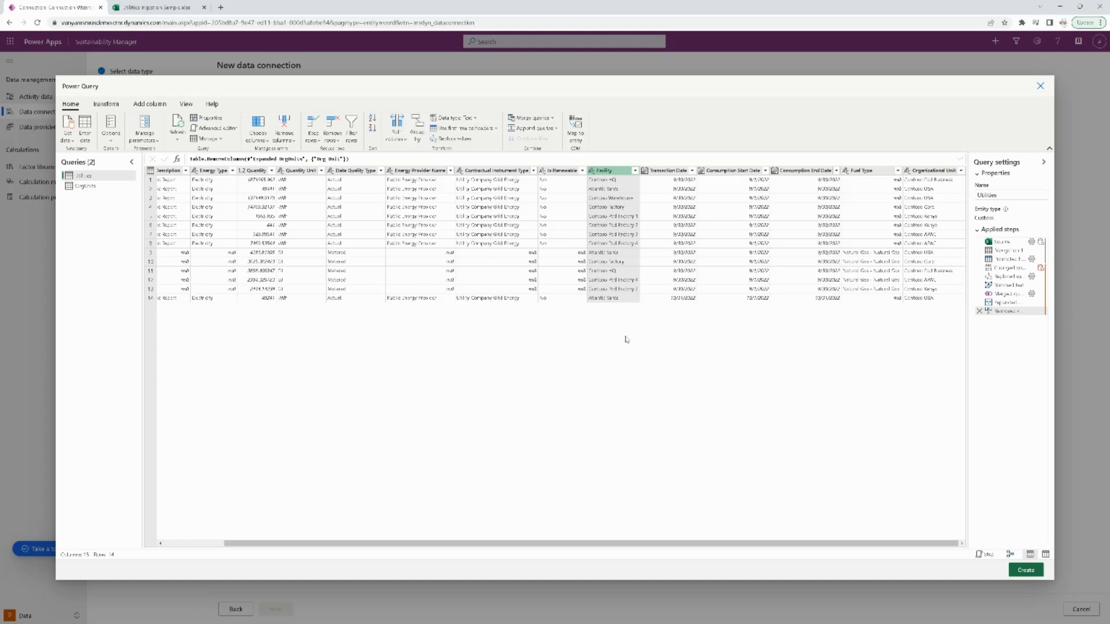
mouse_move(432, 405)
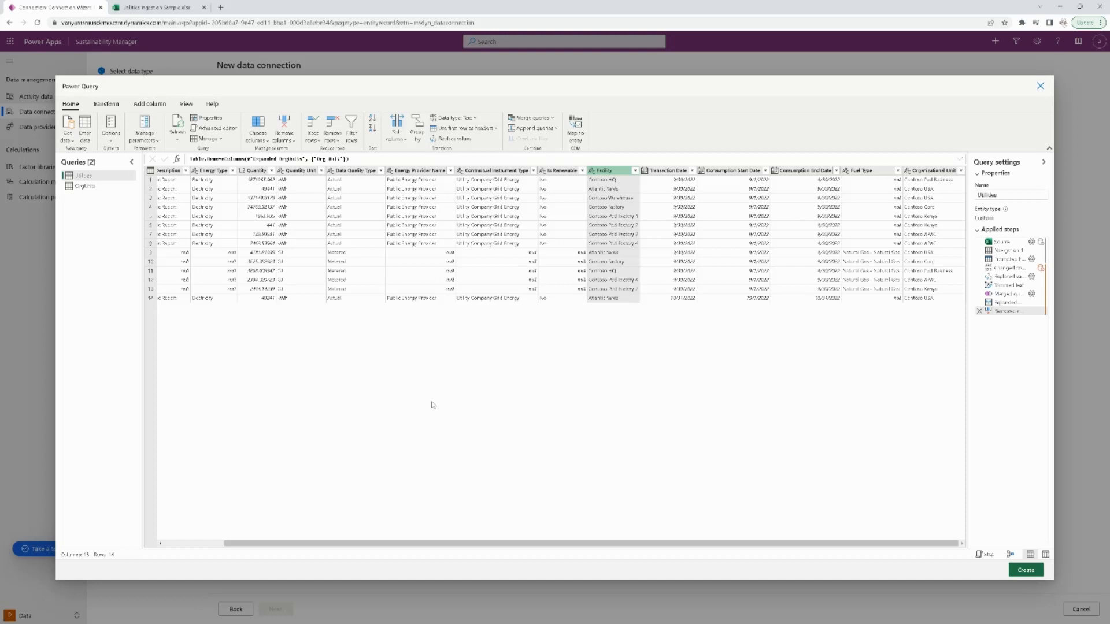
mouse_move(401, 432)
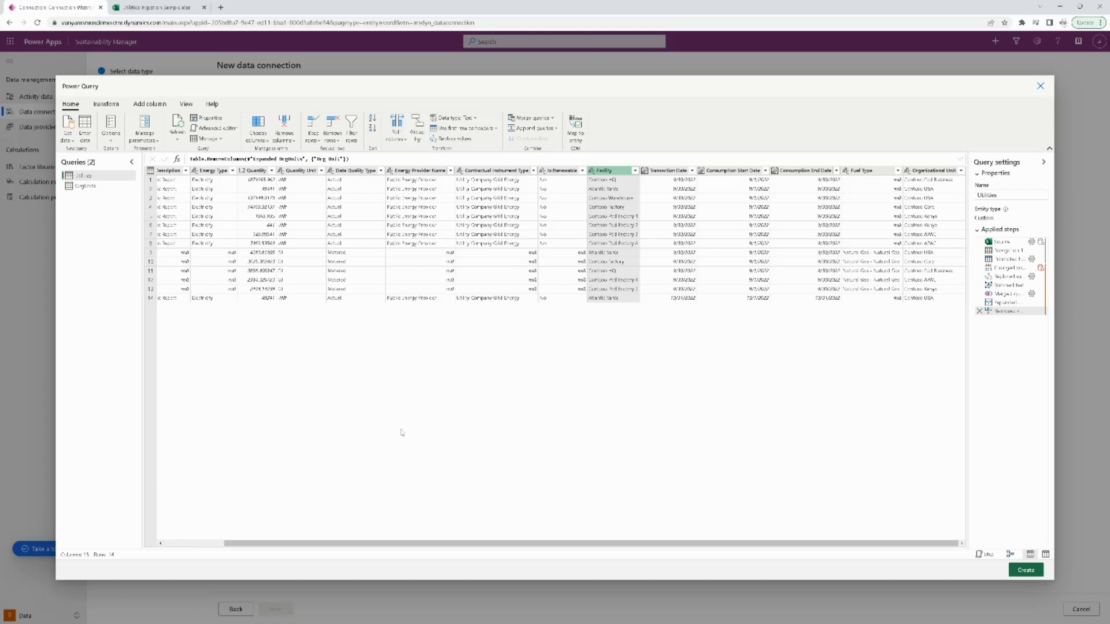
mouse_move(461, 403)
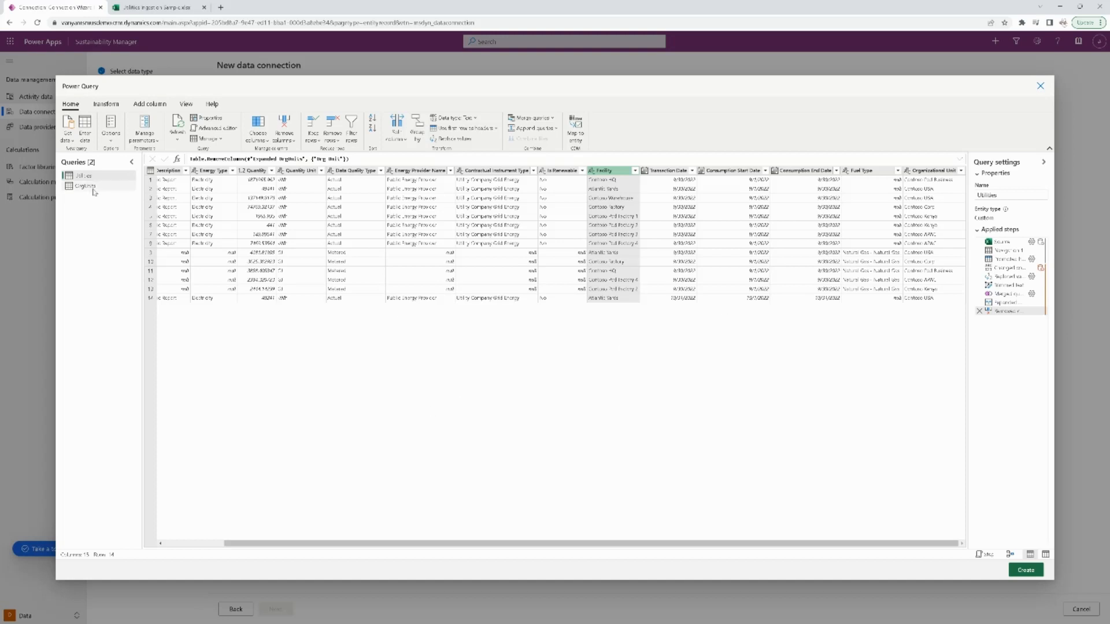
mouse_move(121, 264)
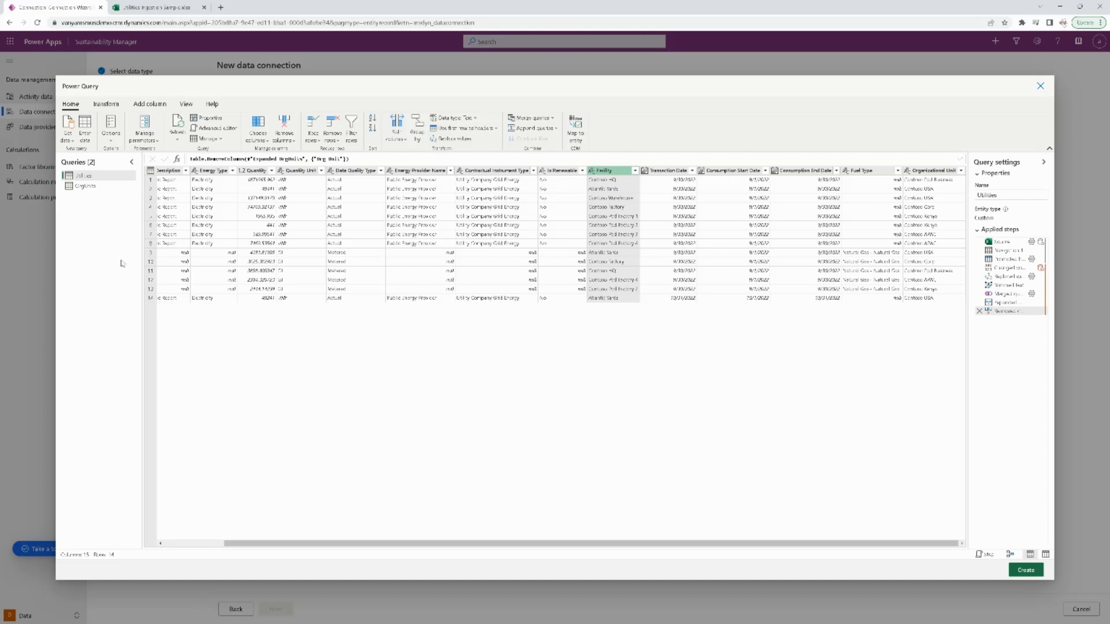
mouse_move(680, 248)
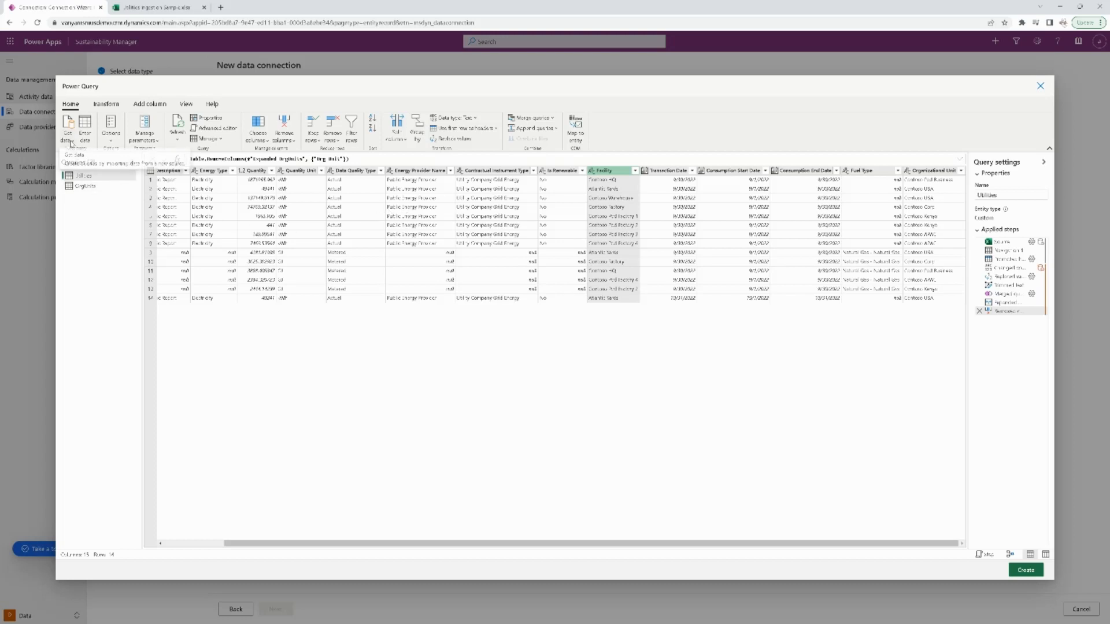
Add a Dataverse data source from Get data using the existing signed-in connection
left_click(68, 126)
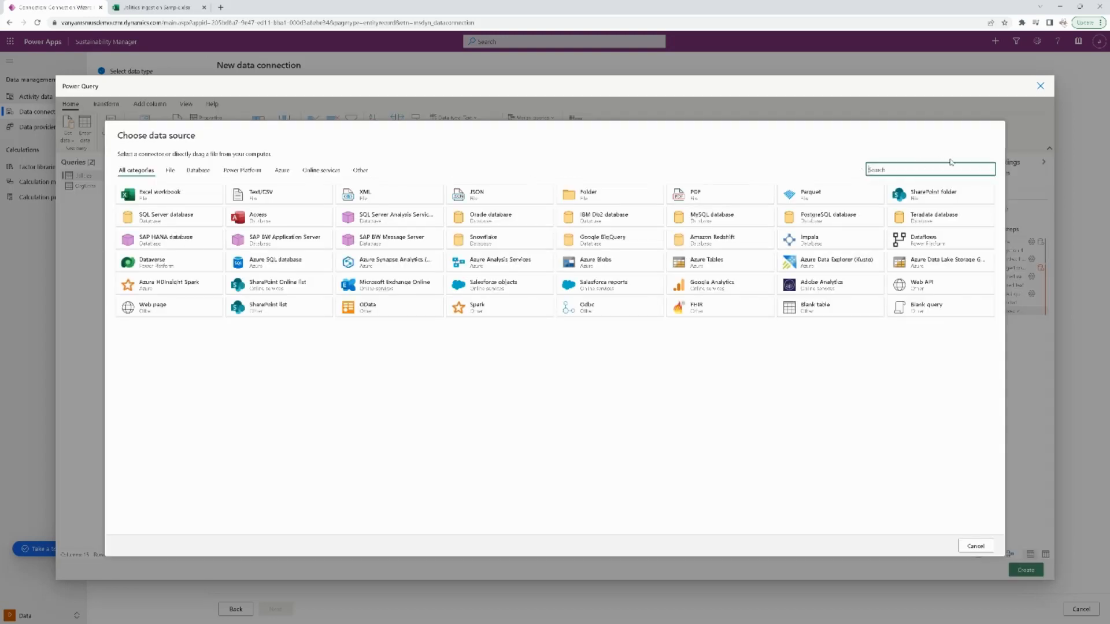
type("data")
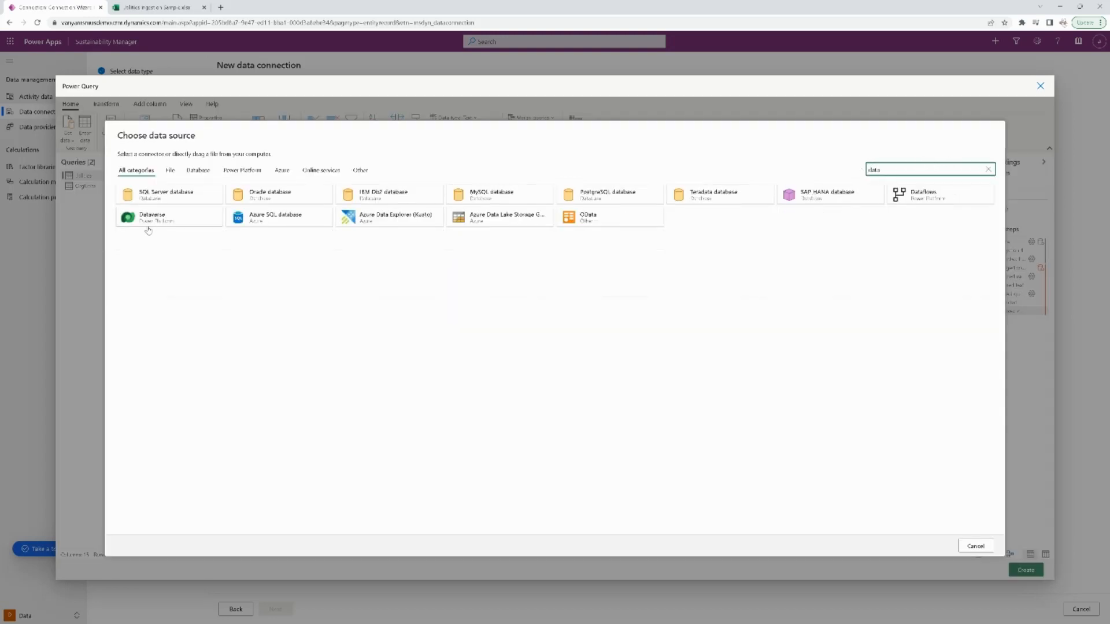
left_click(169, 217)
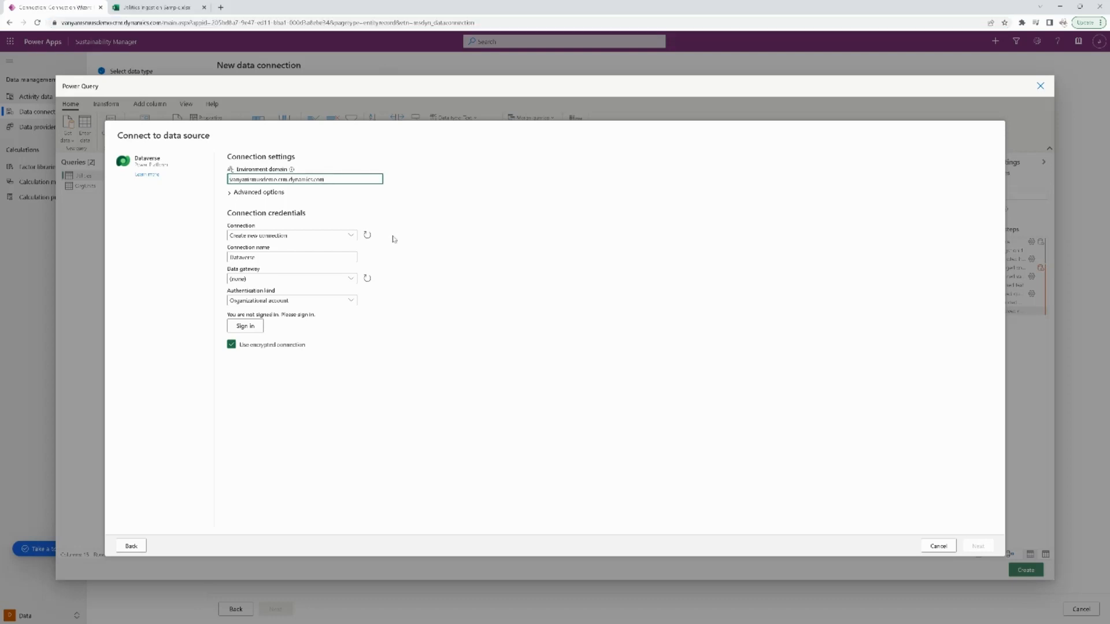
left_click(244, 325)
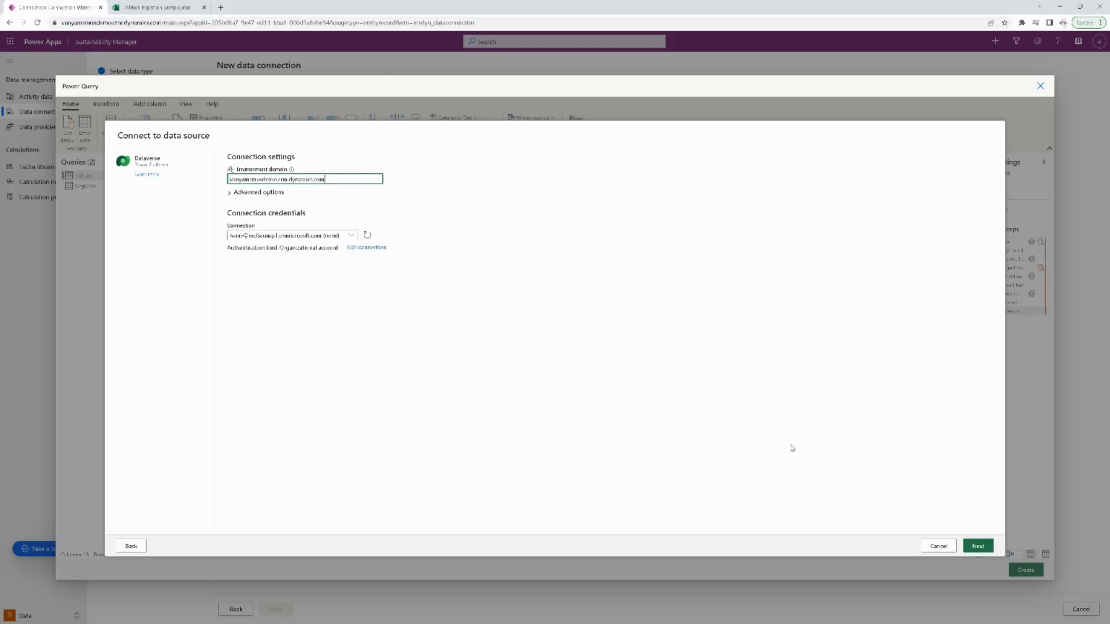
left_click(977, 546)
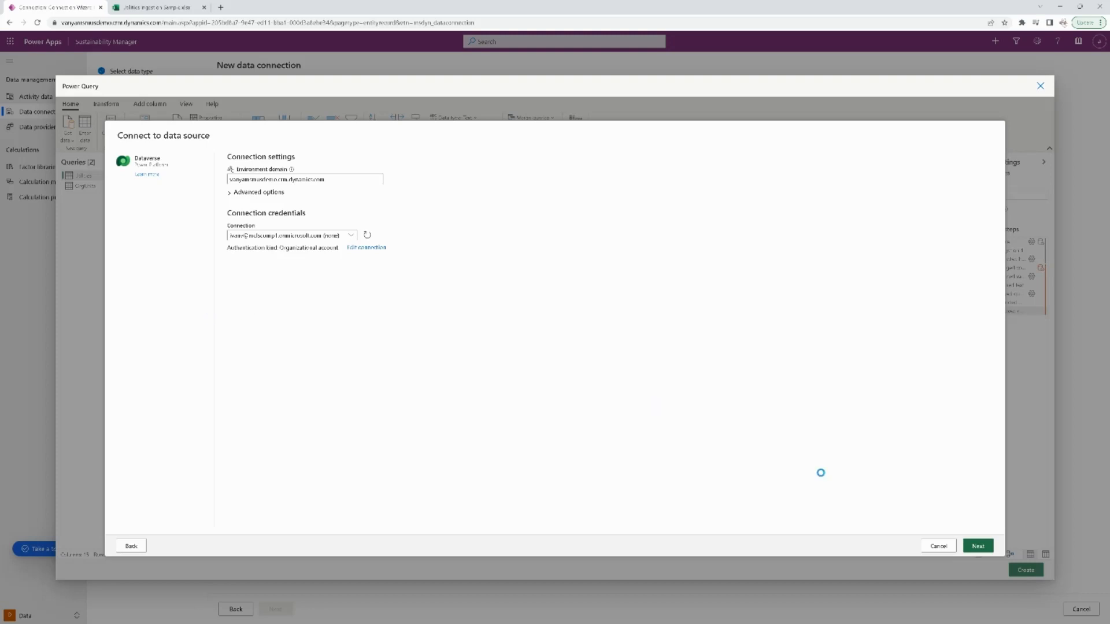
left_click(977, 545)
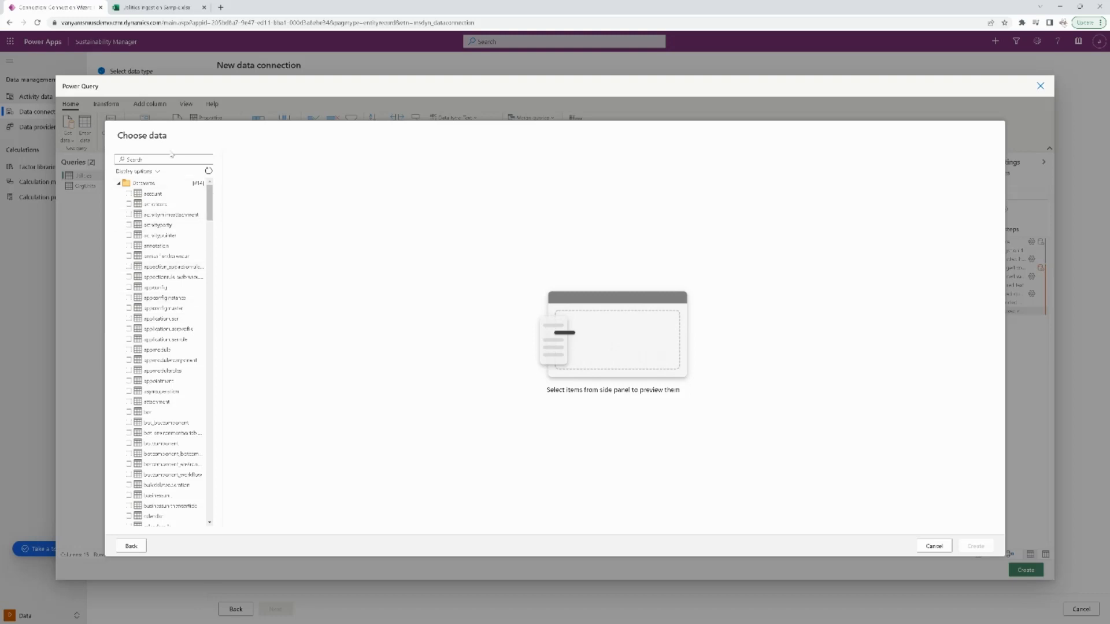
Search tables for 'fac', select and preview msdyn_facility, and create it as a query
left_click(163, 158)
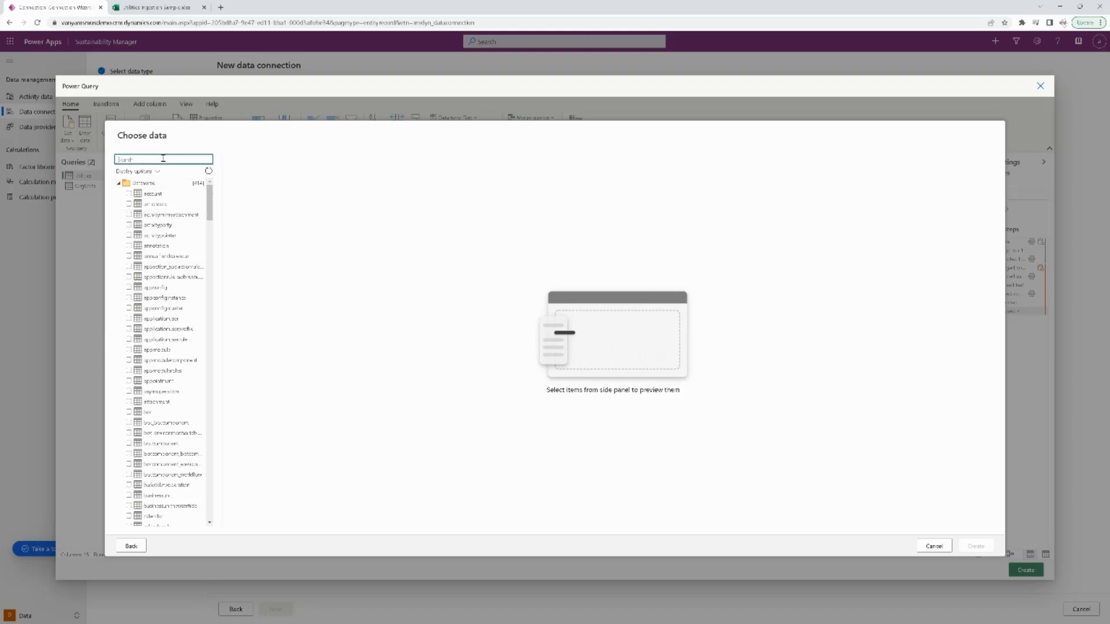
type("fac")
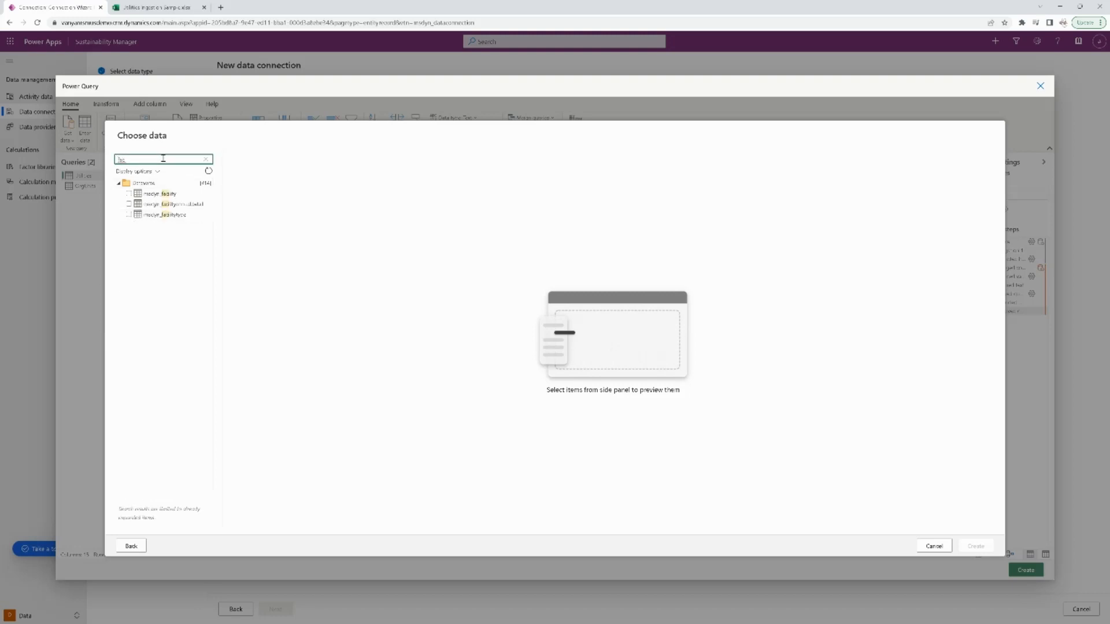
left_click(160, 193)
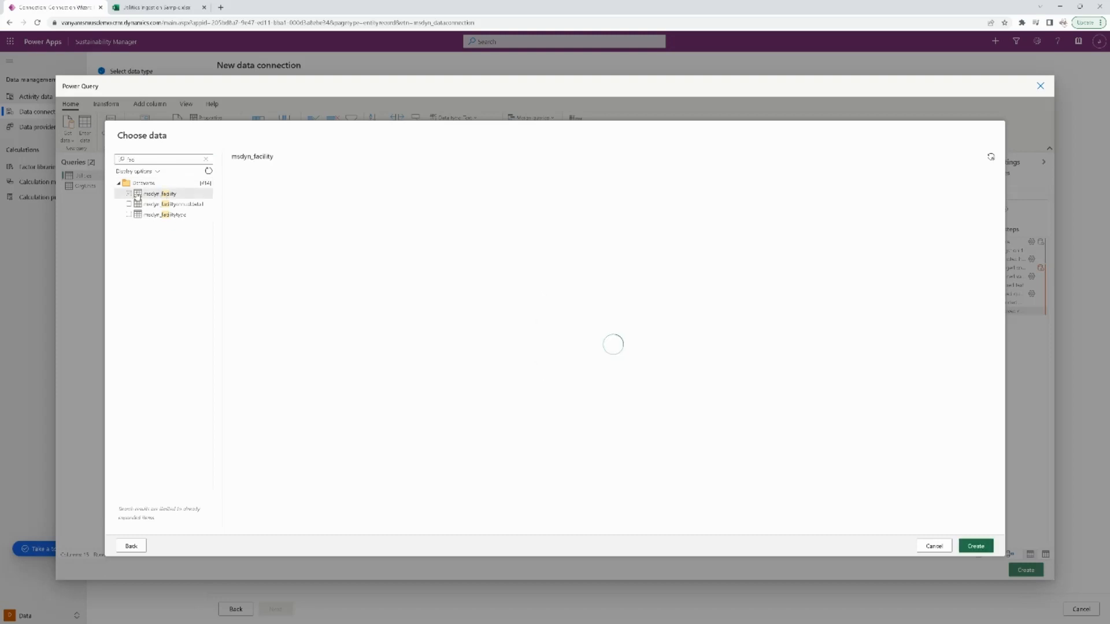
left_click(128, 193)
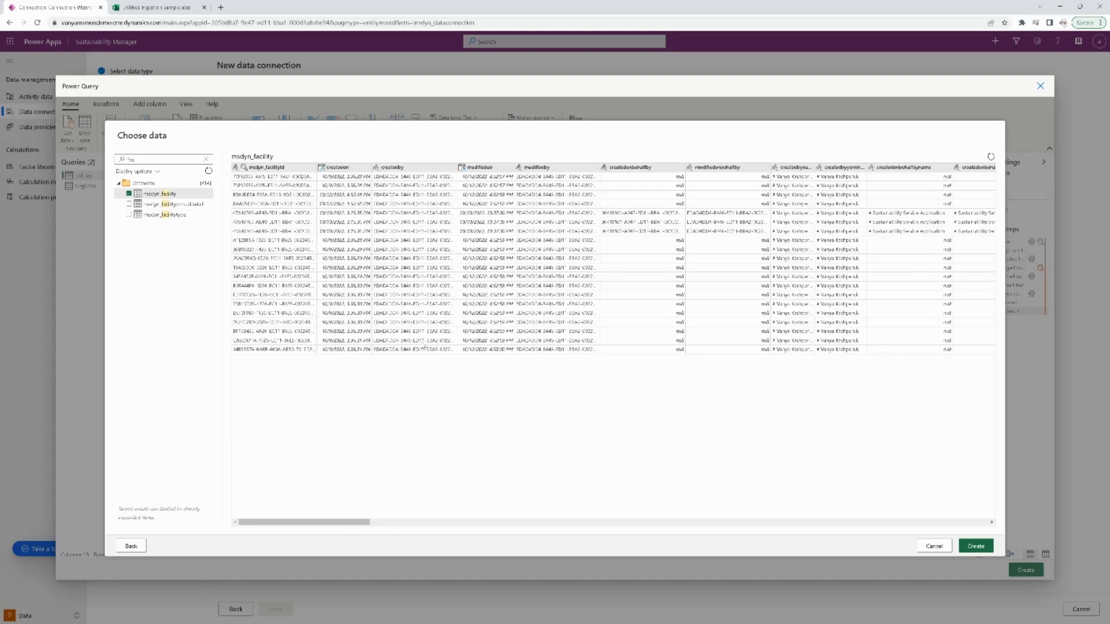
mouse_move(499, 448)
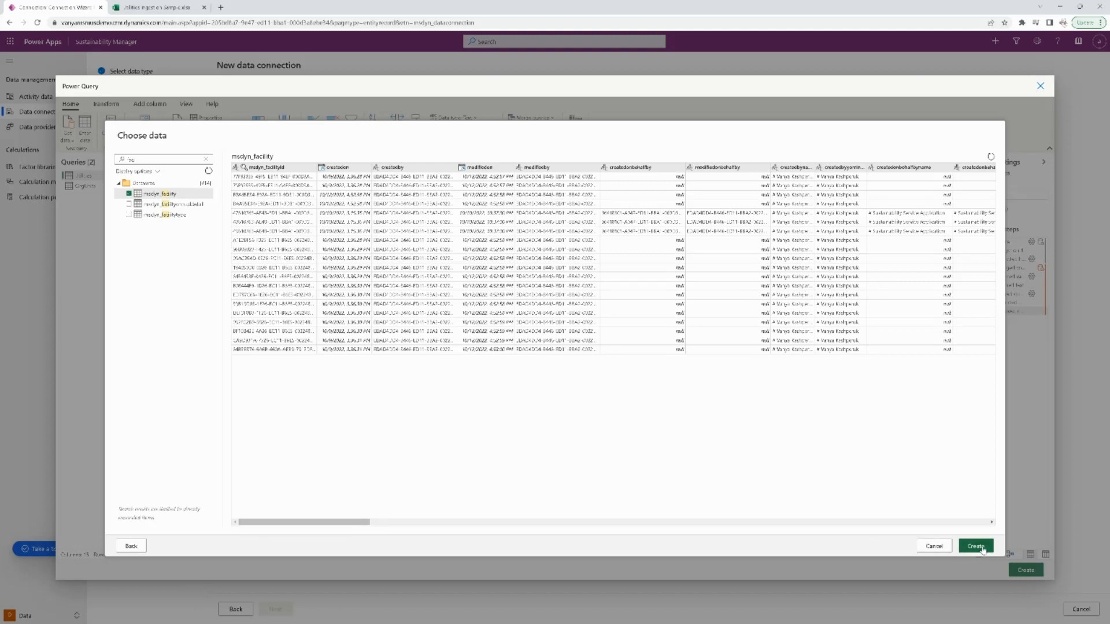
left_click(975, 545)
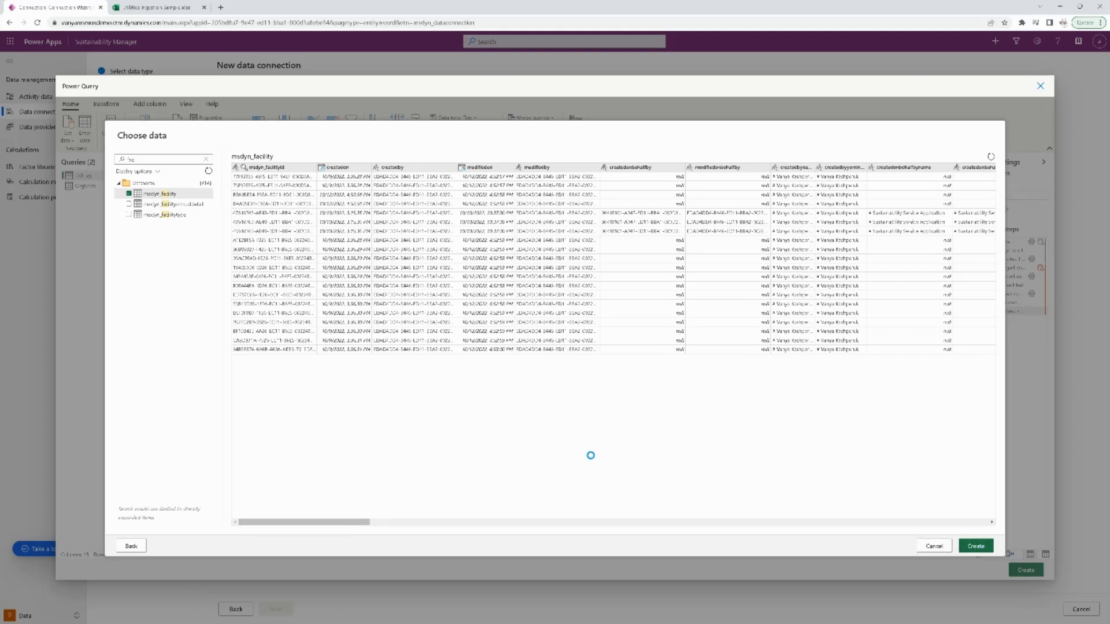
Rename the Facilities country code column to Facility Country, then reselect the Utilities query
left_click(975, 546)
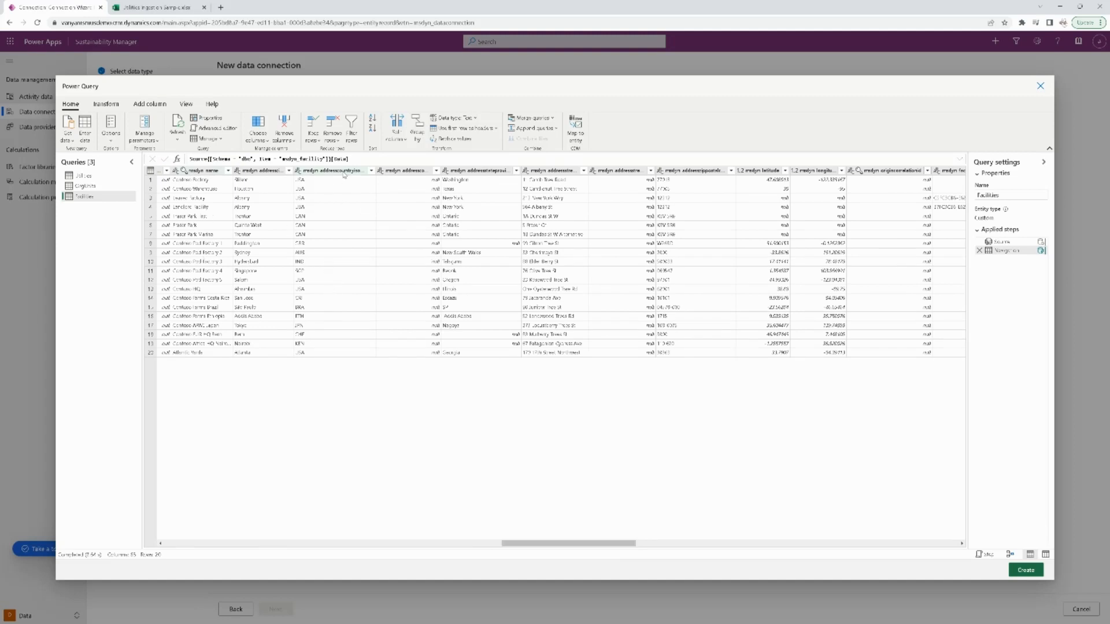
right_click(329, 170)
type("Facility Country")
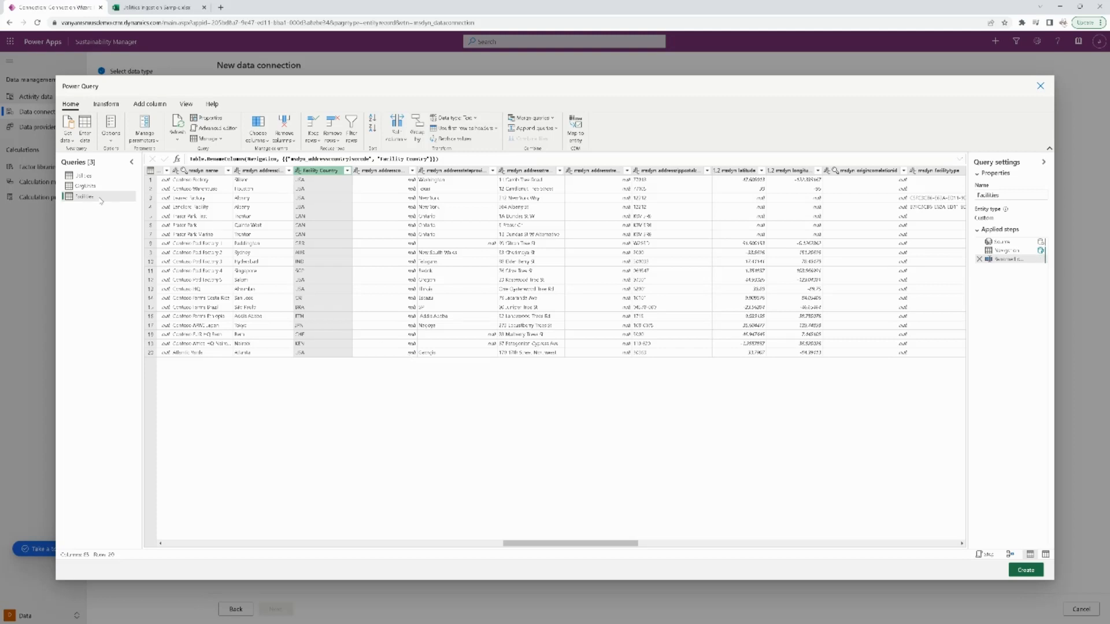
mouse_move(653, 288)
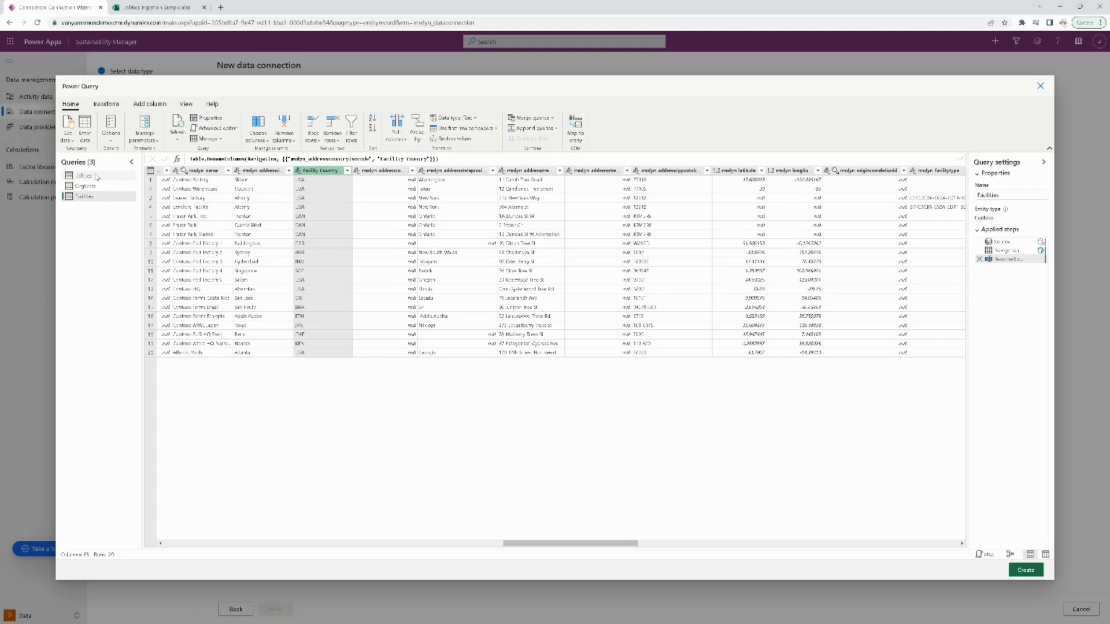
left_click(82, 174)
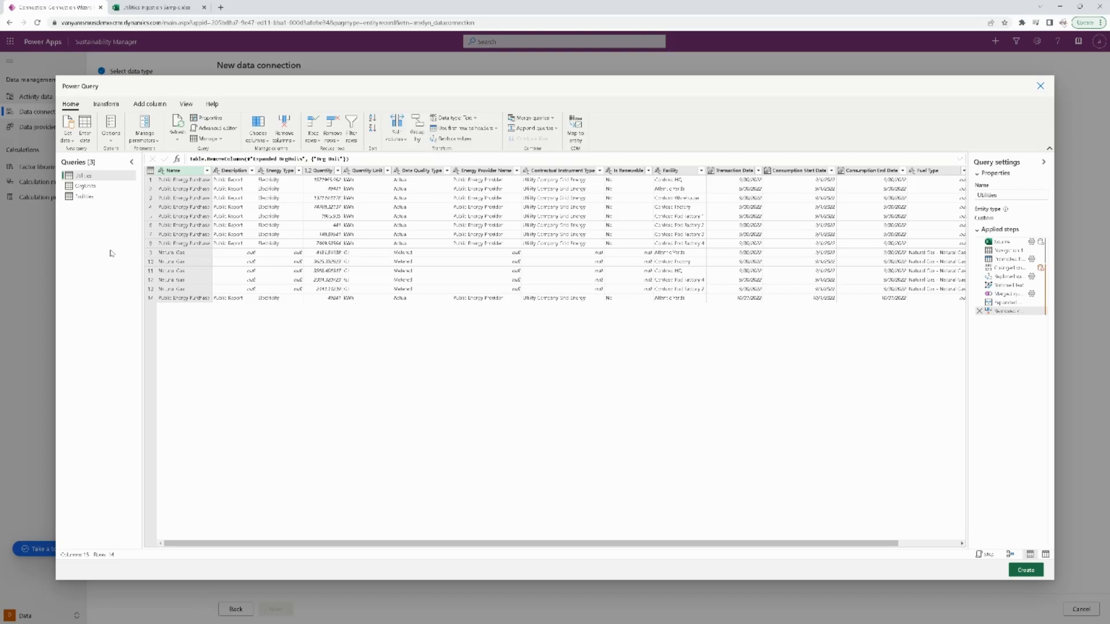
mouse_move(186, 319)
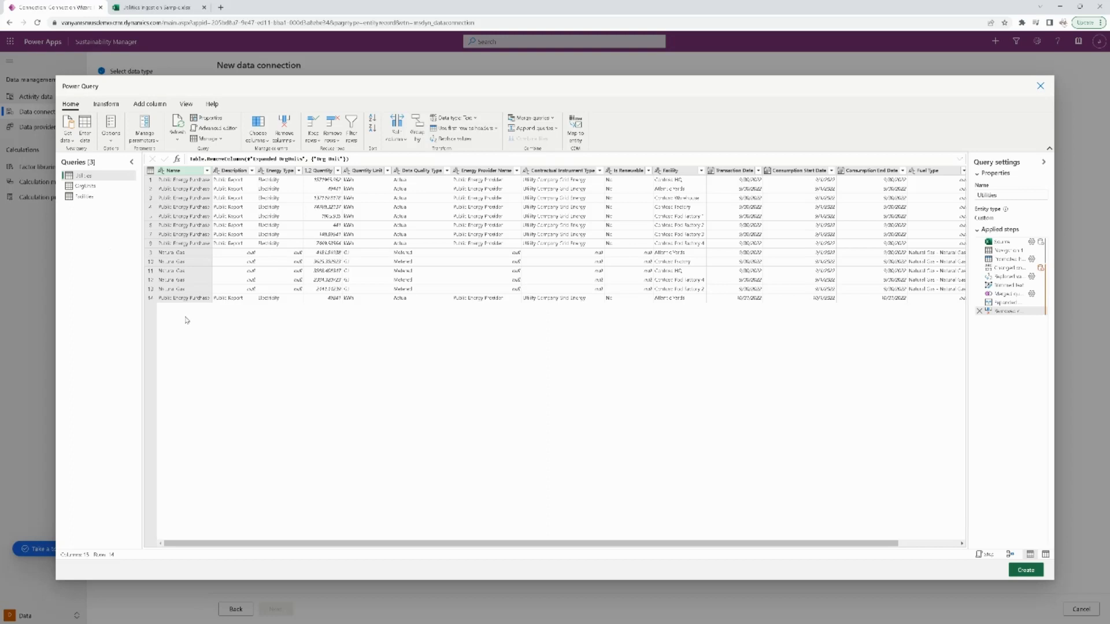
mouse_move(260, 391)
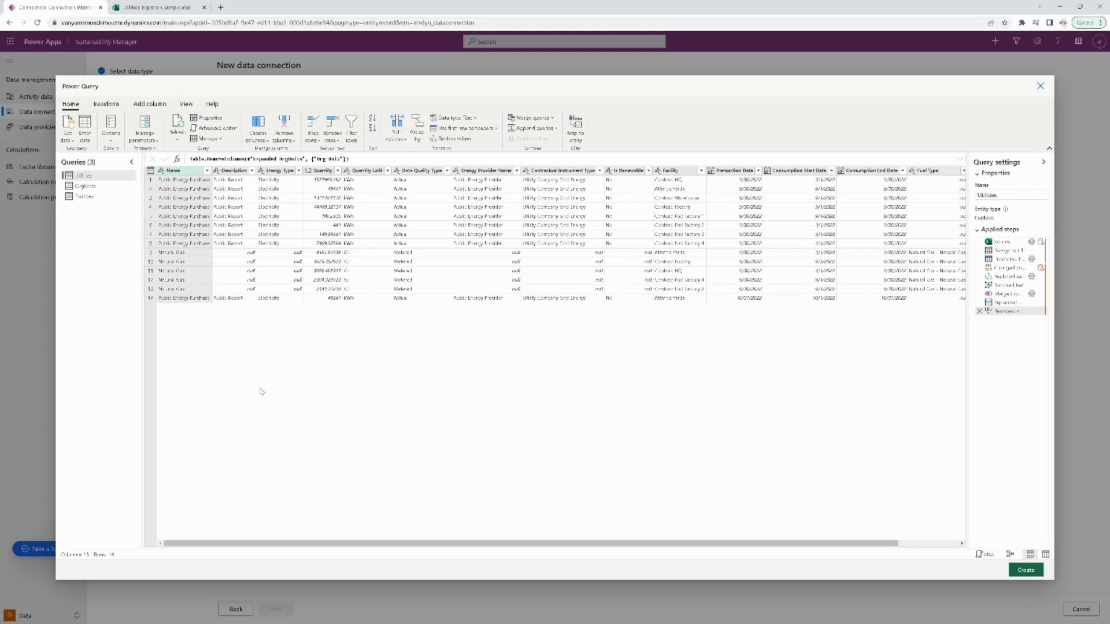
mouse_move(271, 392)
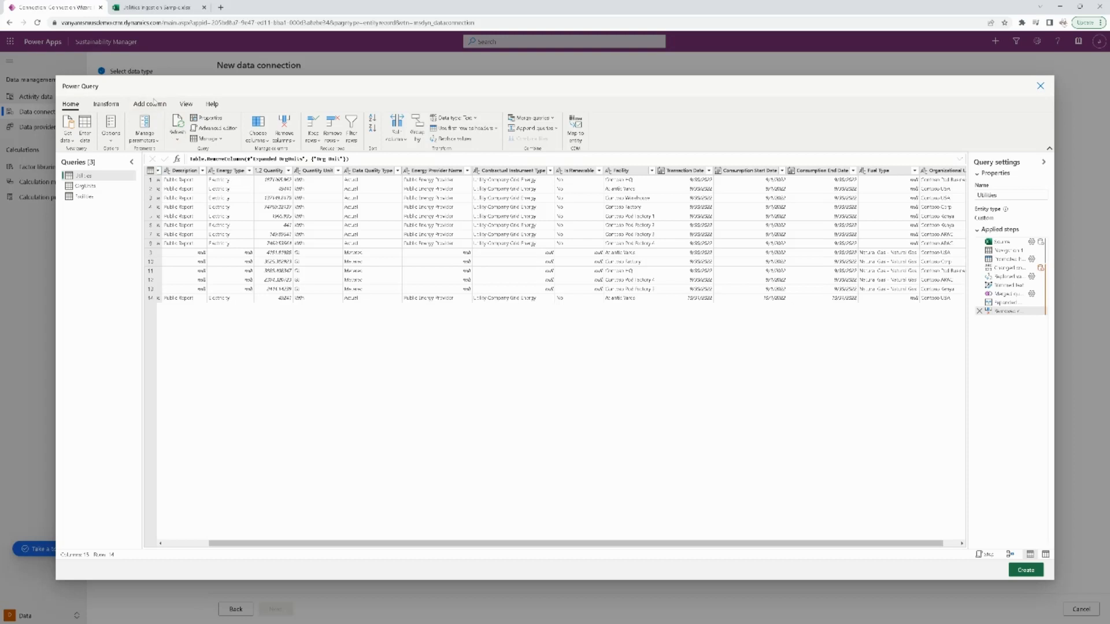
Show the Add column ribbon commands for the Utilities query
left_click(149, 104)
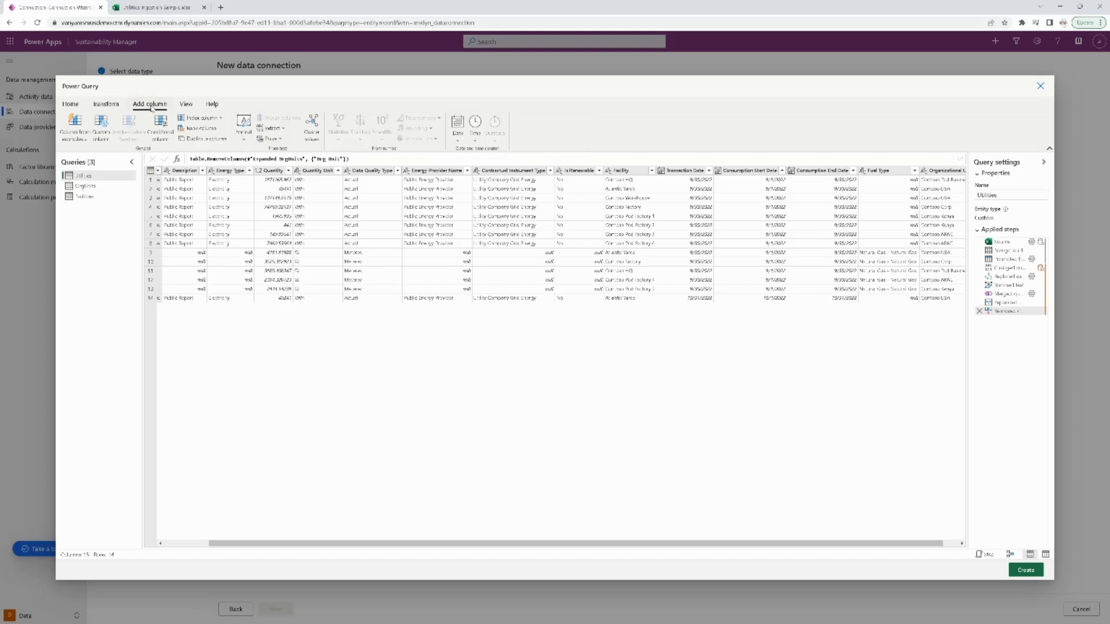
Define custom column Facility Country as List.PositionOf(Facilities[msdyn_name], [Facility])
left_click(101, 126)
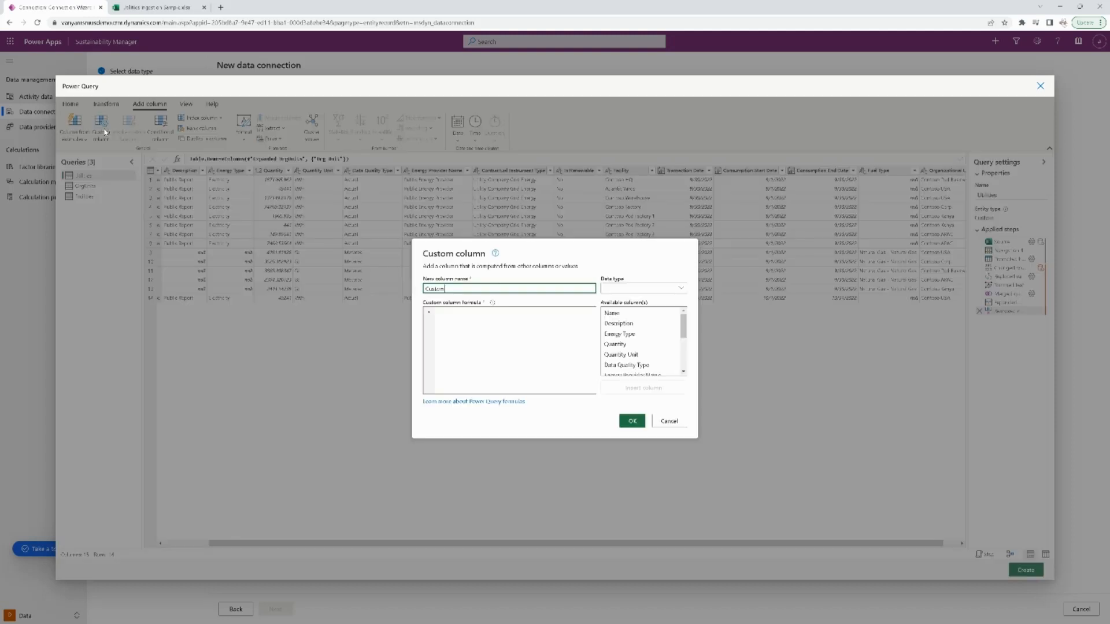
triple_click(508, 288)
type("Facility Country")
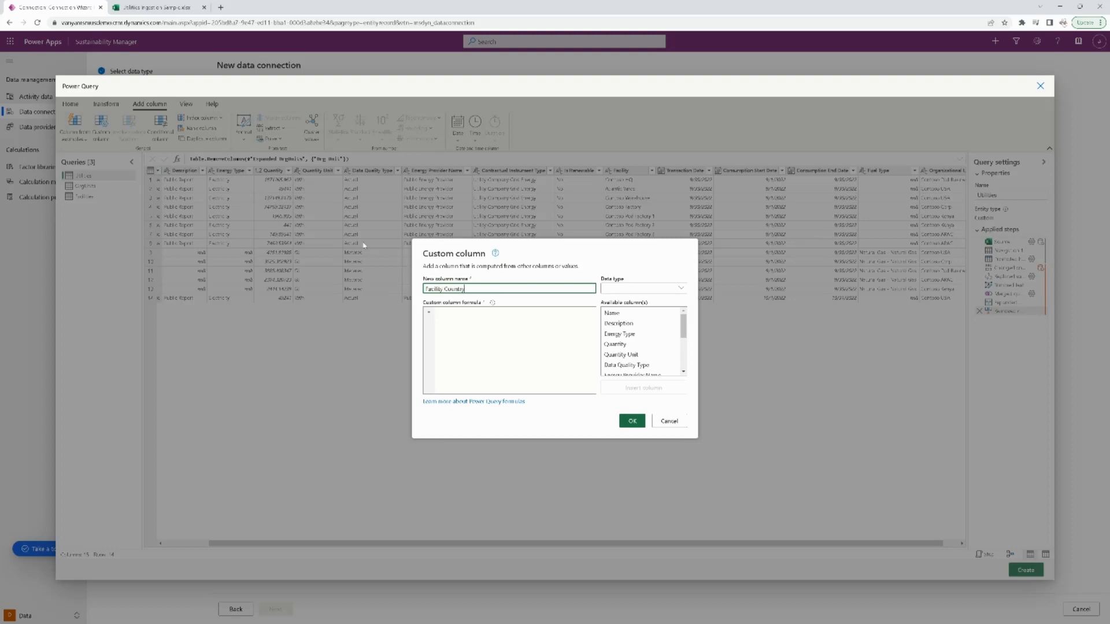
left_click(501, 318)
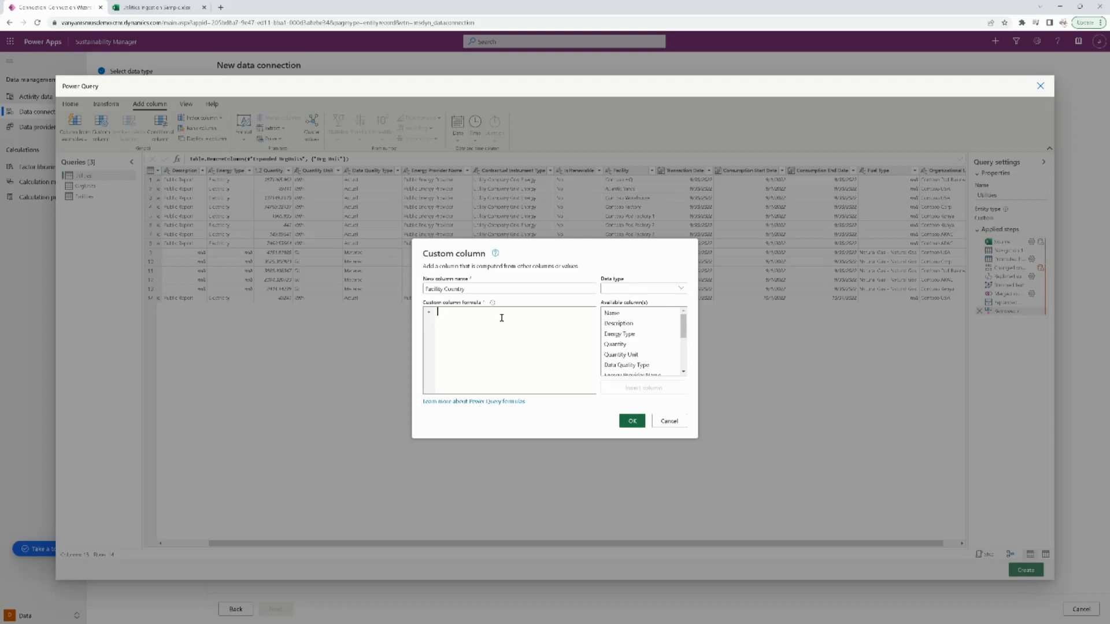
type("List.")
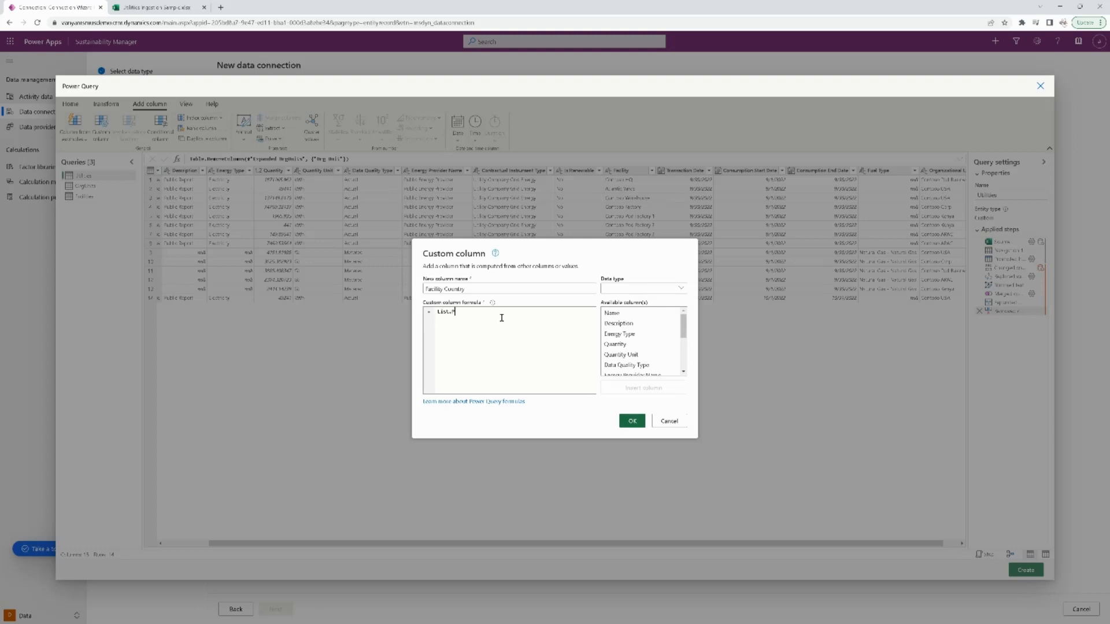
type("PositionOf(")
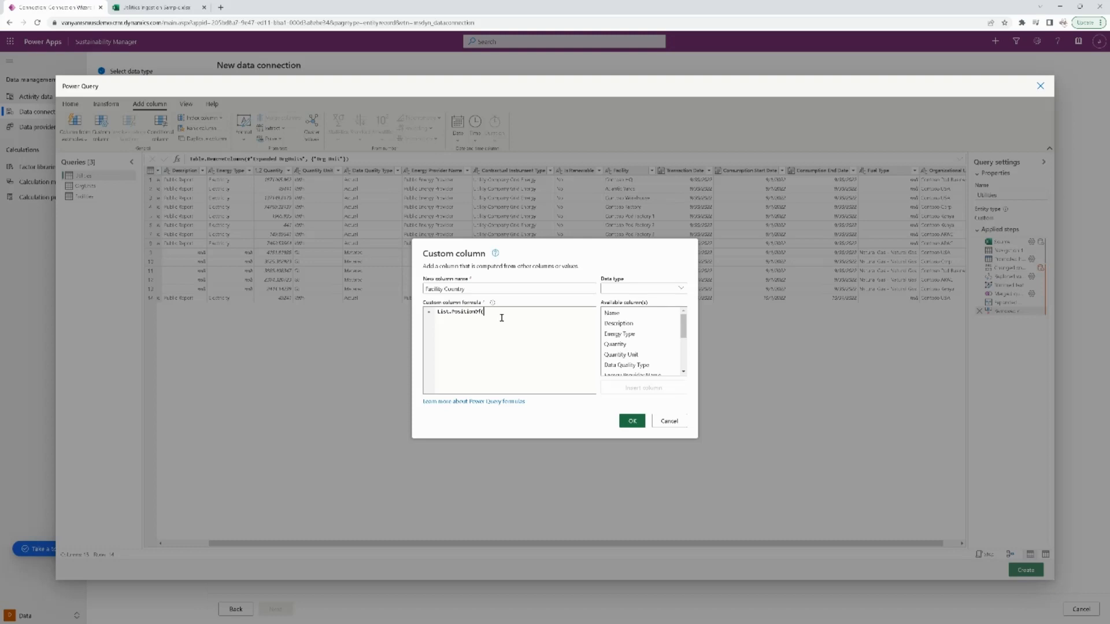
type("Facility")
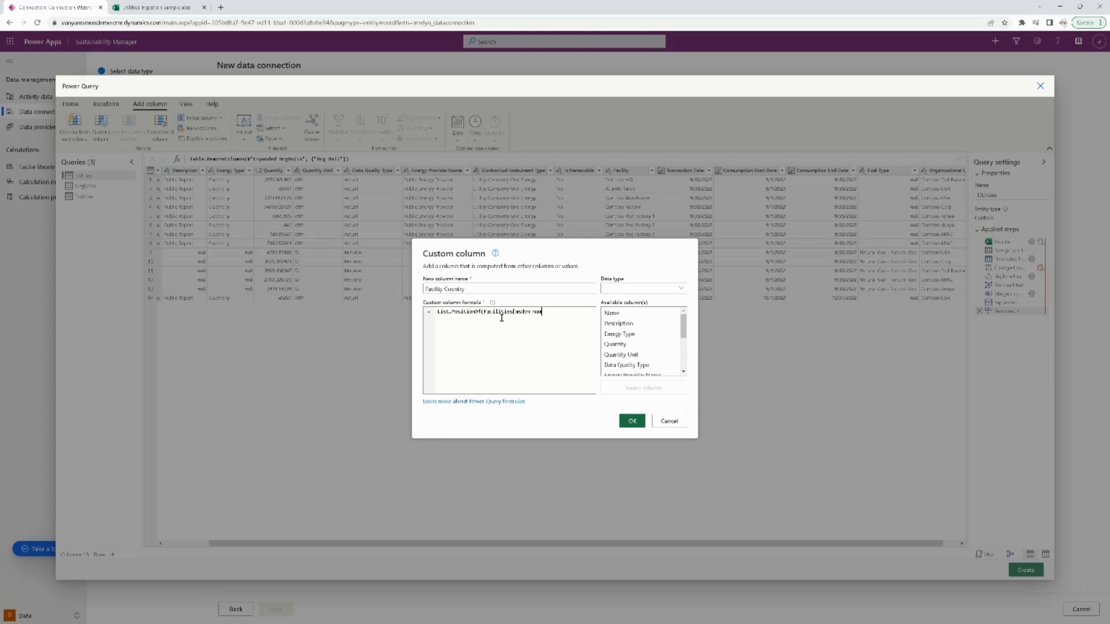
type("], [Facility])")
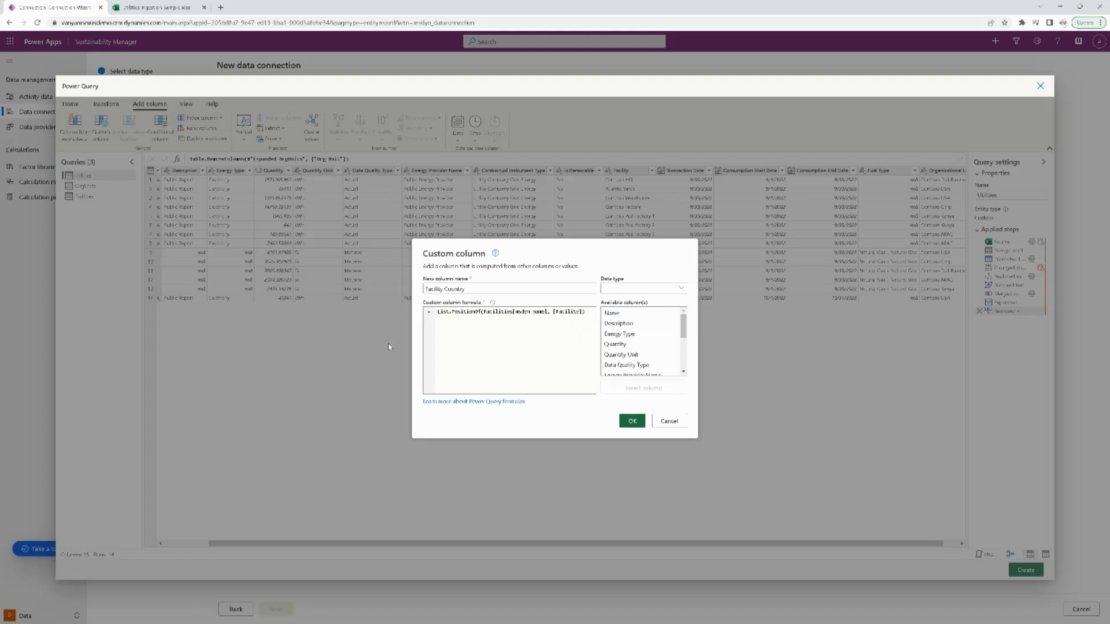
mouse_move(634, 439)
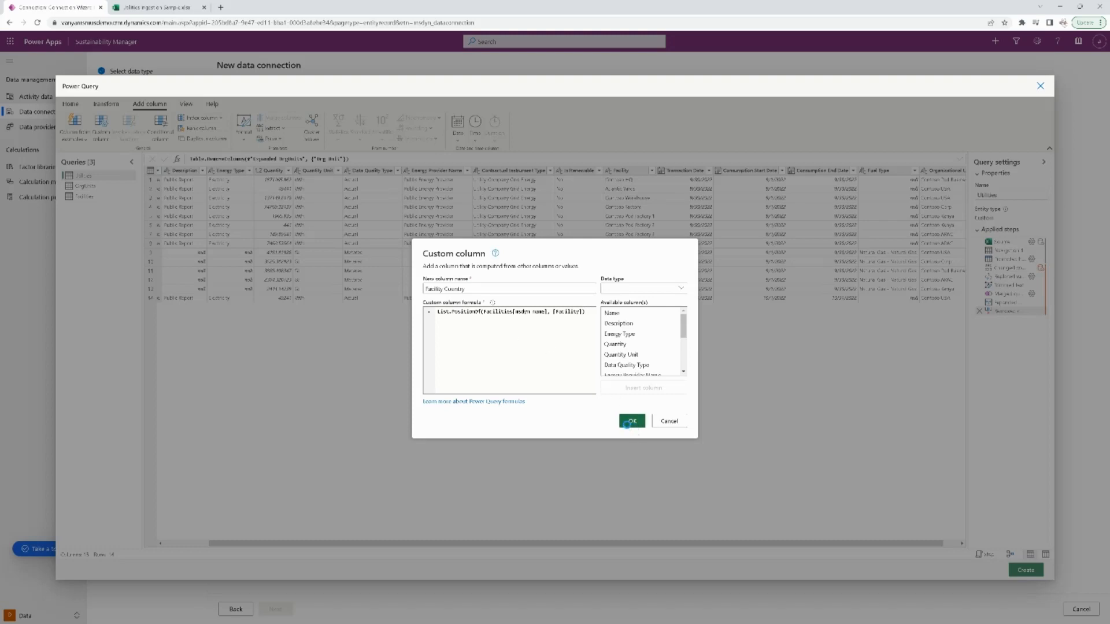
Confirm the Facility Country column and accept the data privacy warning to load results
left_click(630, 422)
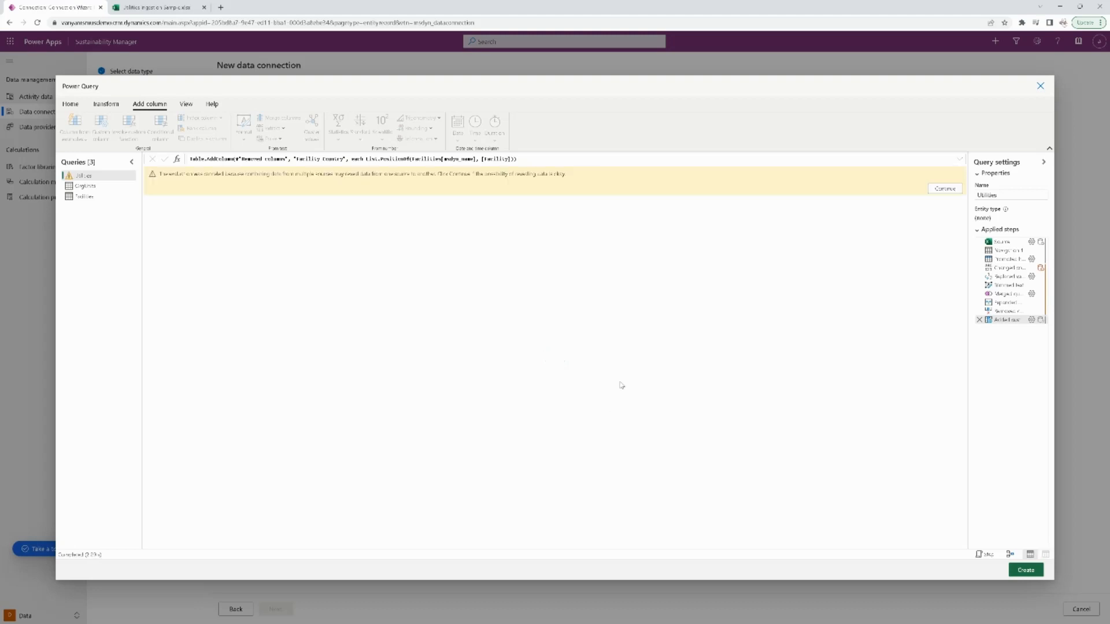
mouse_move(551, 195)
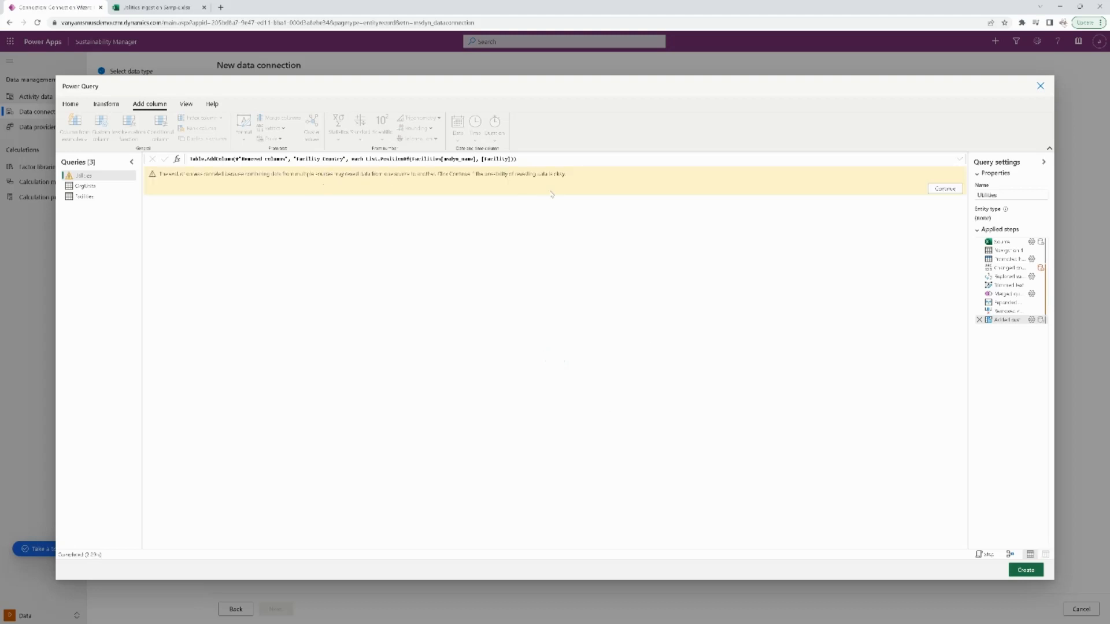
mouse_move(208, 195)
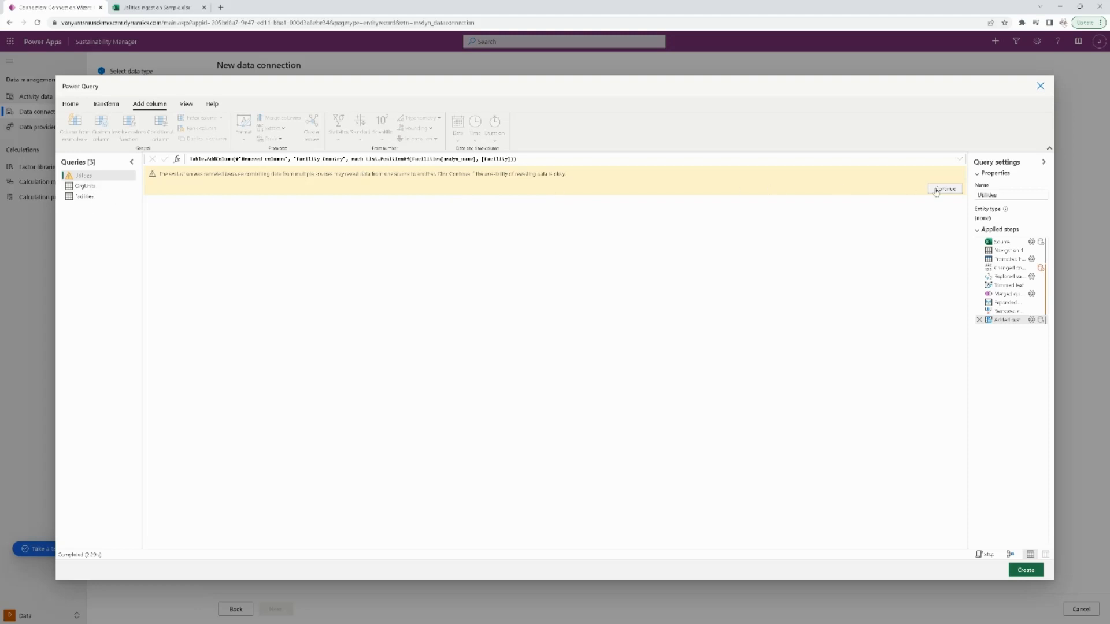
left_click(944, 189)
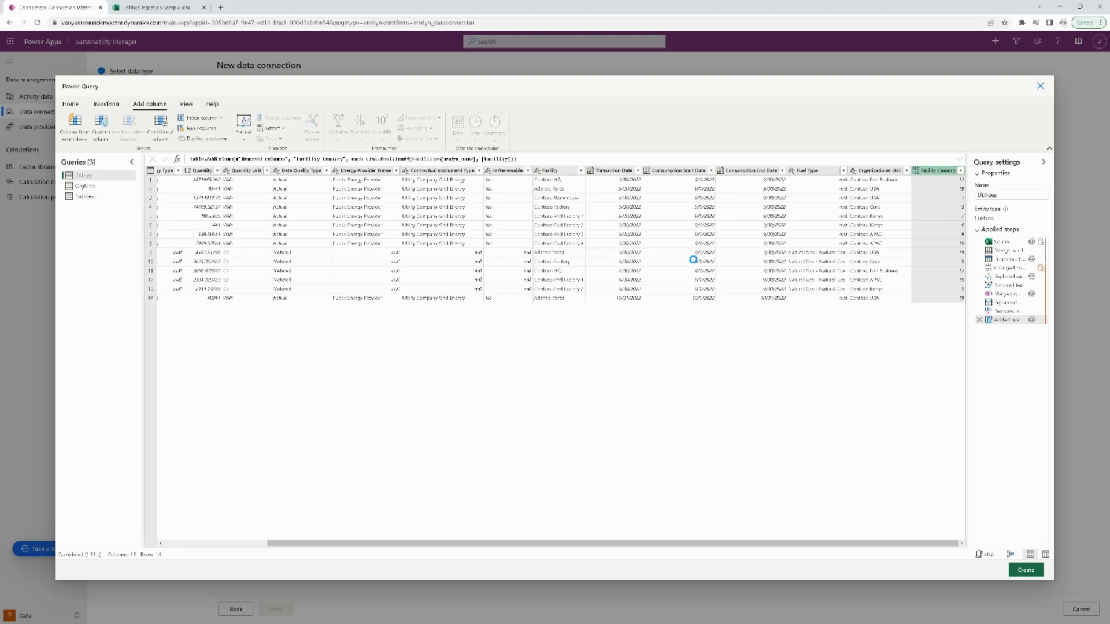
mouse_move(949, 179)
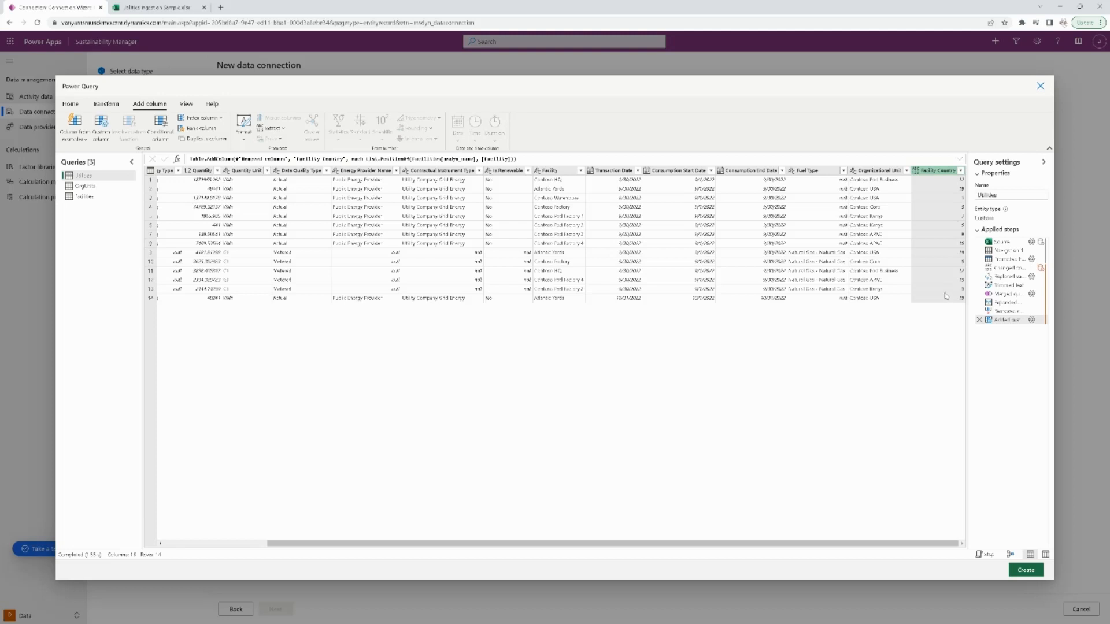
mouse_move(946, 183)
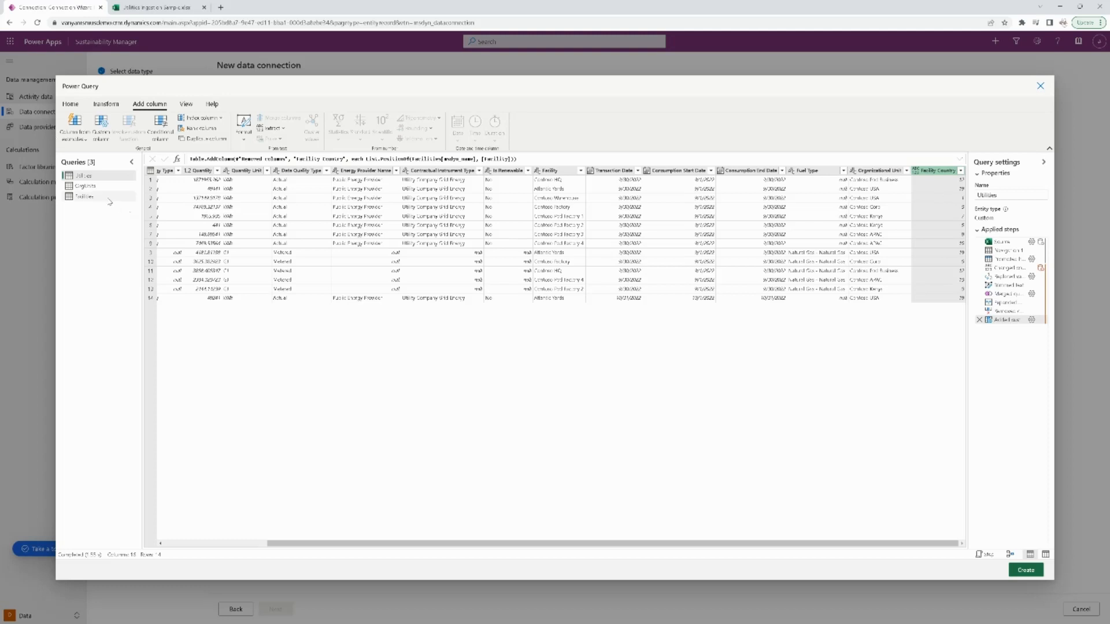
mouse_move(397, 207)
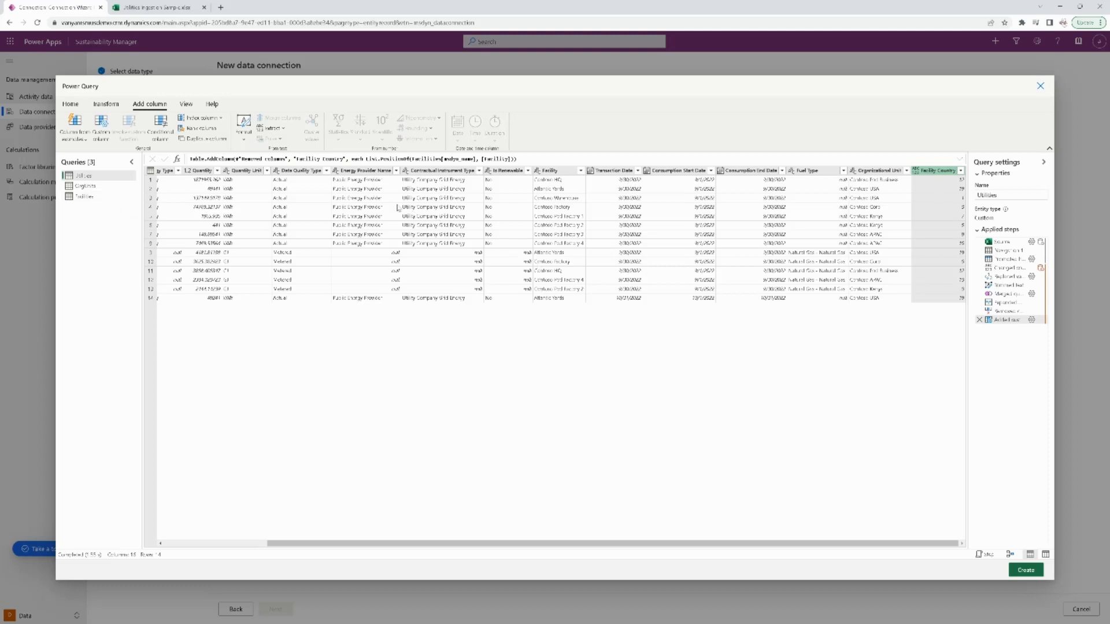
mouse_move(558, 187)
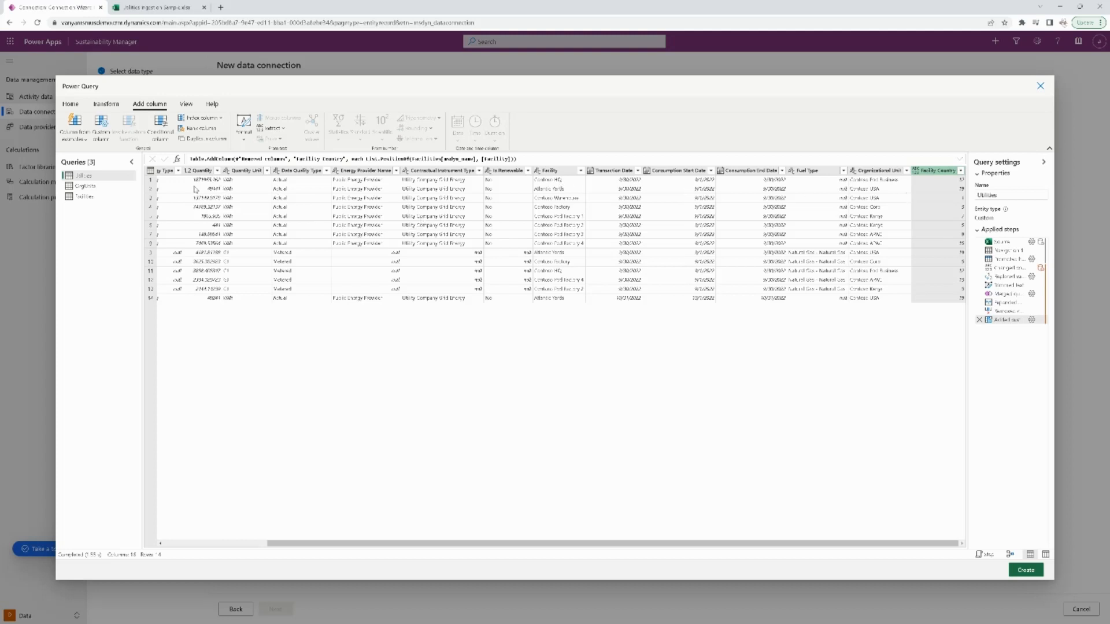
Inspect facility id and name values in the Facilities query, then reselect Utilities
left_click(85, 196)
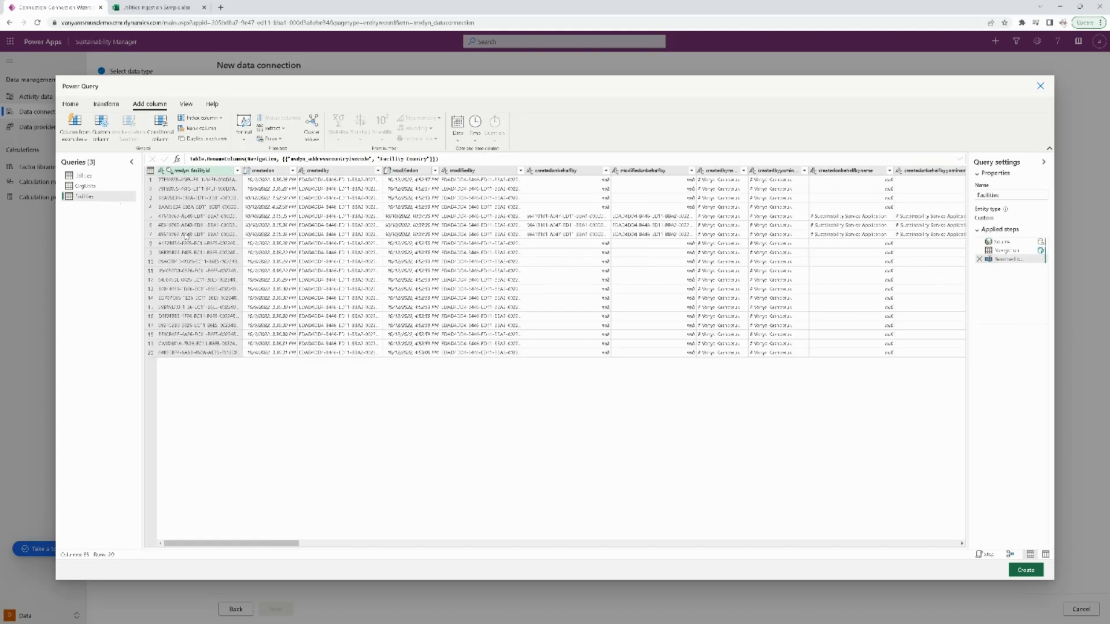
left_click(199, 279)
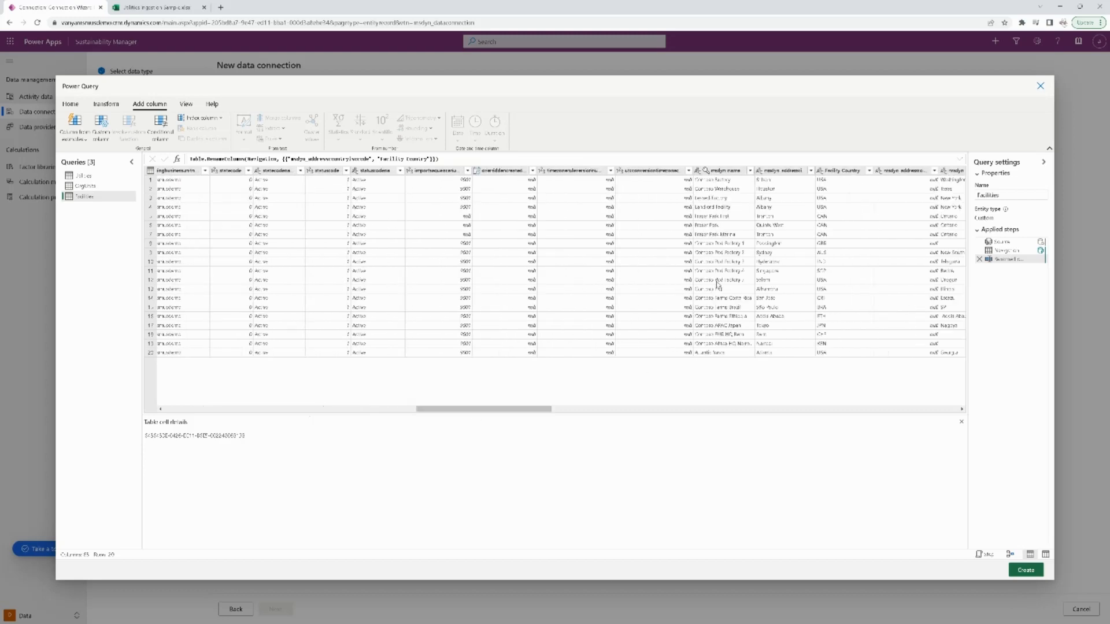
left_click(717, 287)
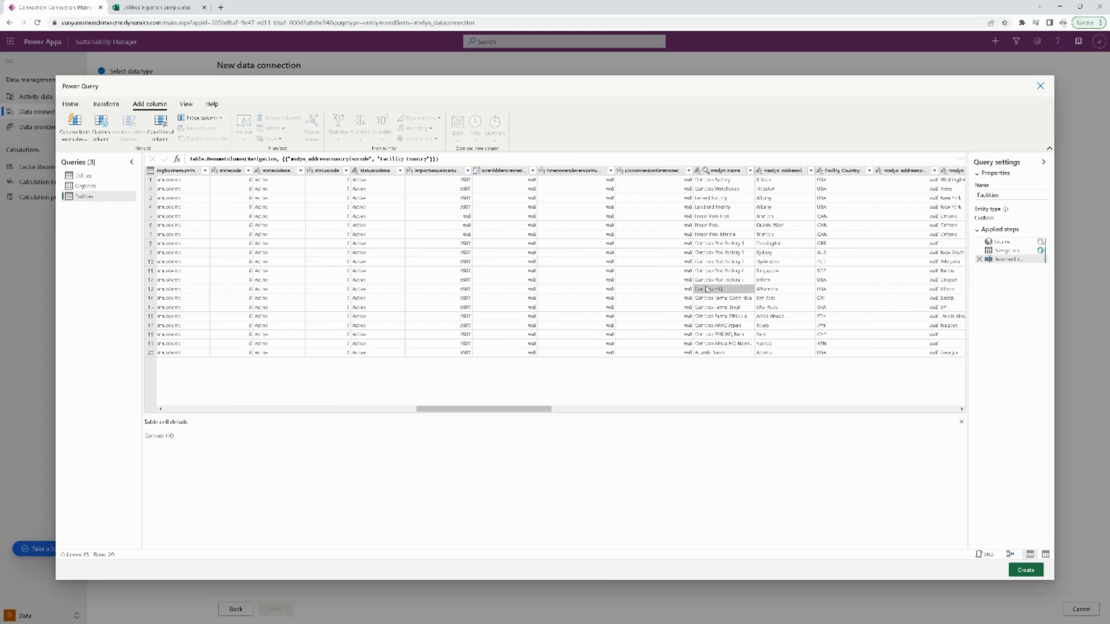
left_click(85, 176)
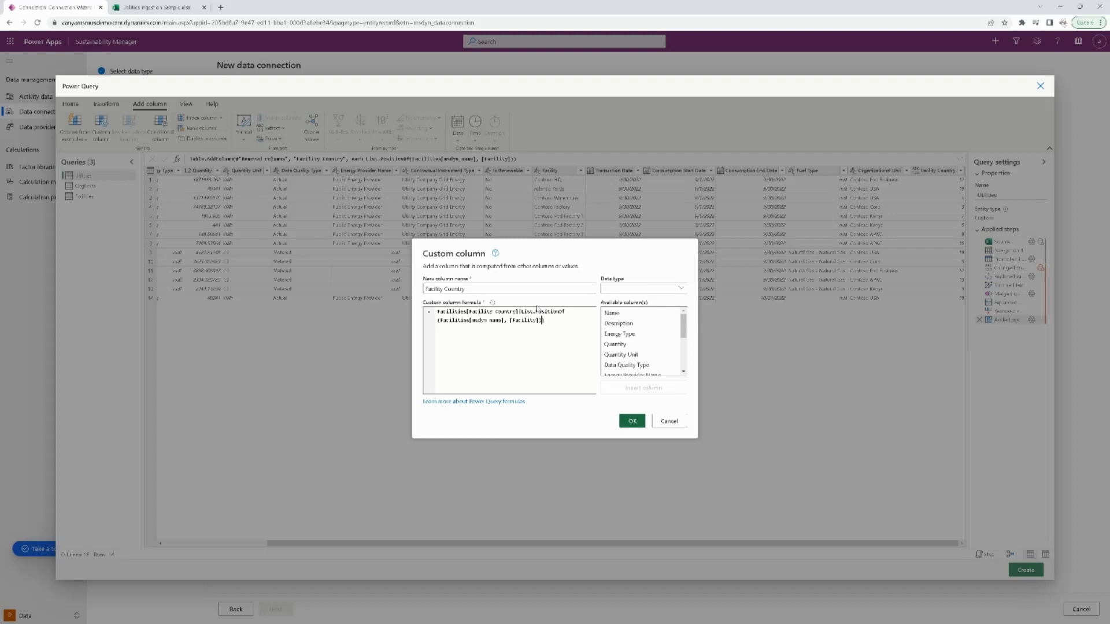
Revise the formula to Facilities[Facility Country]{List.PositionOf(Facilities[msdyn_name], [Facility])}
double_click(478, 312)
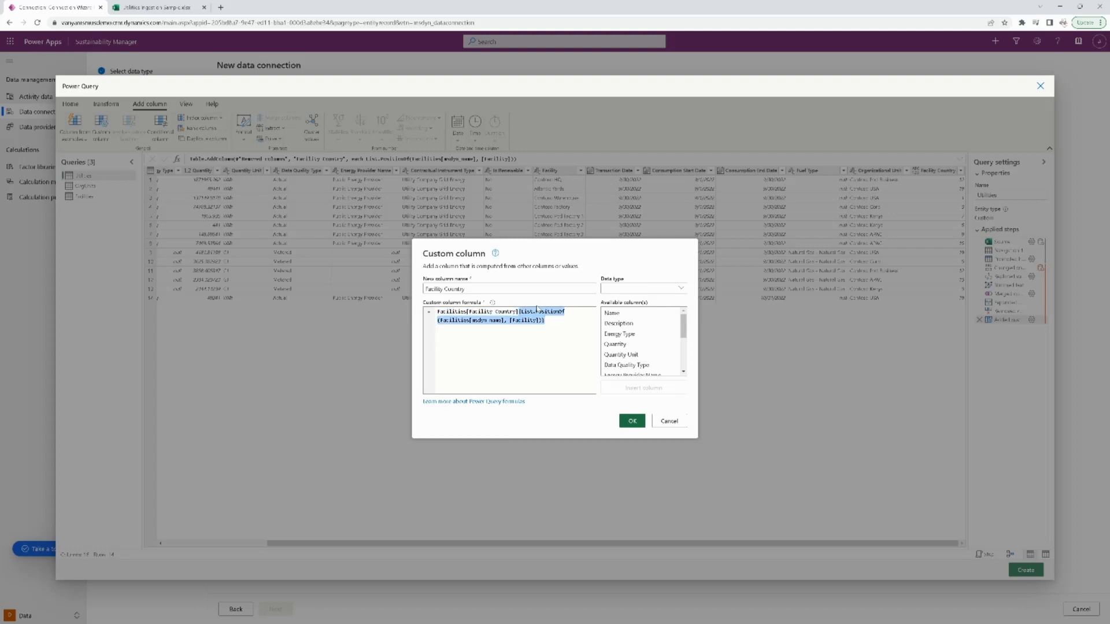
left_click(546, 320)
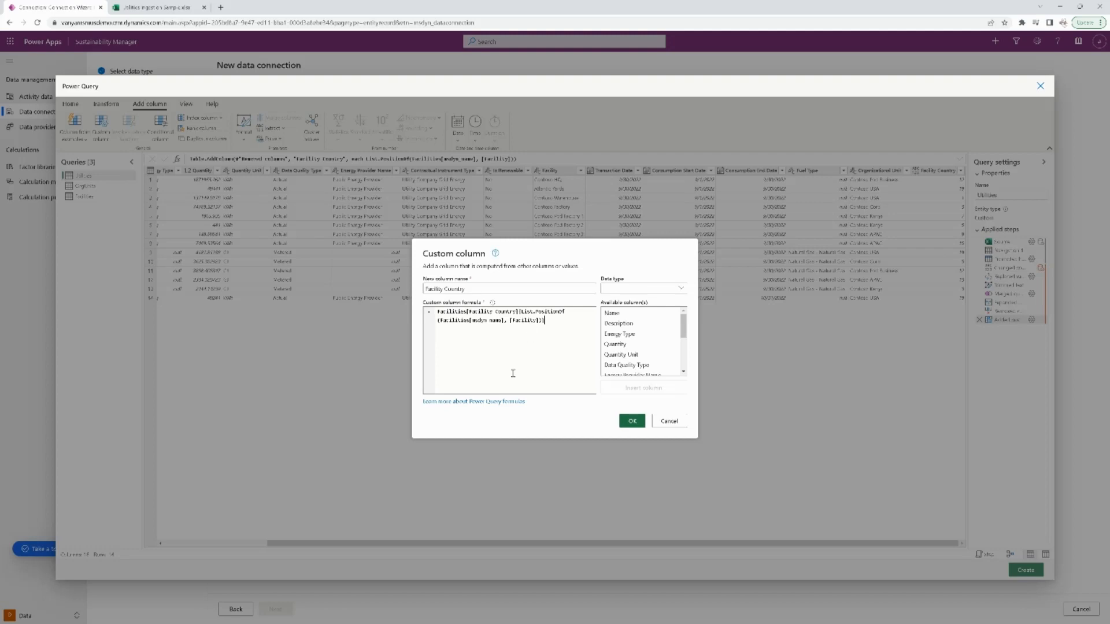
mouse_move(528, 362)
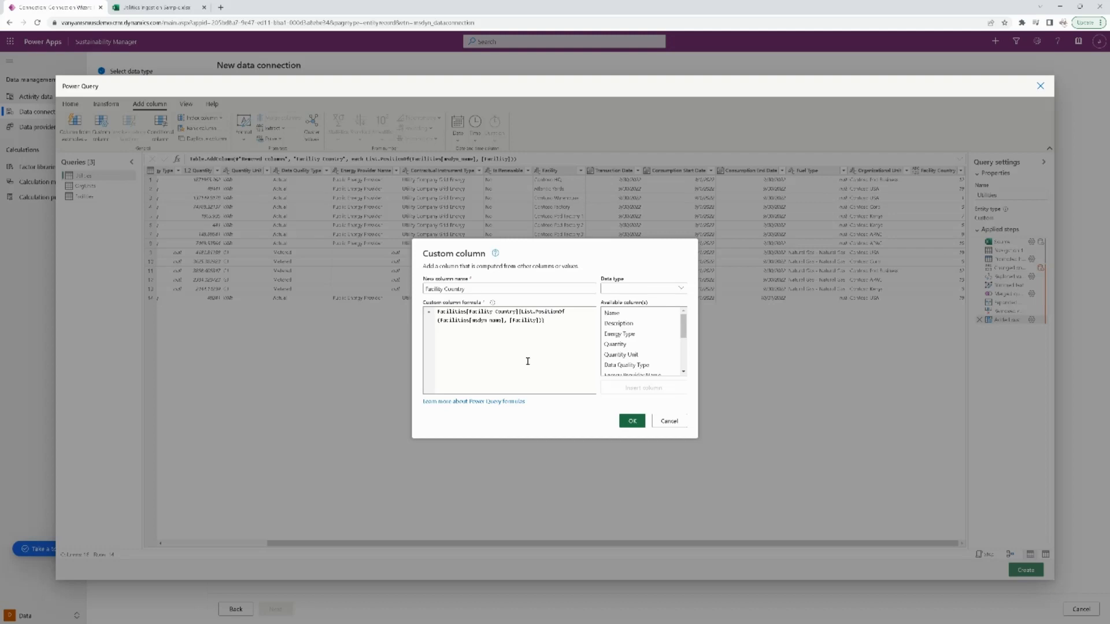
mouse_move(495, 353)
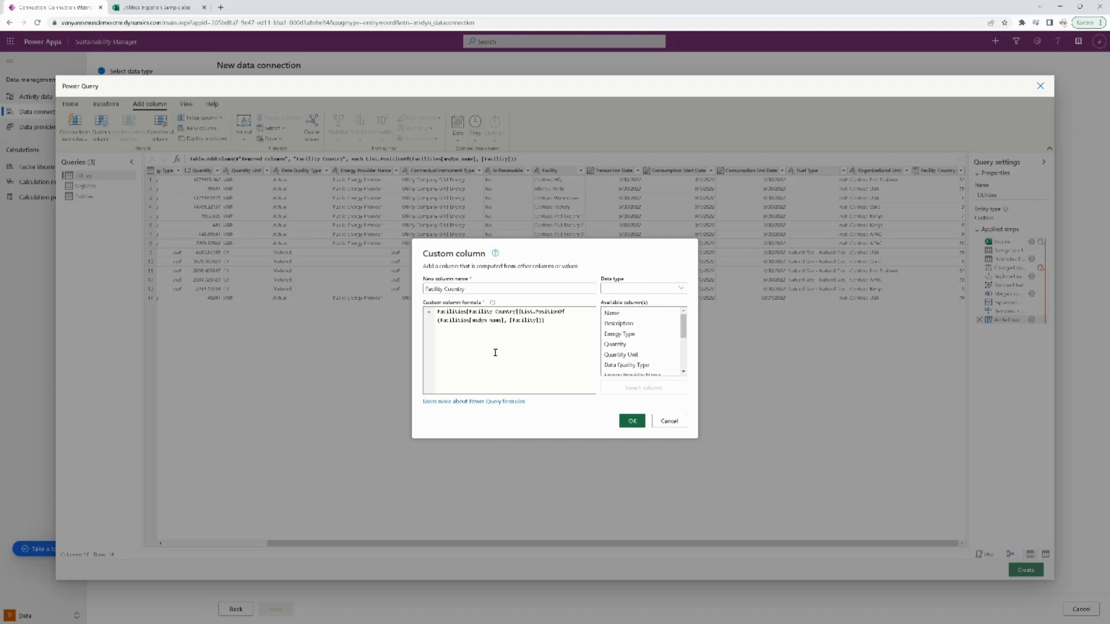
mouse_move(558, 328)
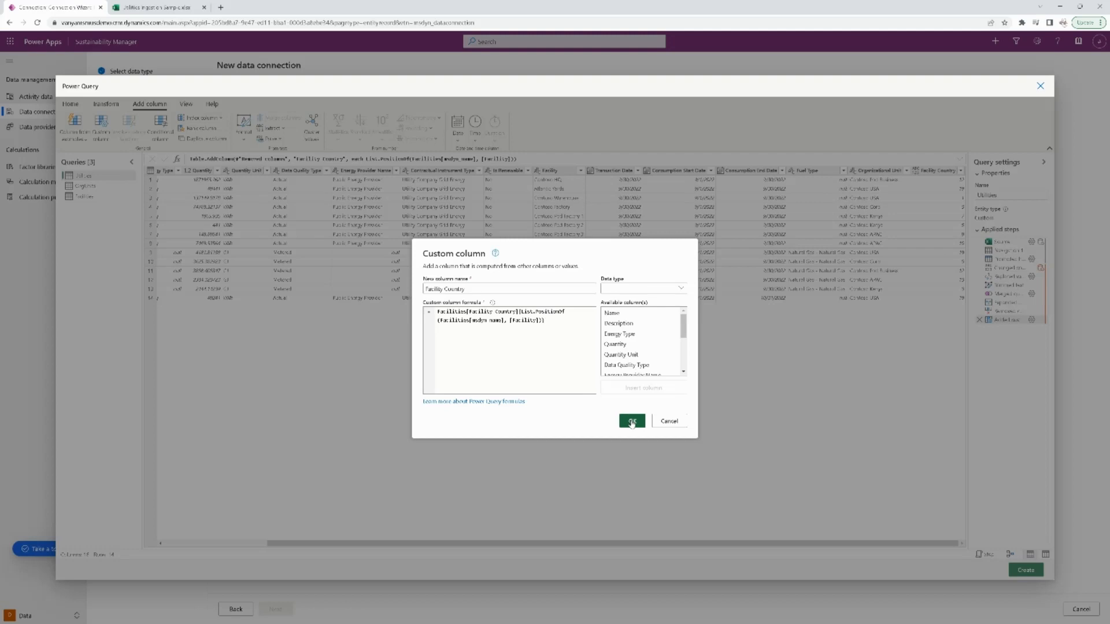
left_click(632, 421)
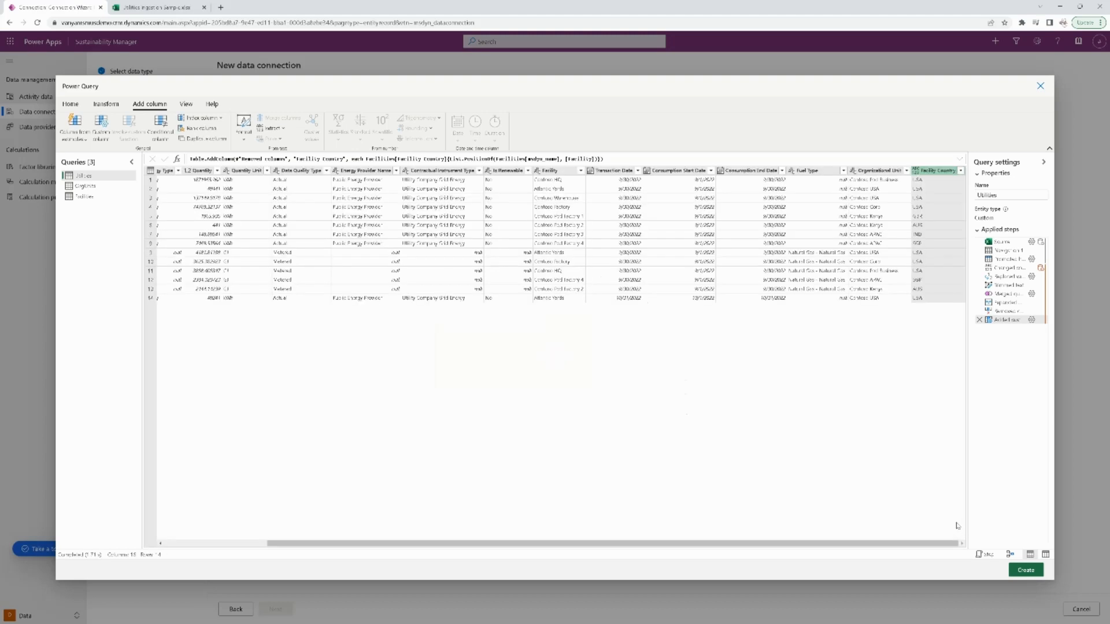
mouse_move(934, 185)
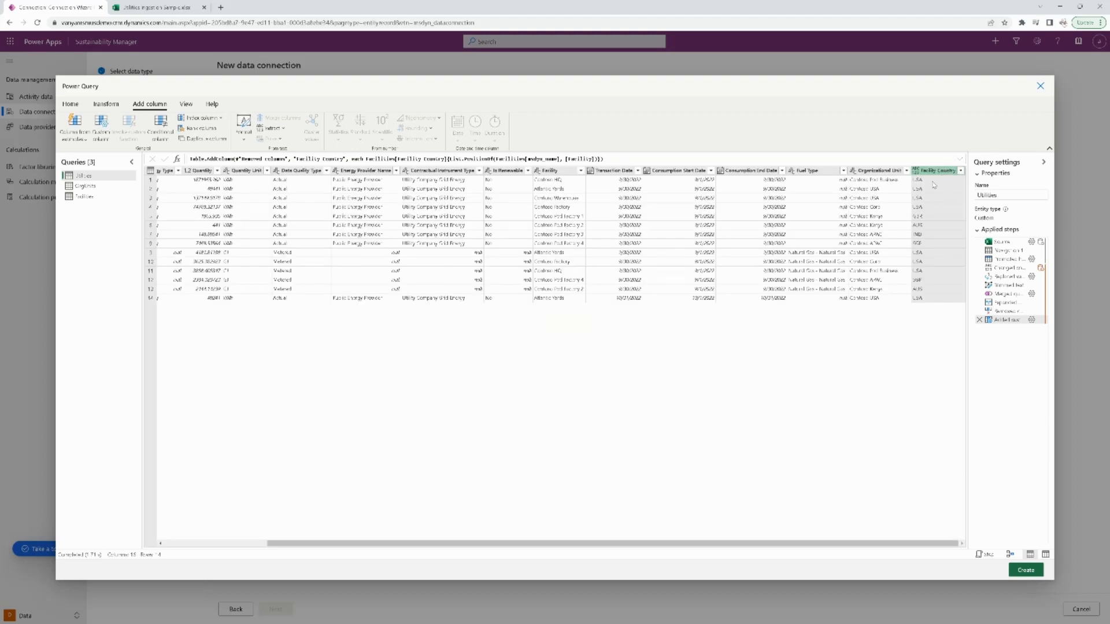
mouse_move(929, 238)
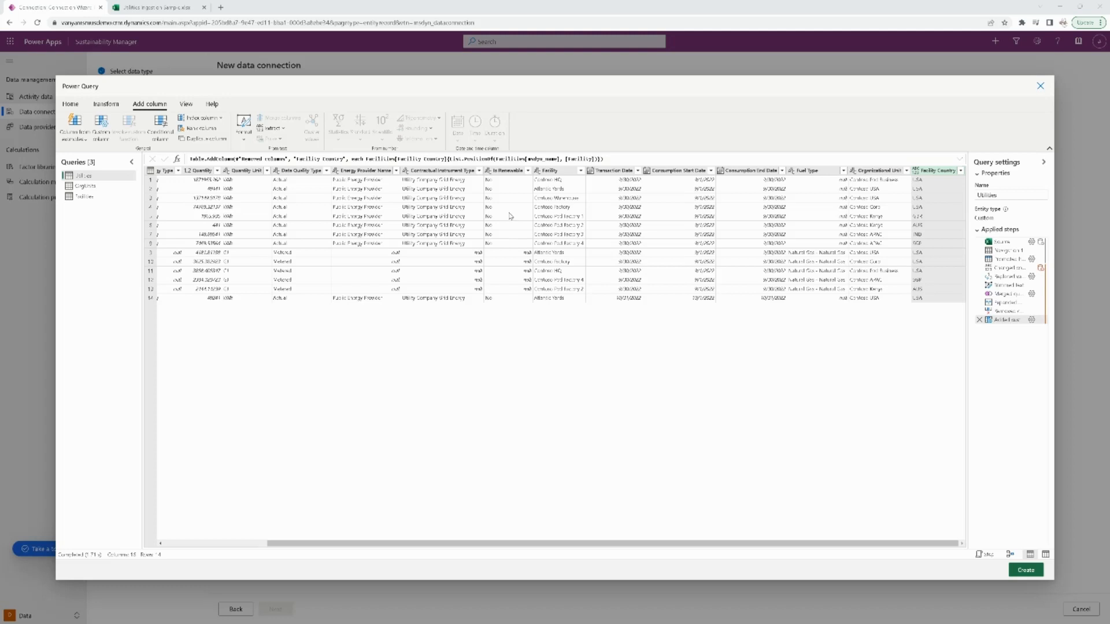
Filter the Facility Country column to USA only, leaving eight rows
left_click(916, 189)
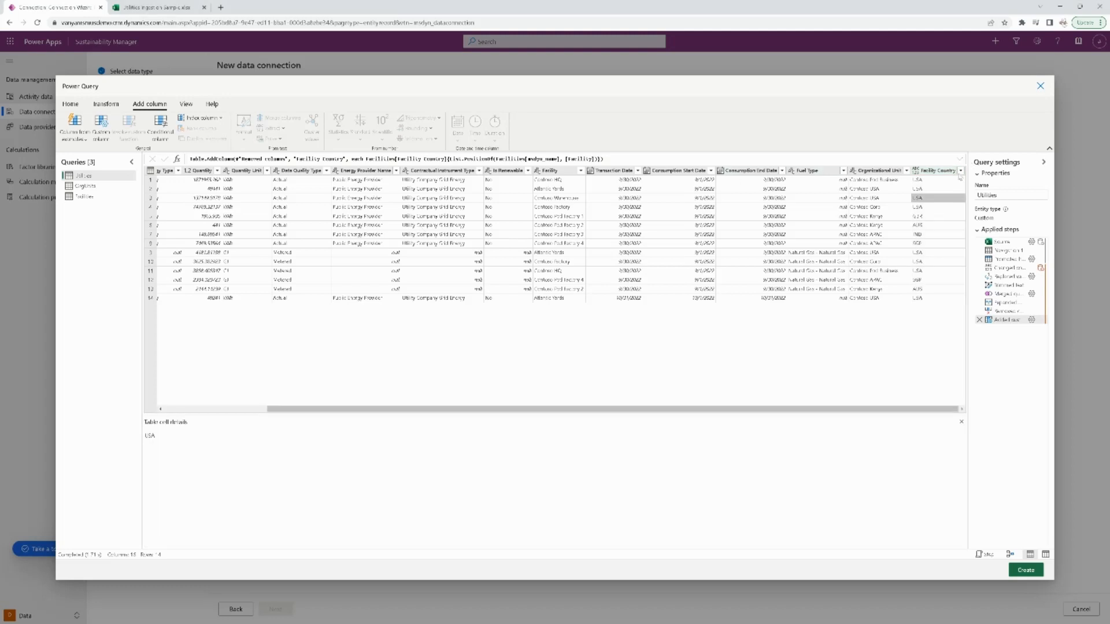
left_click(958, 170)
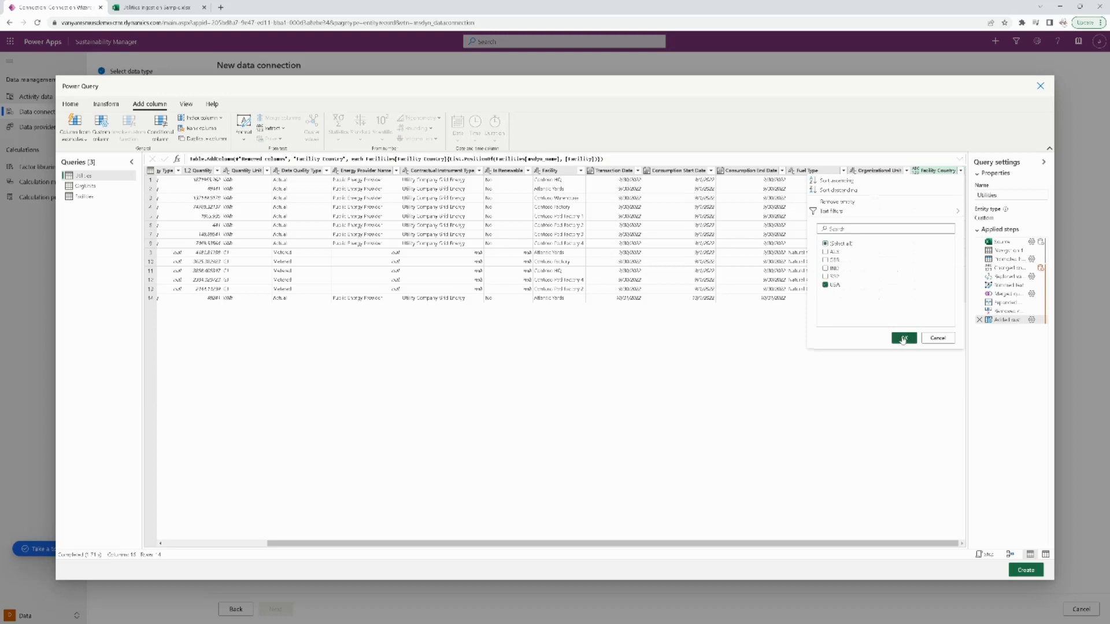
left_click(903, 337)
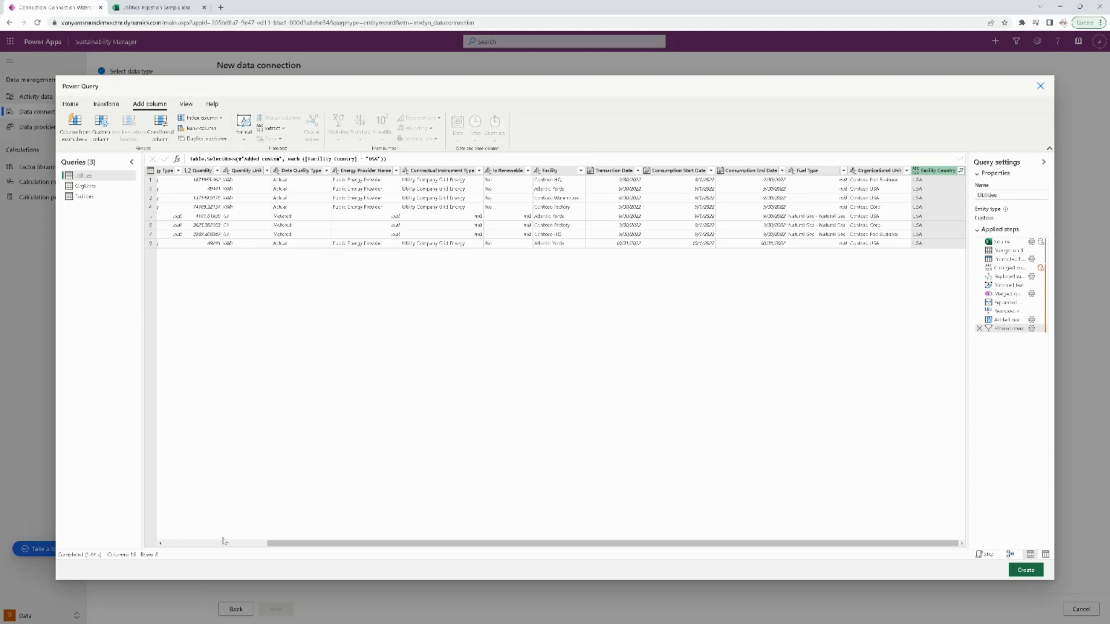
Filter Energy Type to Electricity only, leaving five USA electricity rows
scroll("left", 3)
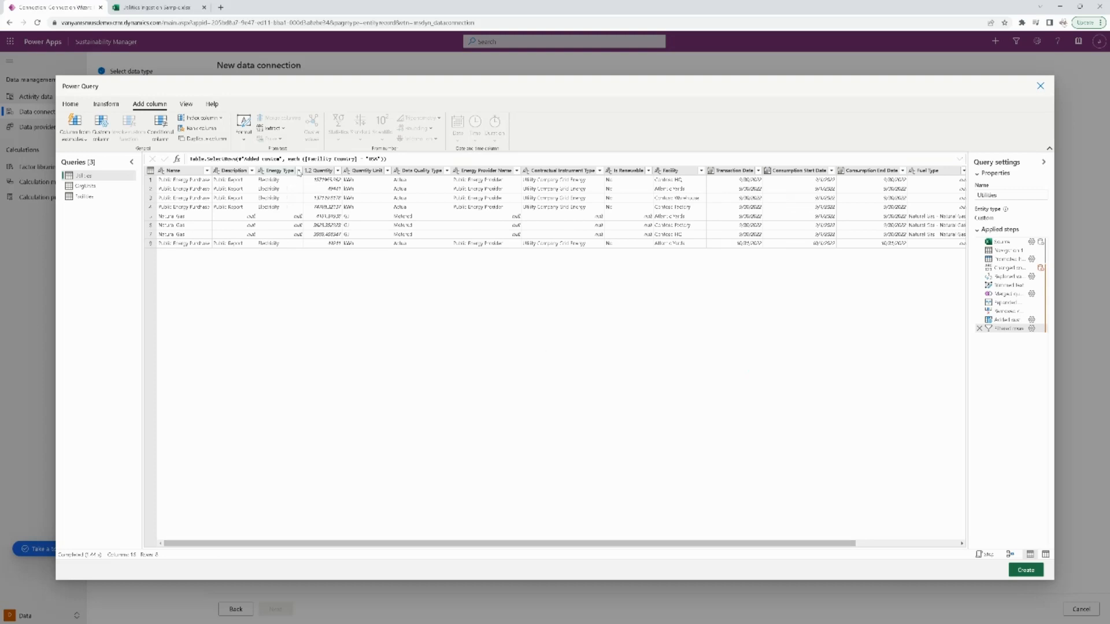
left_click(296, 171)
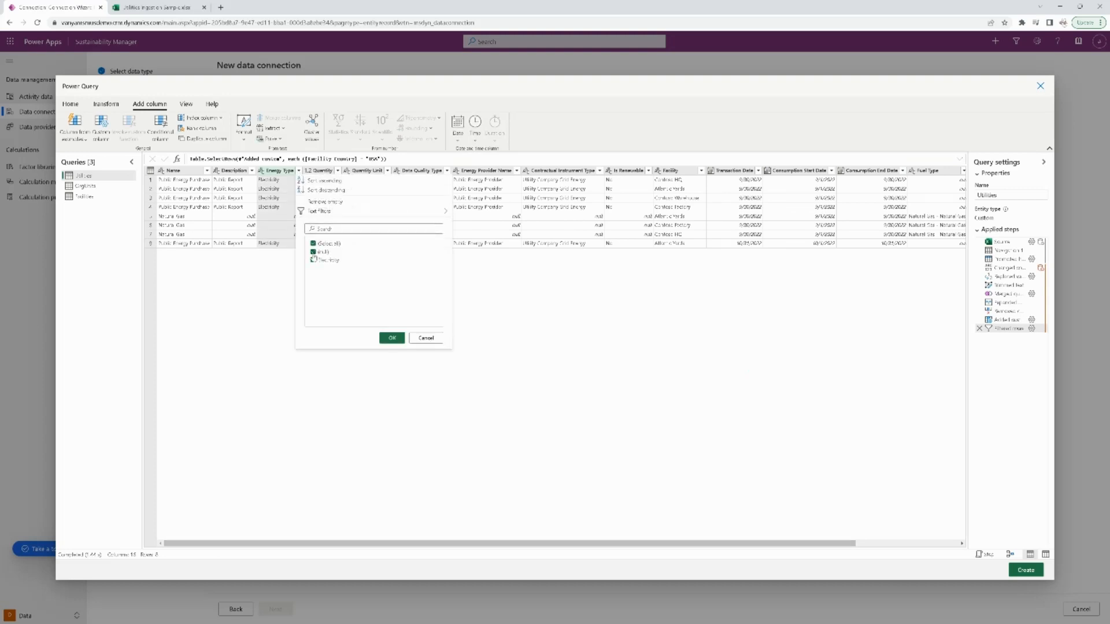
left_click(391, 337)
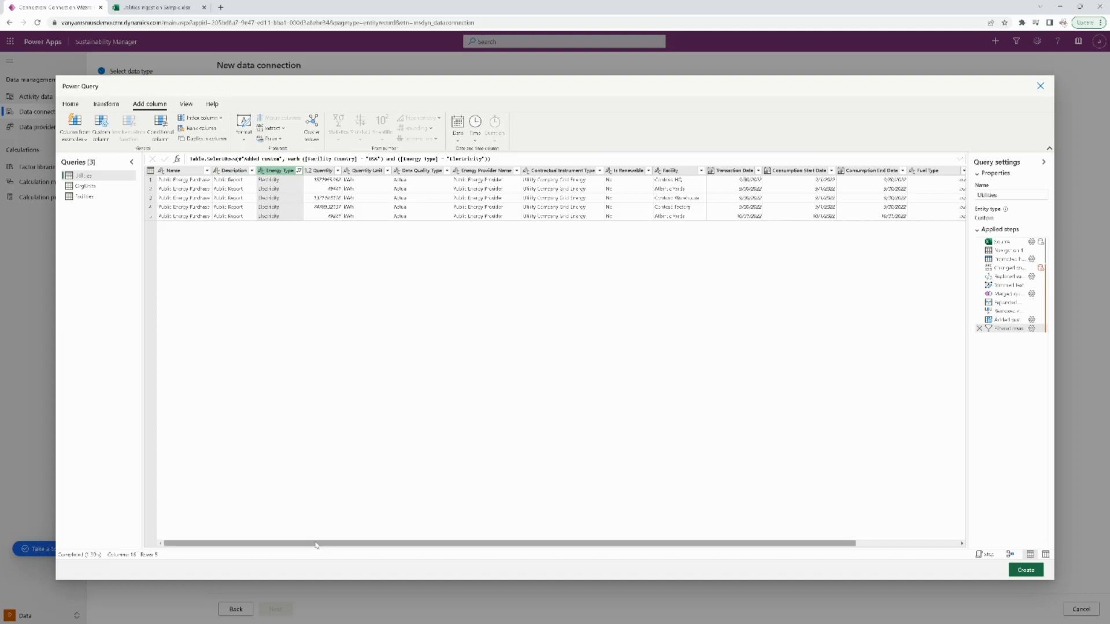
scroll("right", 3)
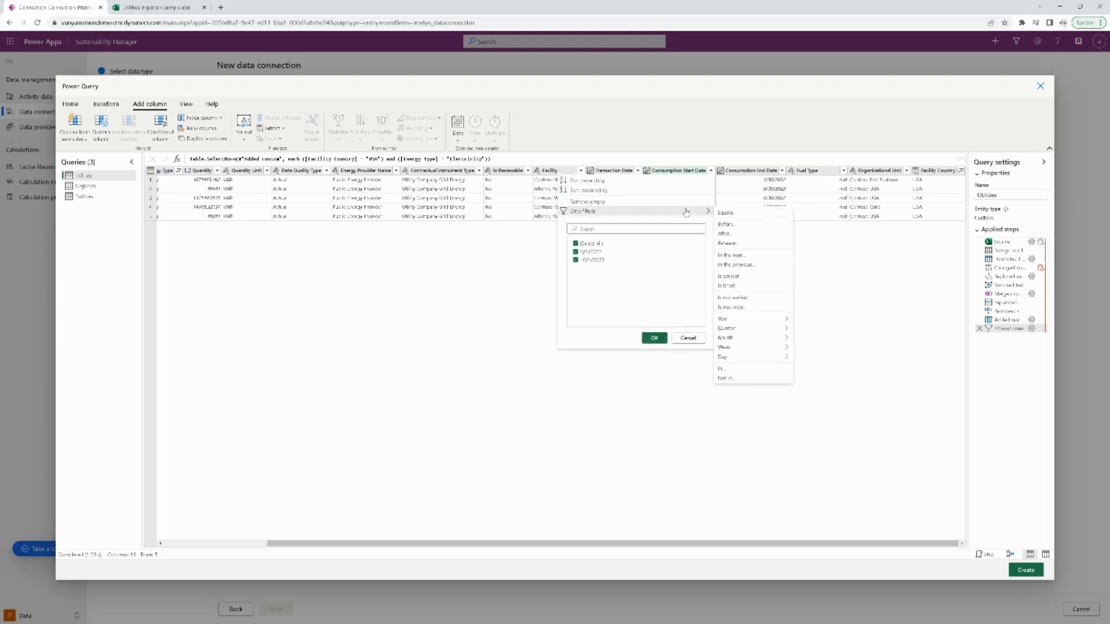
mouse_move(725, 234)
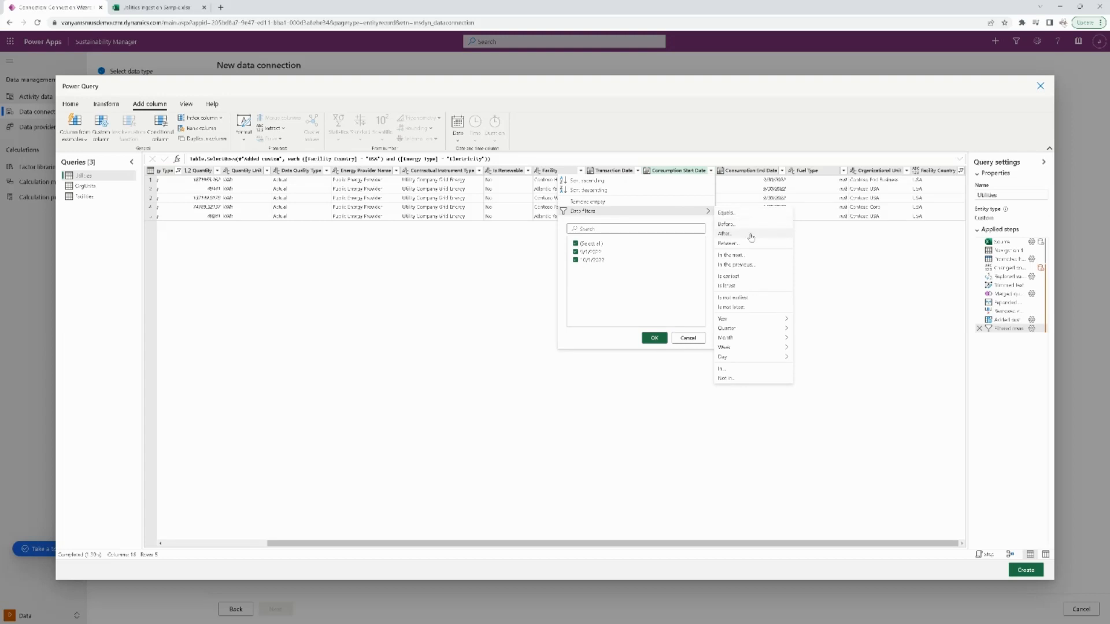
mouse_move(755, 276)
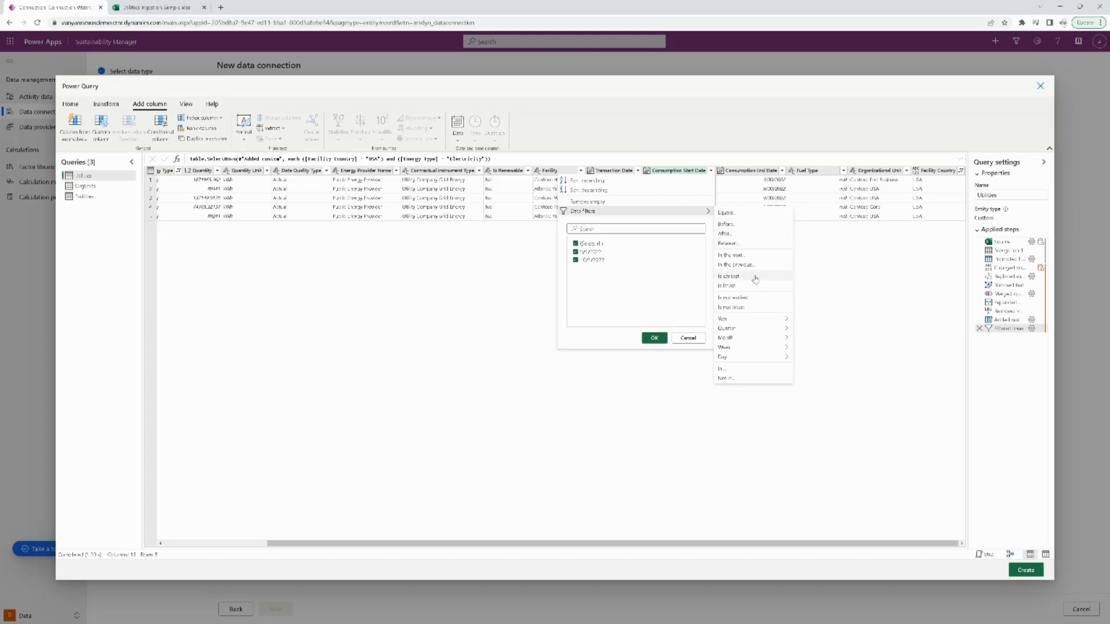
mouse_move(756, 267)
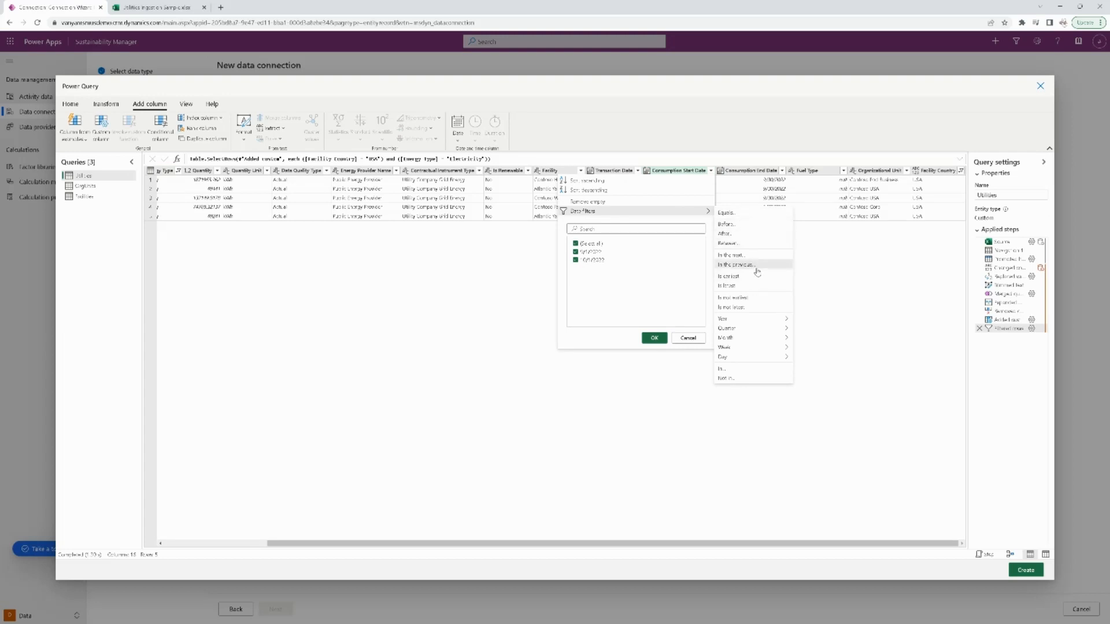
left_click(736, 264)
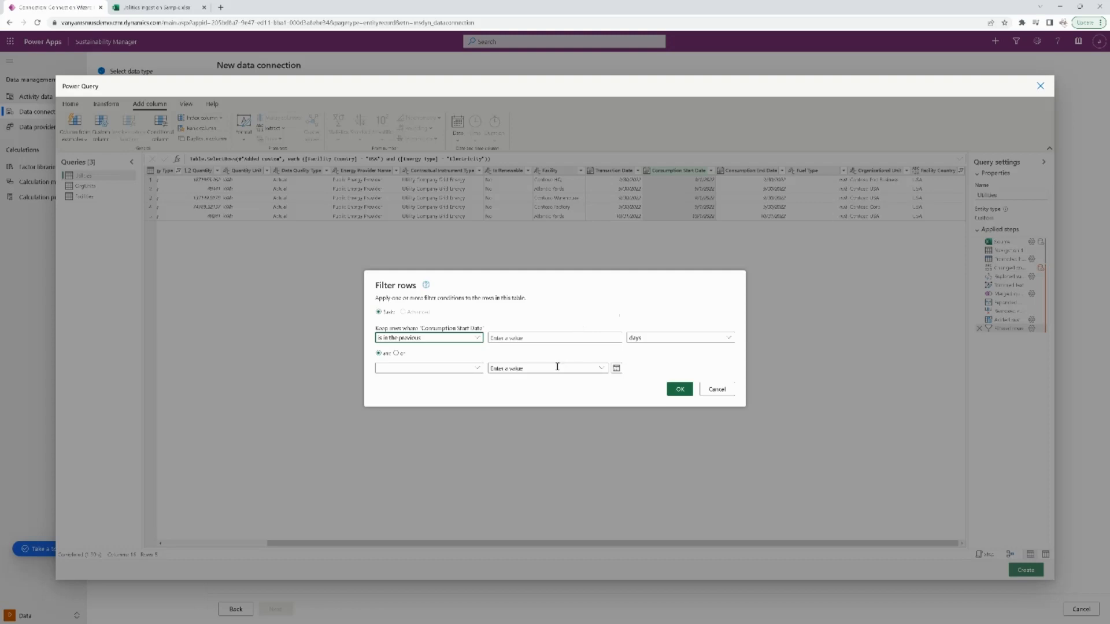
type("1")
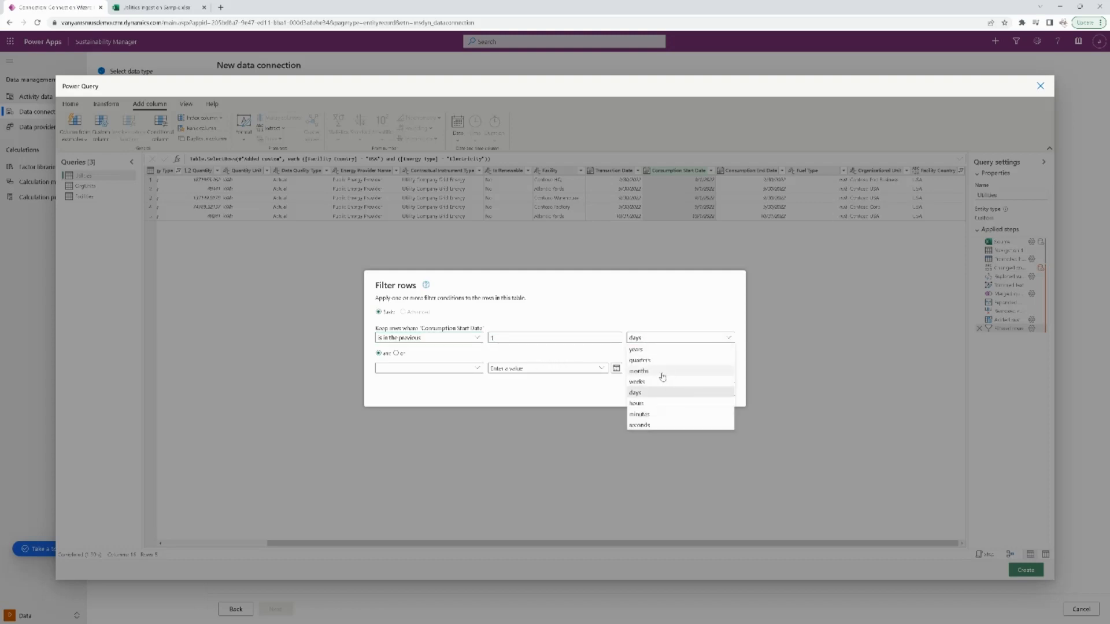
left_click(638, 370)
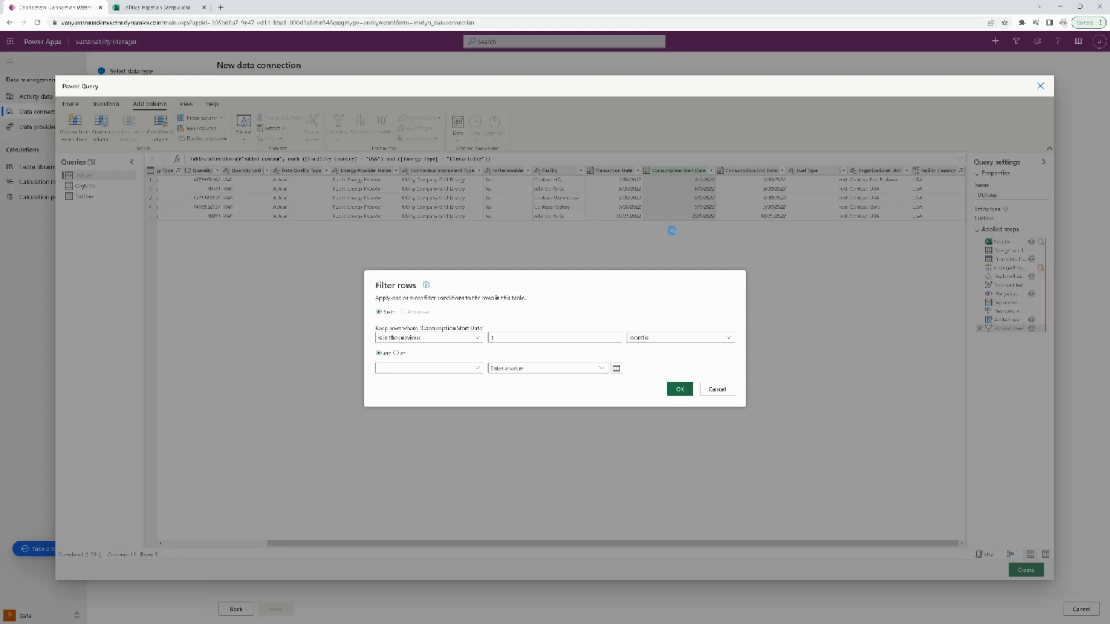
left_click(678, 388)
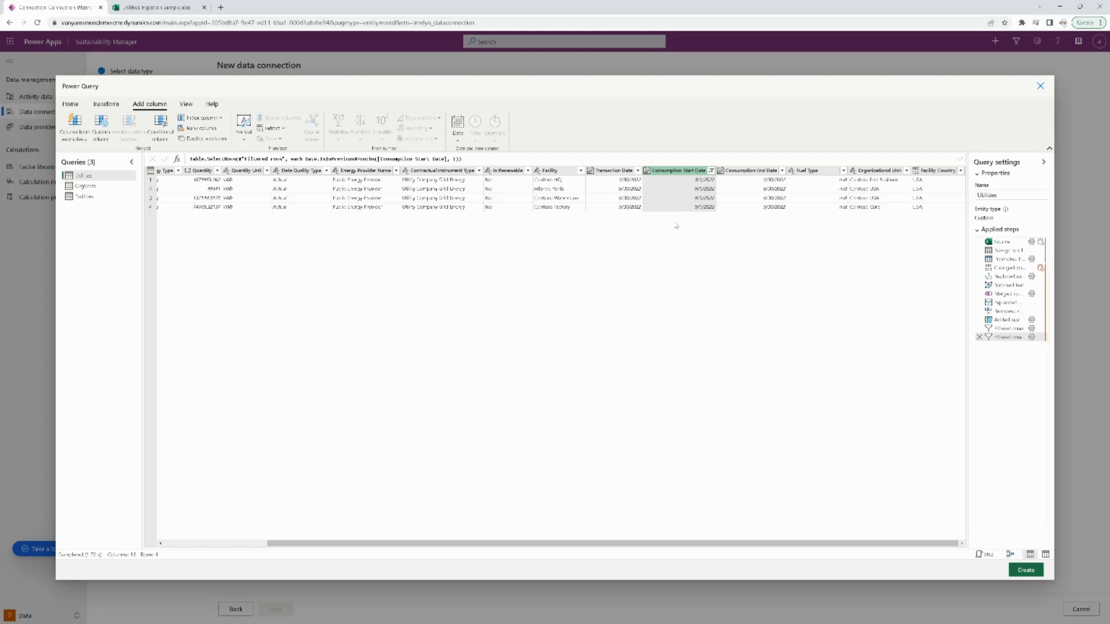
mouse_move(671, 224)
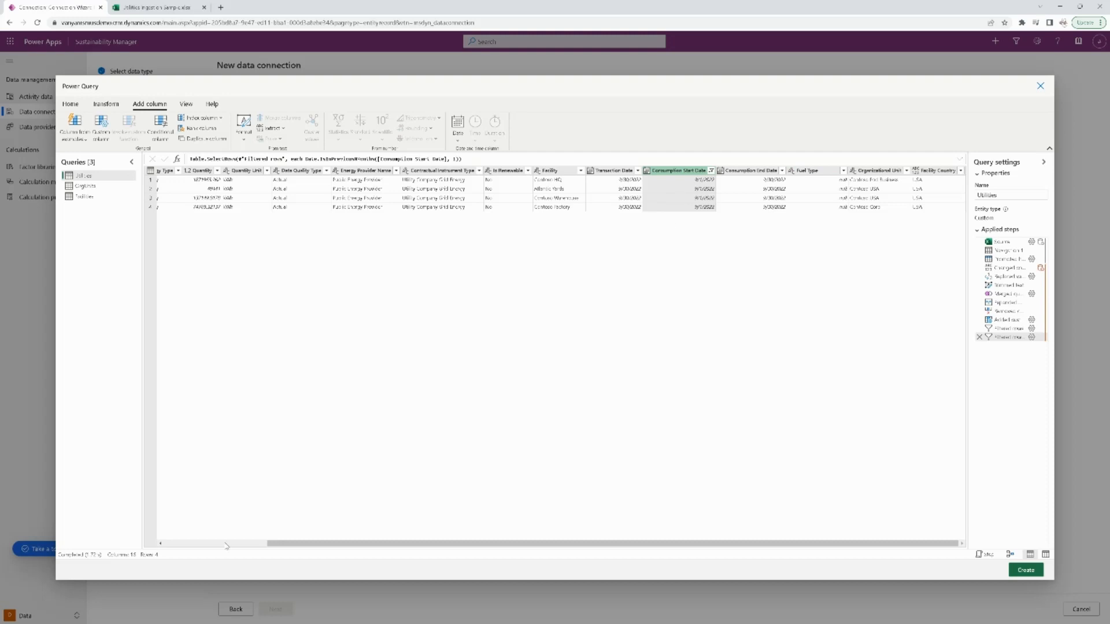
scroll("left", 3)
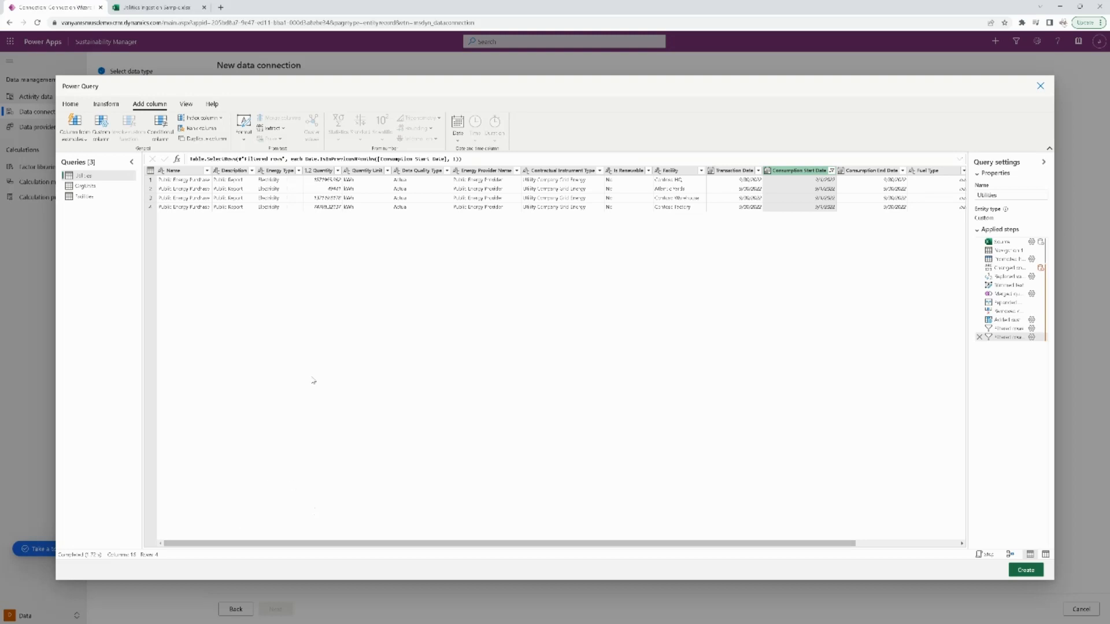
mouse_move(624, 480)
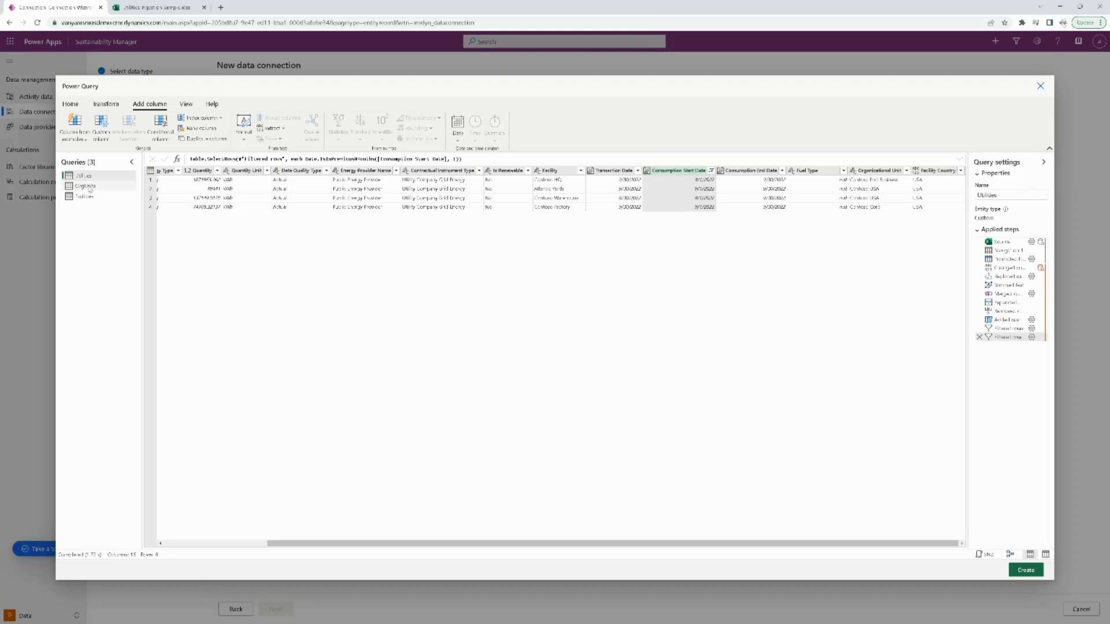
right_click(85, 186)
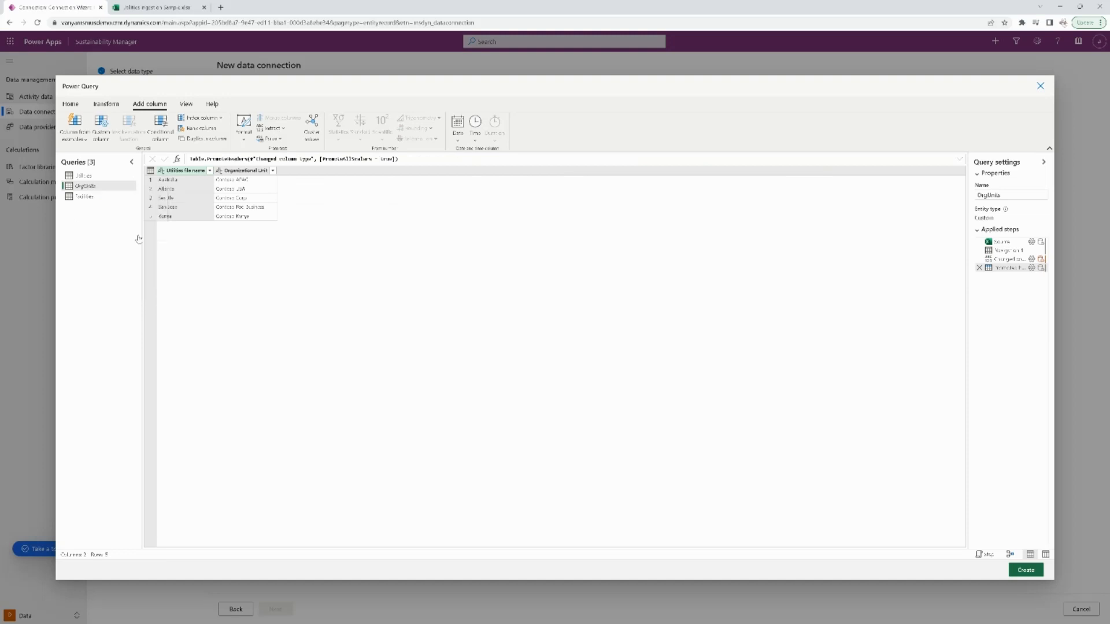
left_click(83, 196)
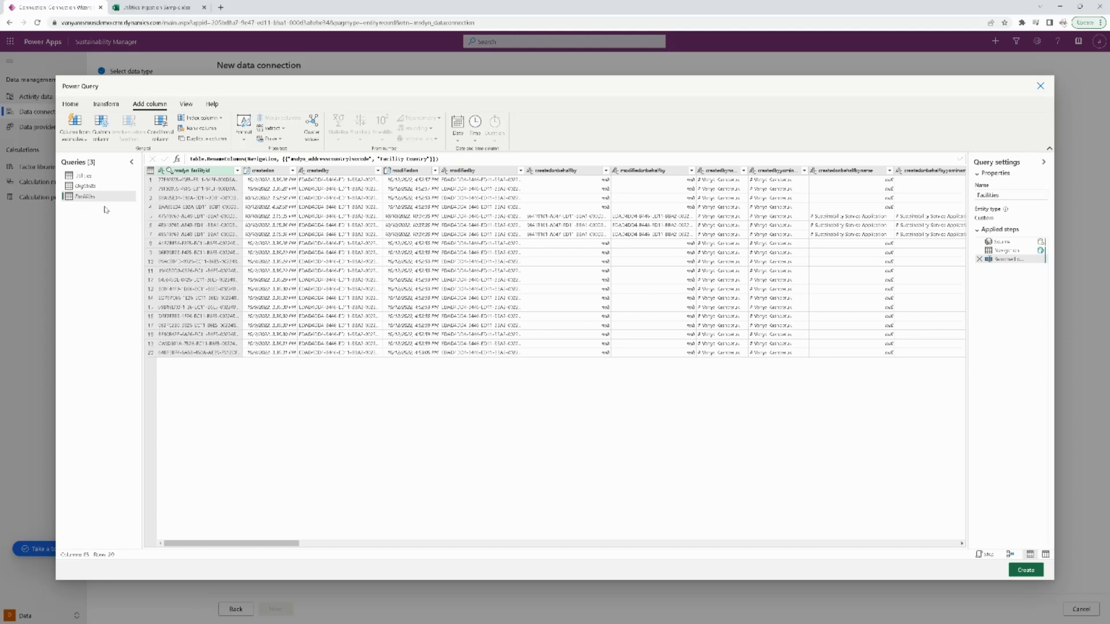
left_click(83, 175)
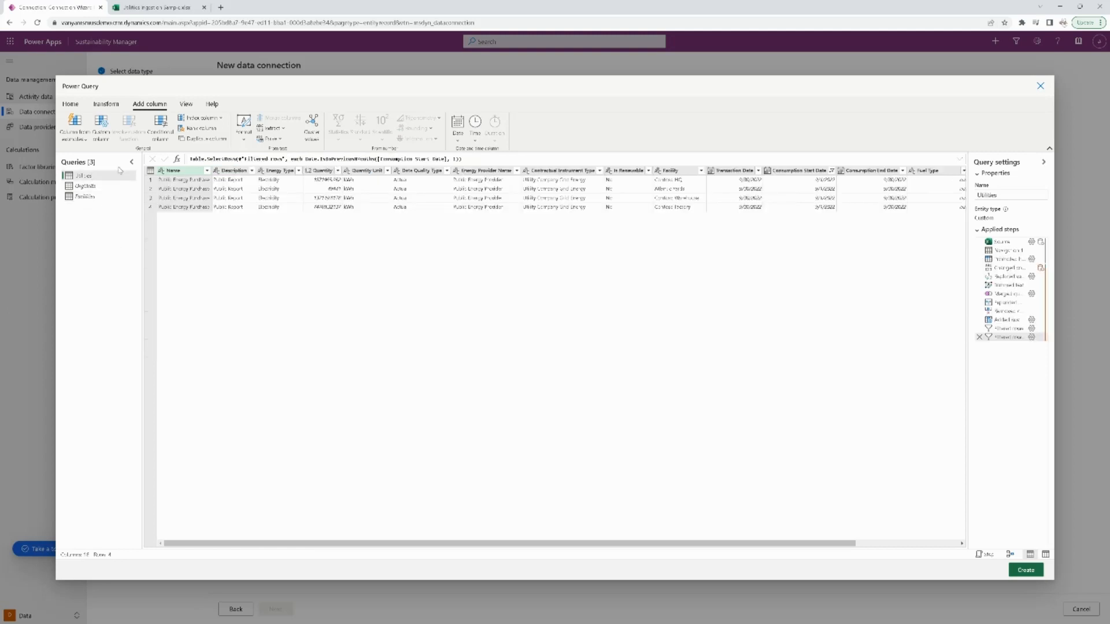
mouse_move(662, 491)
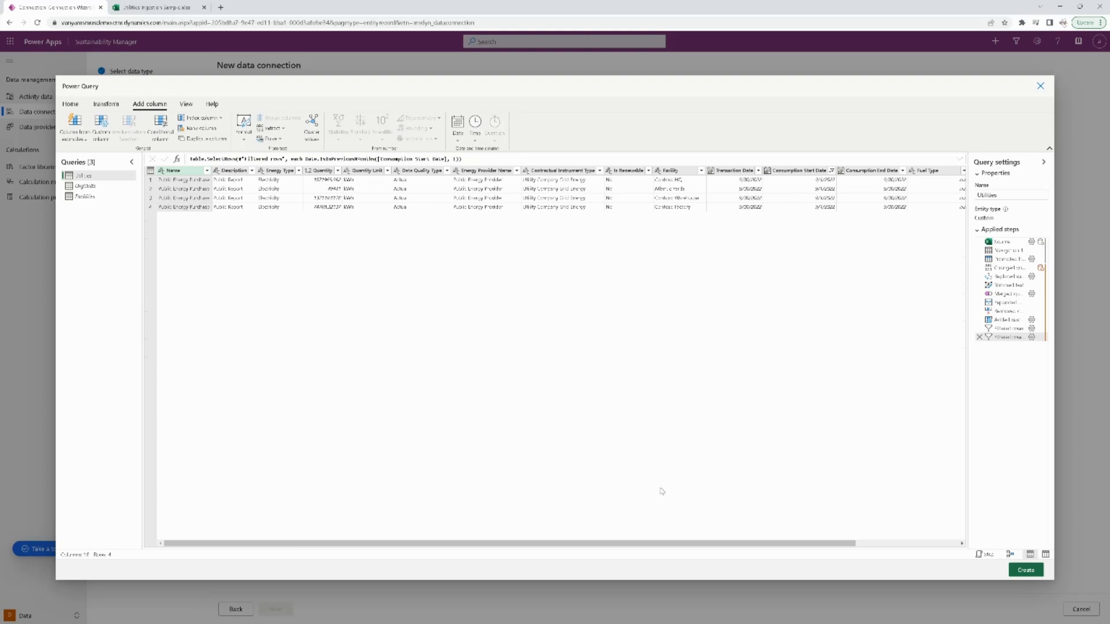
scroll("right", 3)
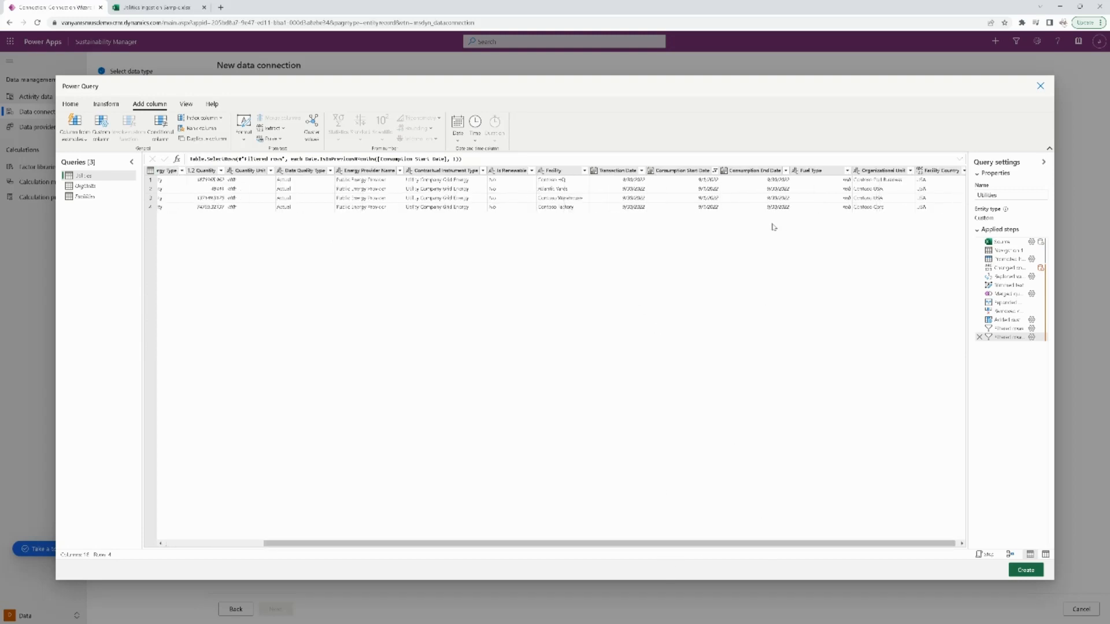
right_click(814, 171)
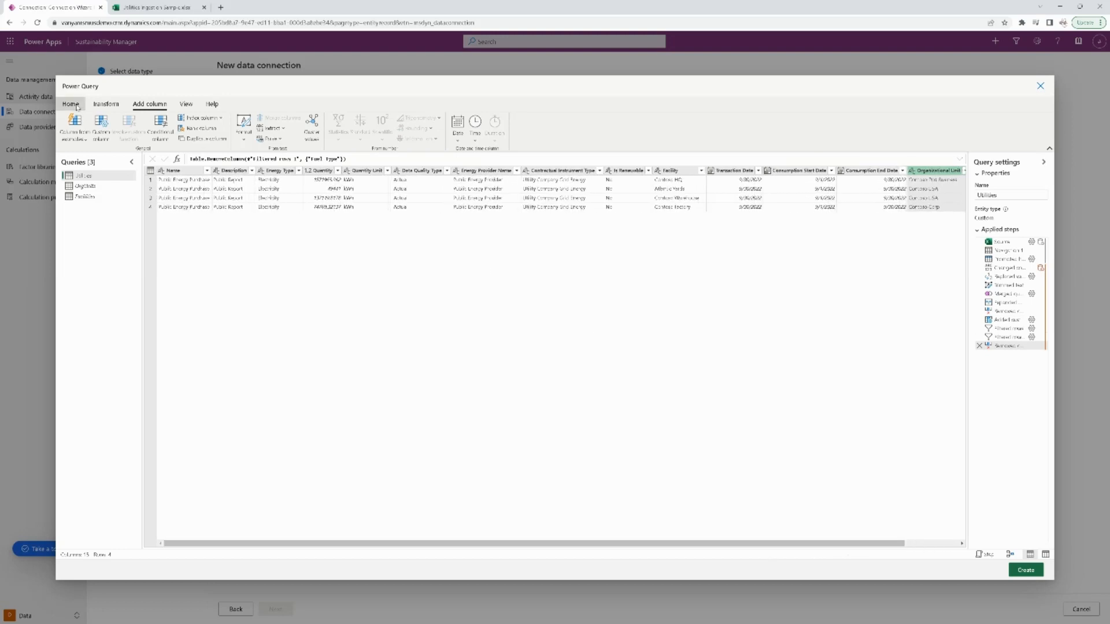
Switch to the Home commands with Fuel Type removed from the Utilities query
left_click(70, 104)
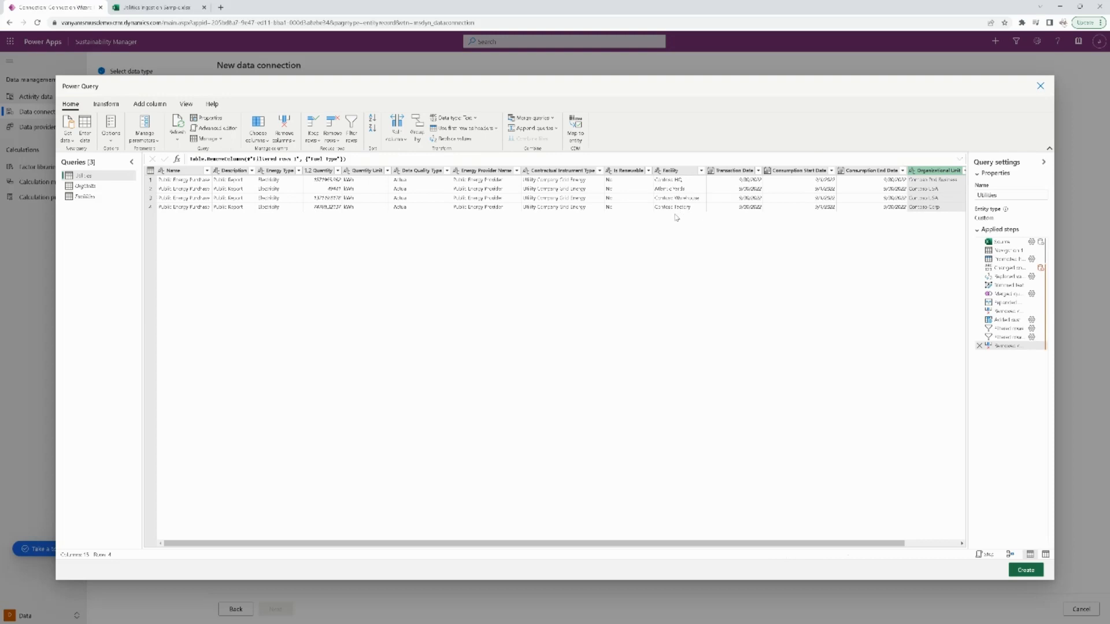
mouse_move(575, 127)
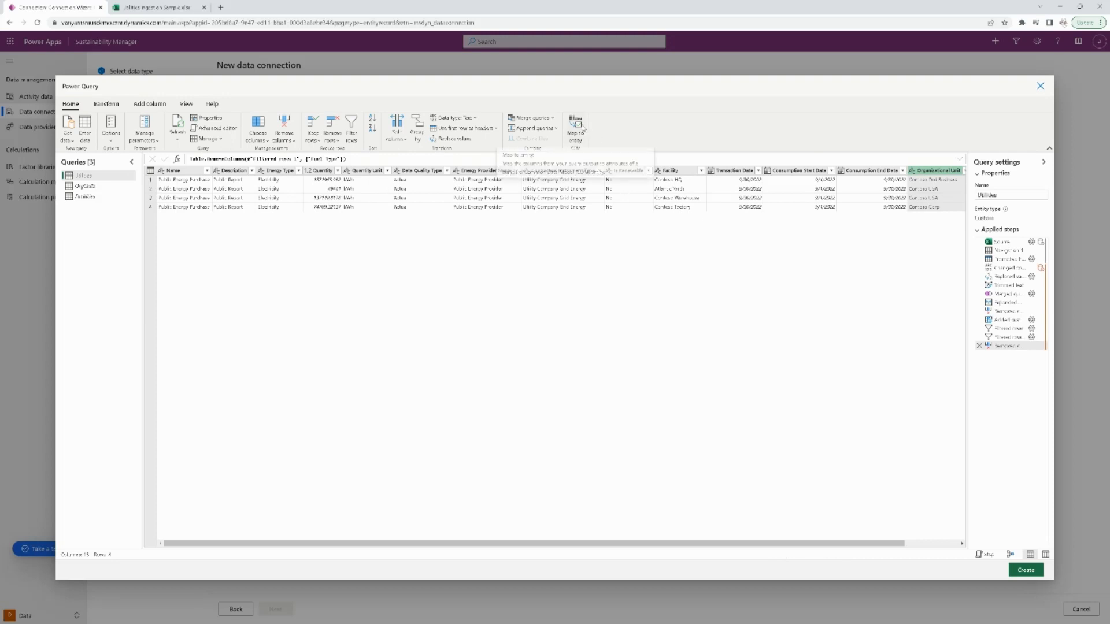
Auto map the Utilities query columns to purchased energy attributes, checking Spend type
left_click(576, 127)
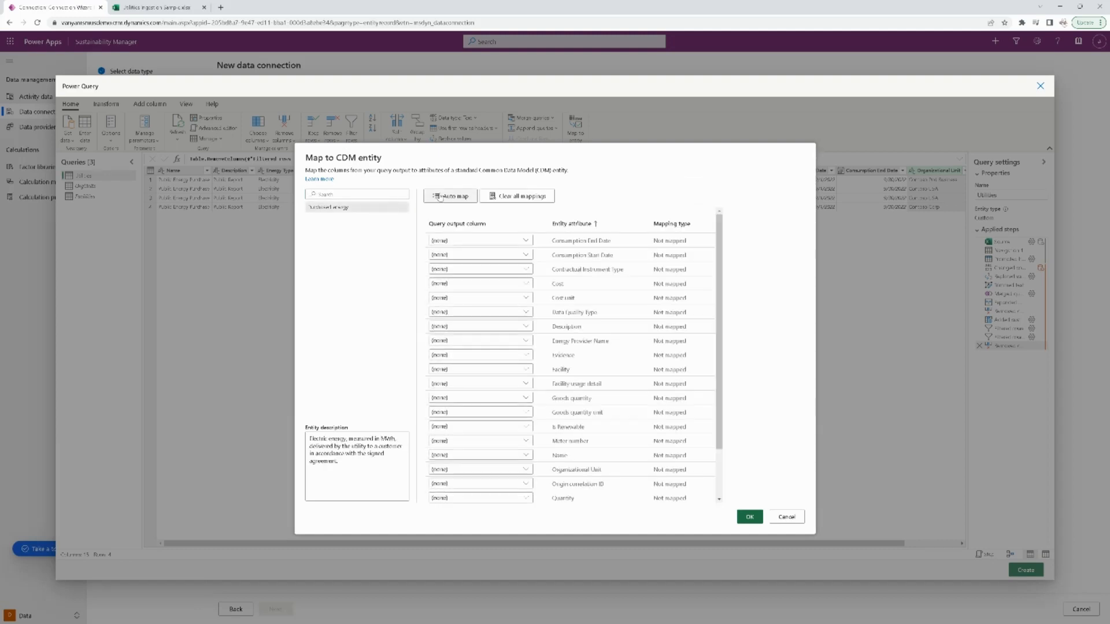
left_click(450, 196)
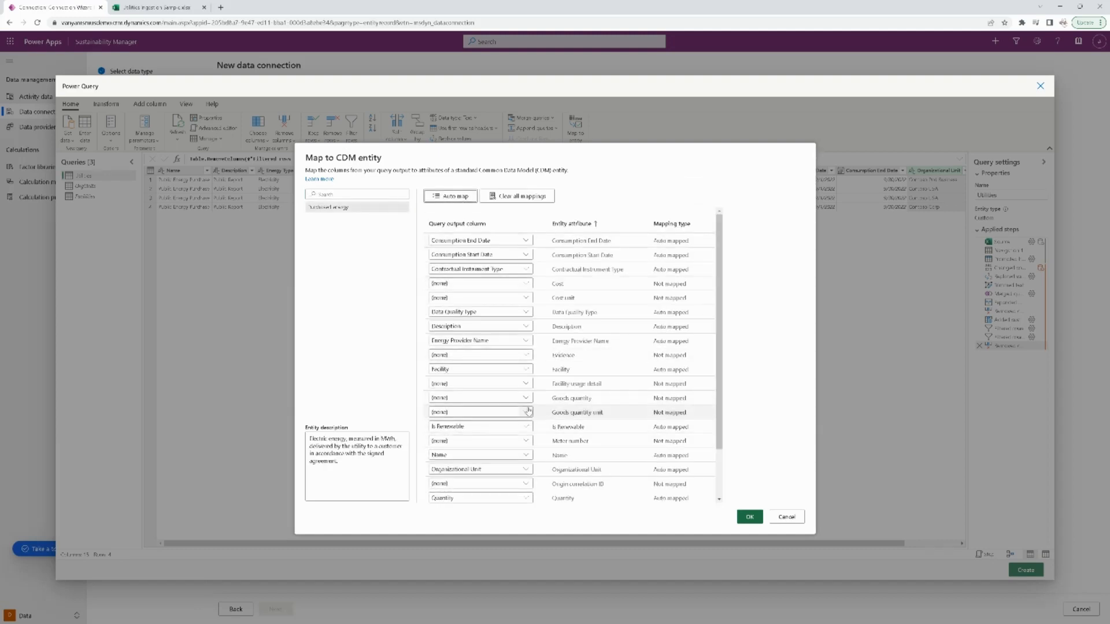
scroll("down", 3)
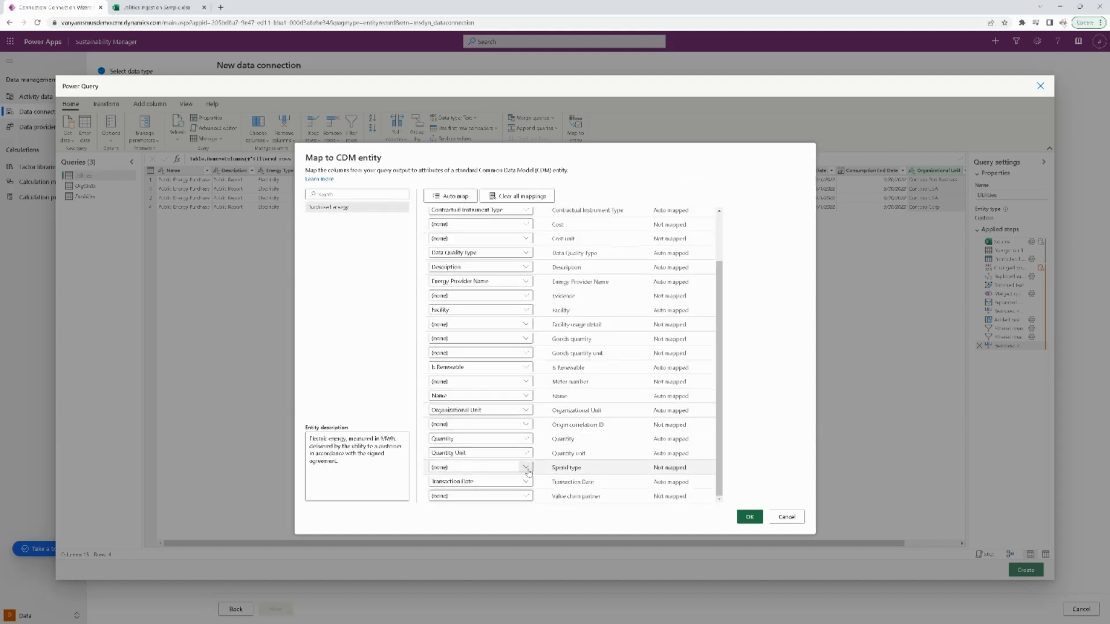
left_click(525, 467)
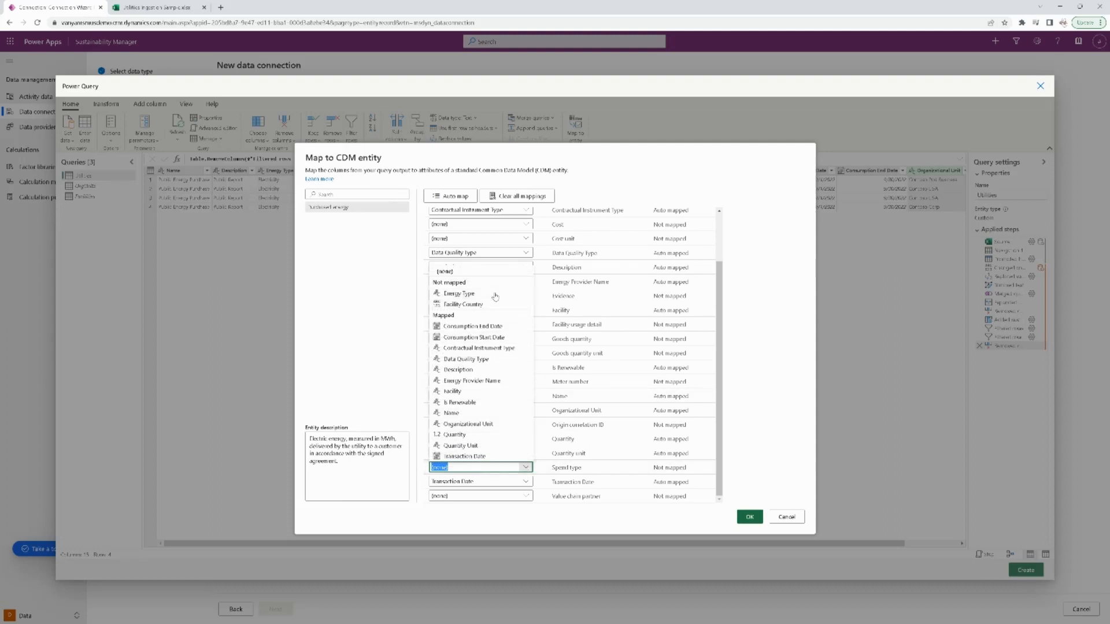
mouse_move(504, 305)
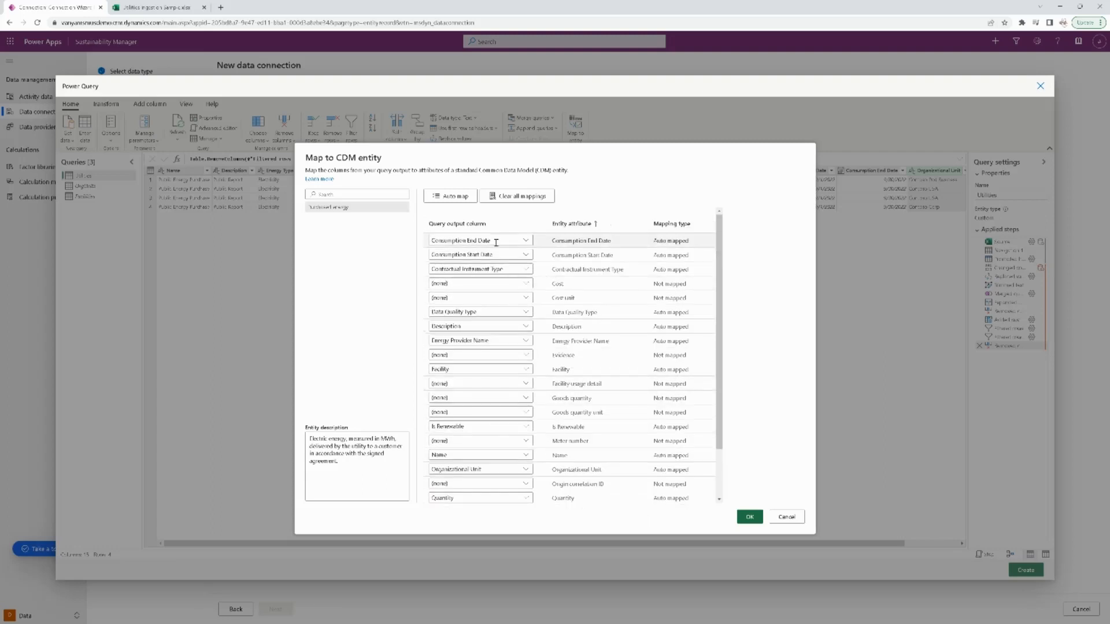
left_click(749, 517)
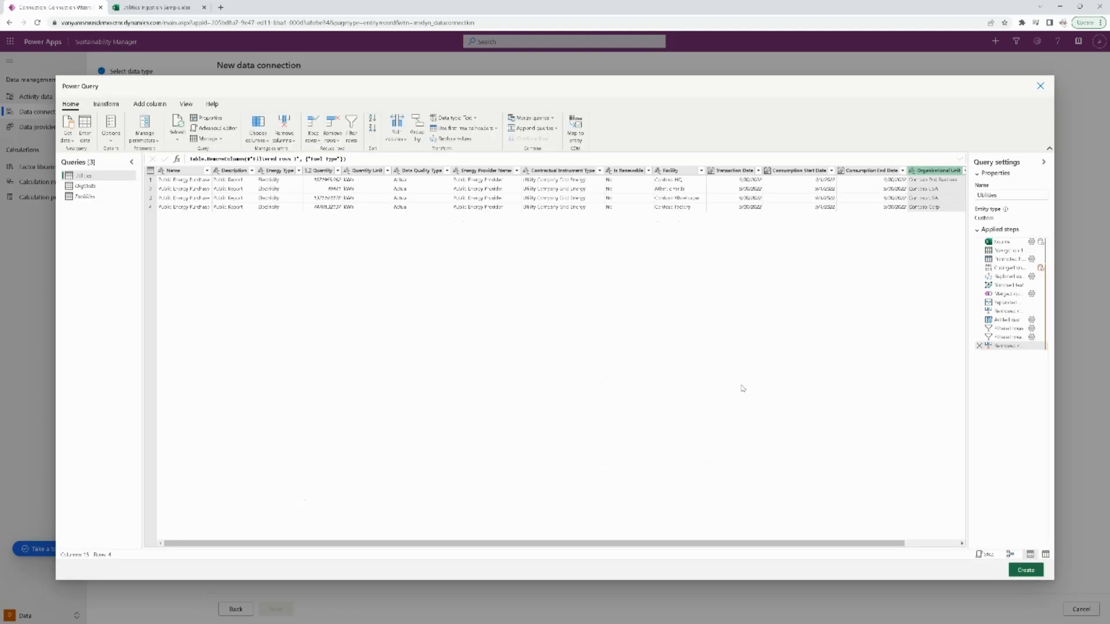
mouse_move(450, 312)
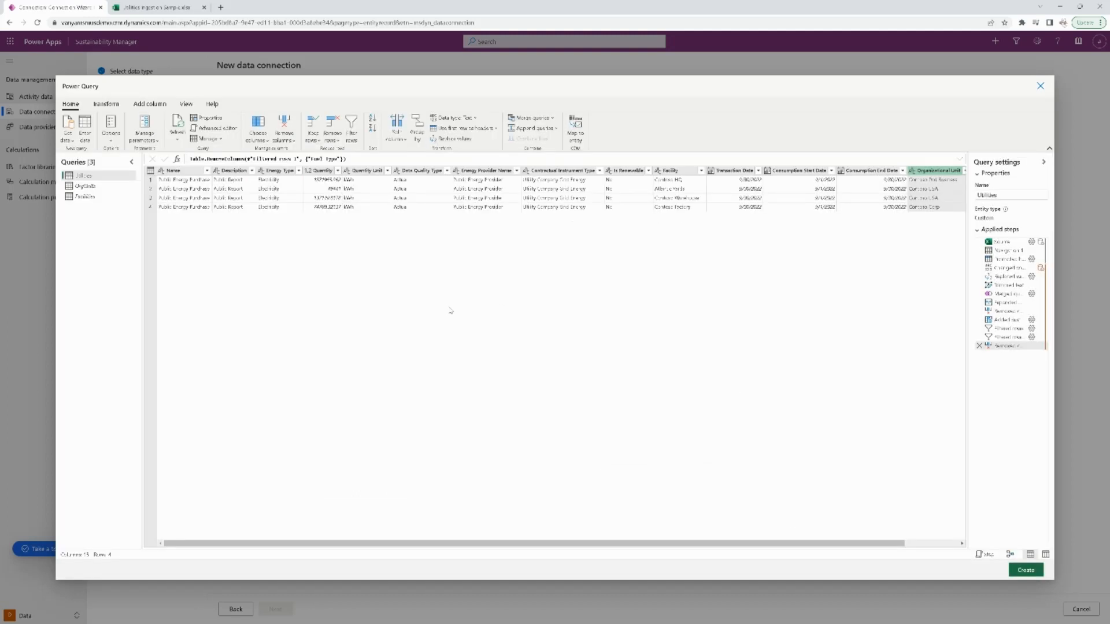
mouse_move(1001, 564)
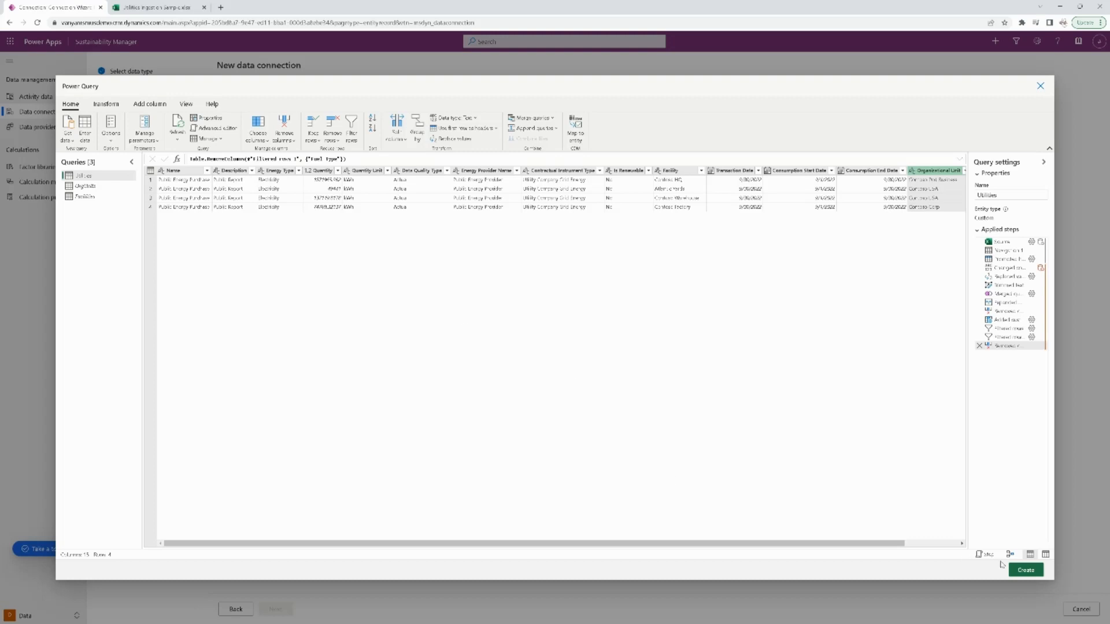
Create the query and schedule automatic import refreshing monthly, then continue to review
left_click(1024, 570)
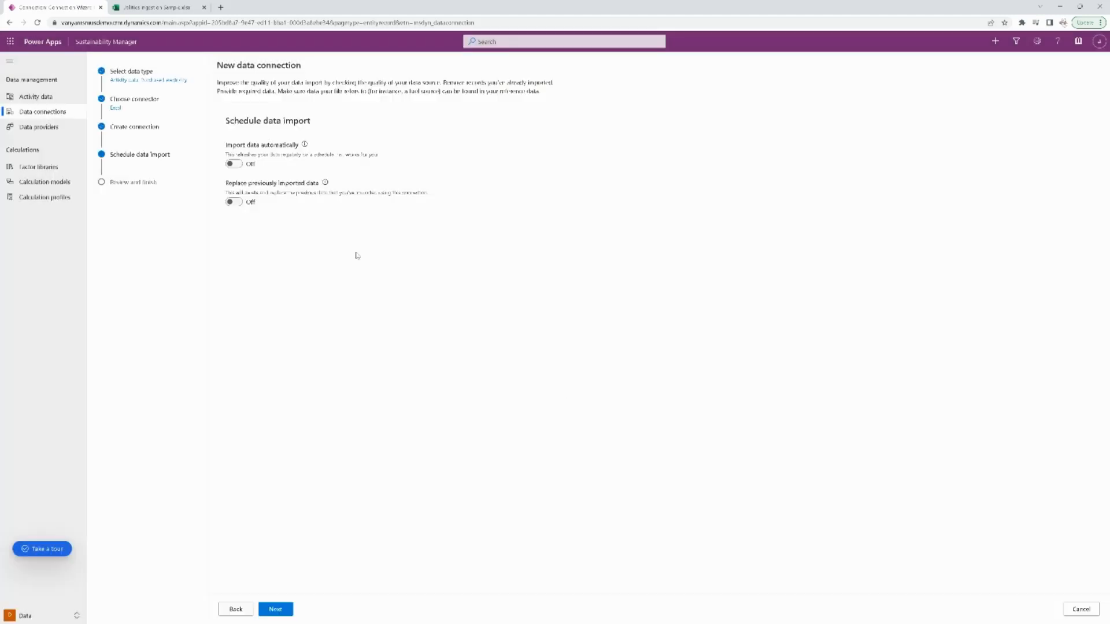
left_click(233, 164)
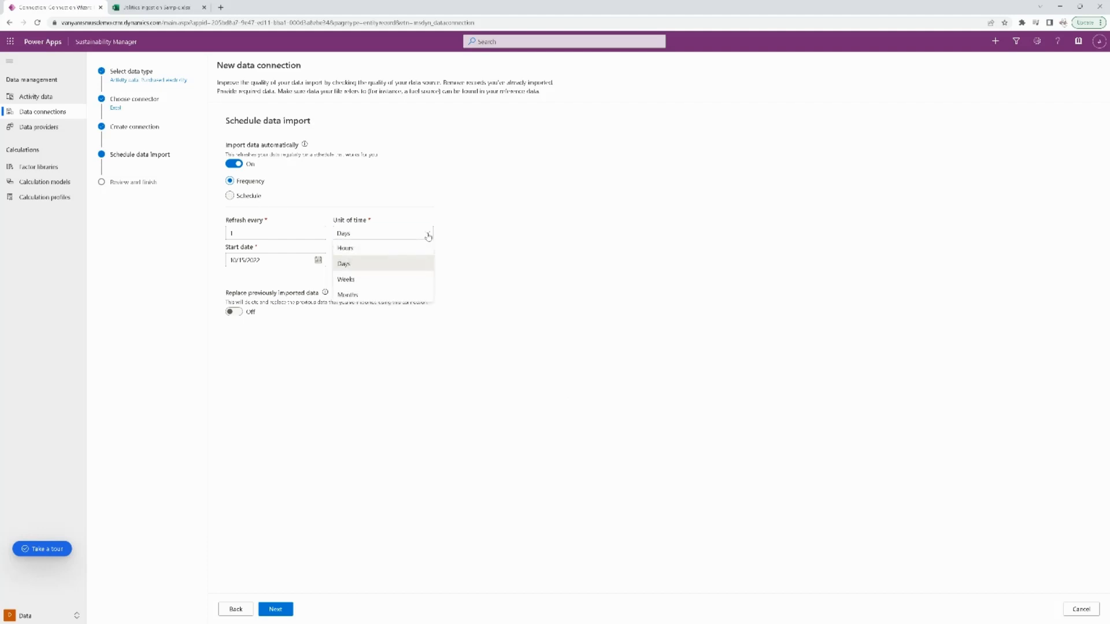
left_click(348, 294)
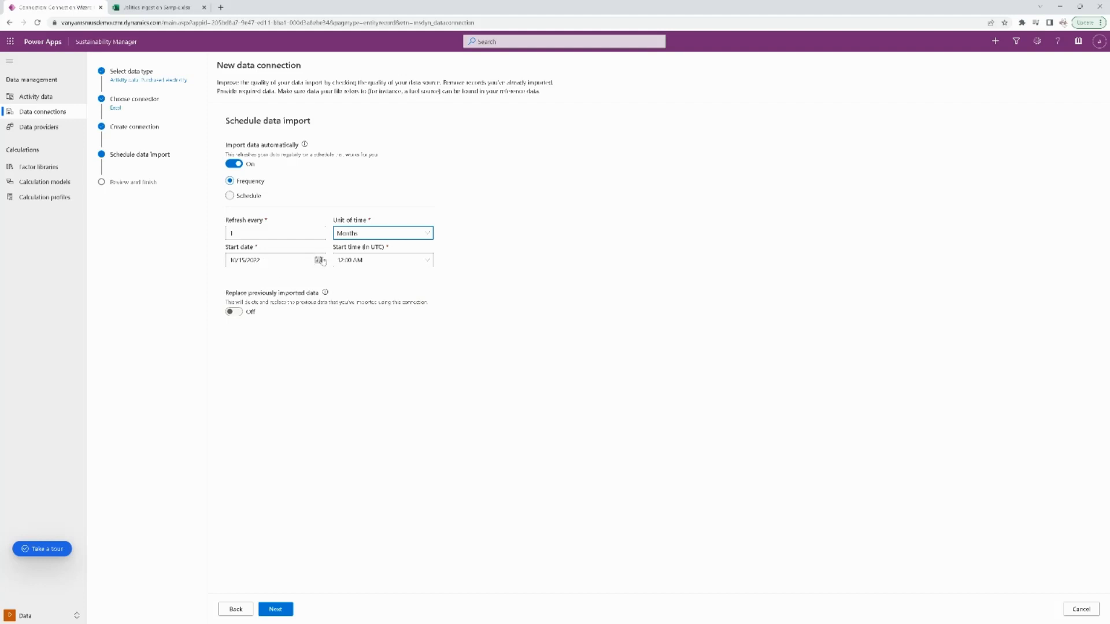
mouse_move(278, 266)
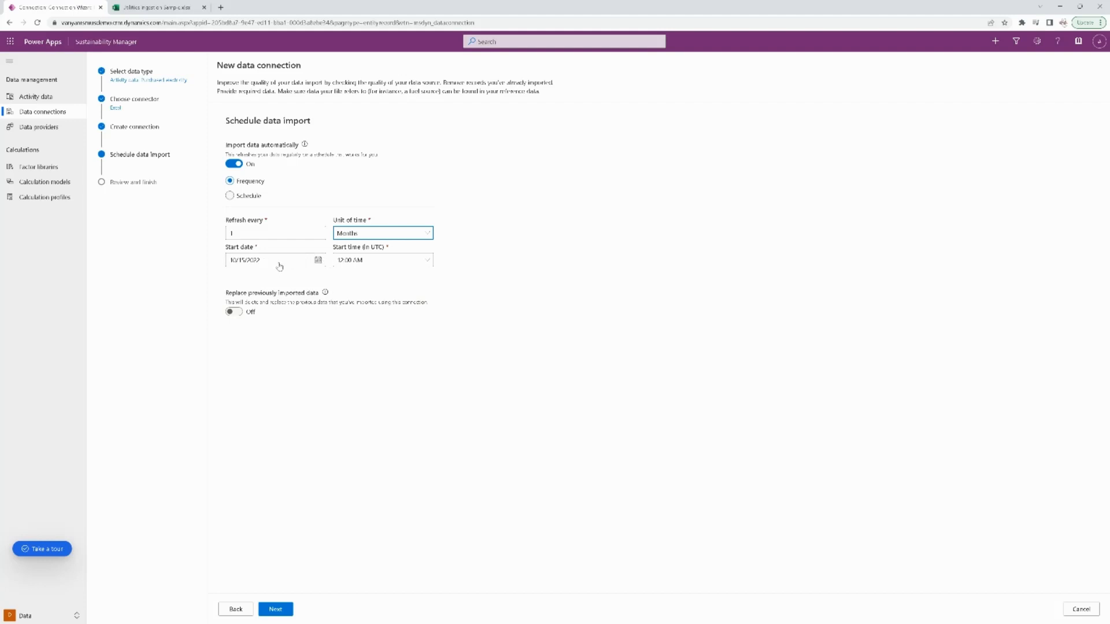
mouse_move(384, 268)
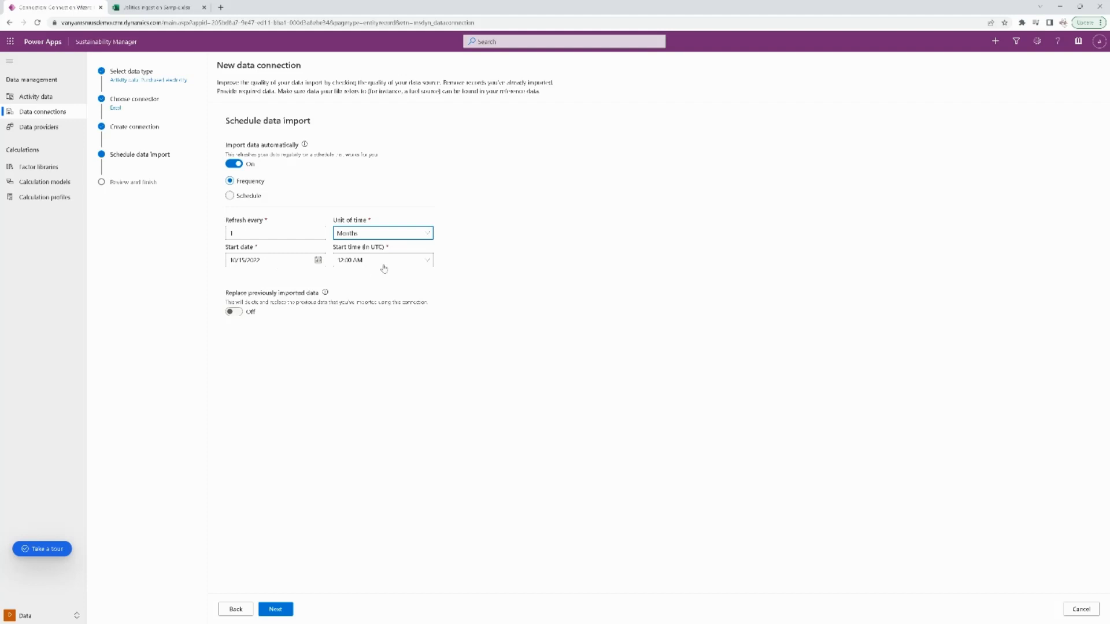
mouse_move(423, 394)
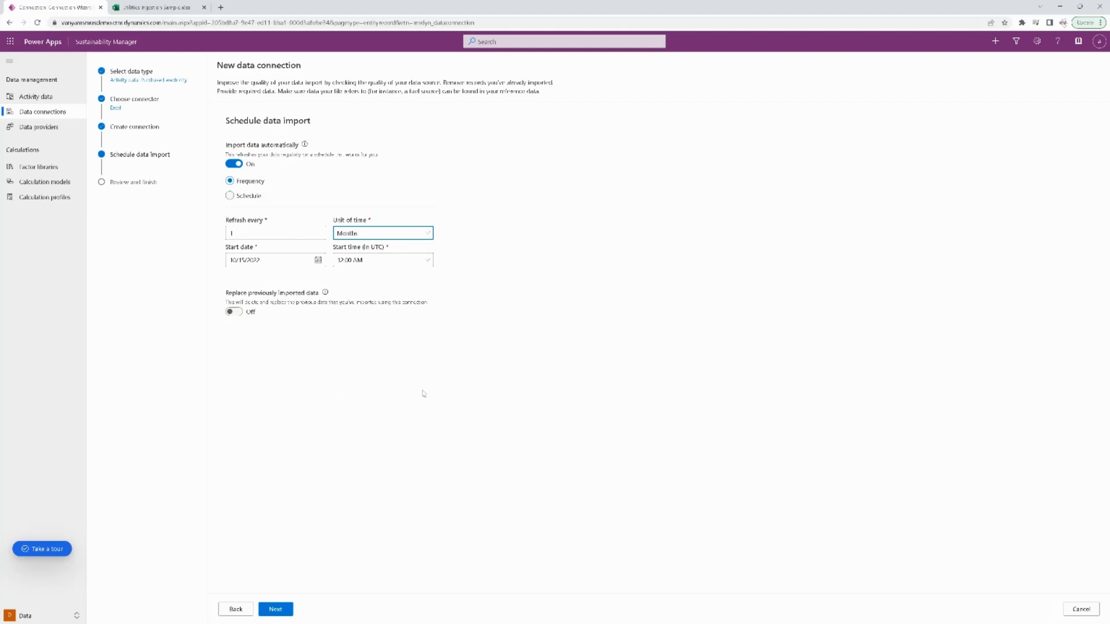
mouse_move(279, 455)
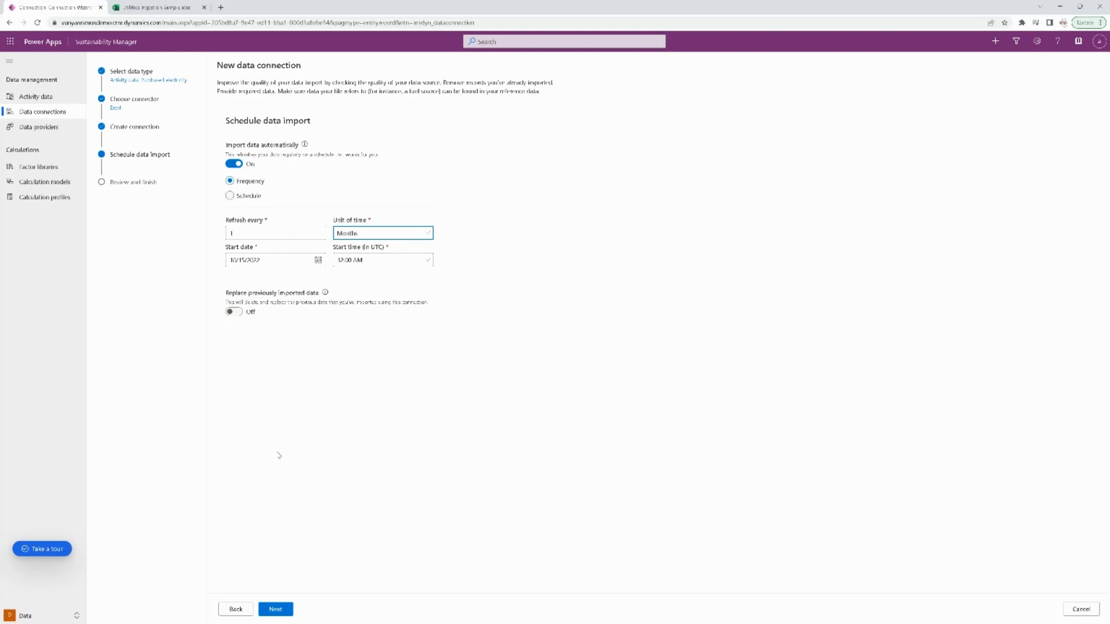
left_click(275, 608)
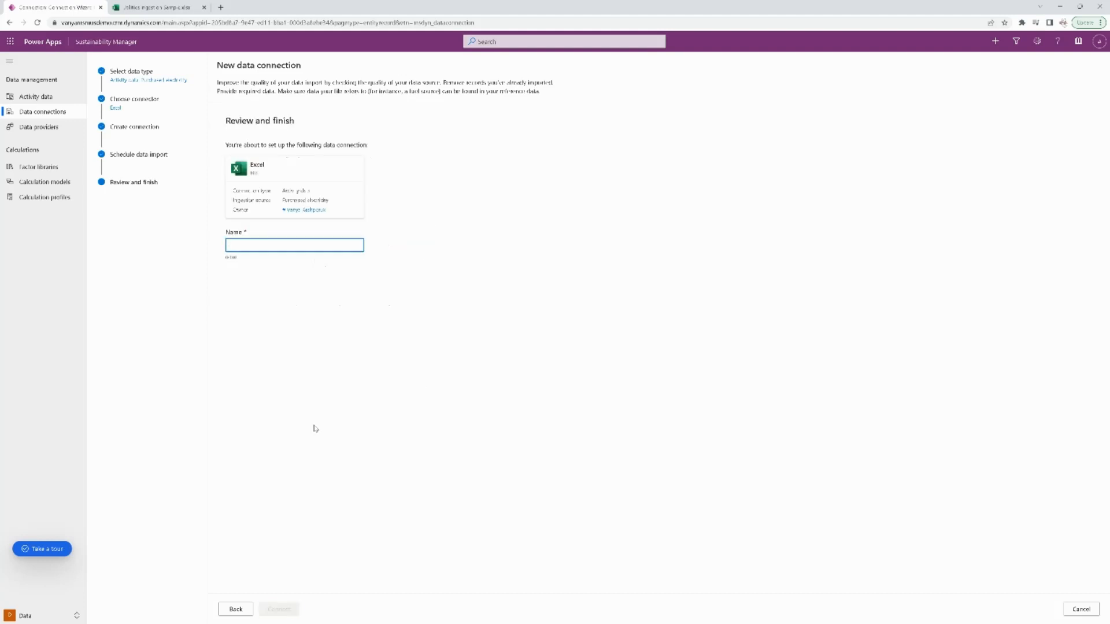
Name the connection 'Purchased Electricity USA Previous Month' and connect
type("Purchased")
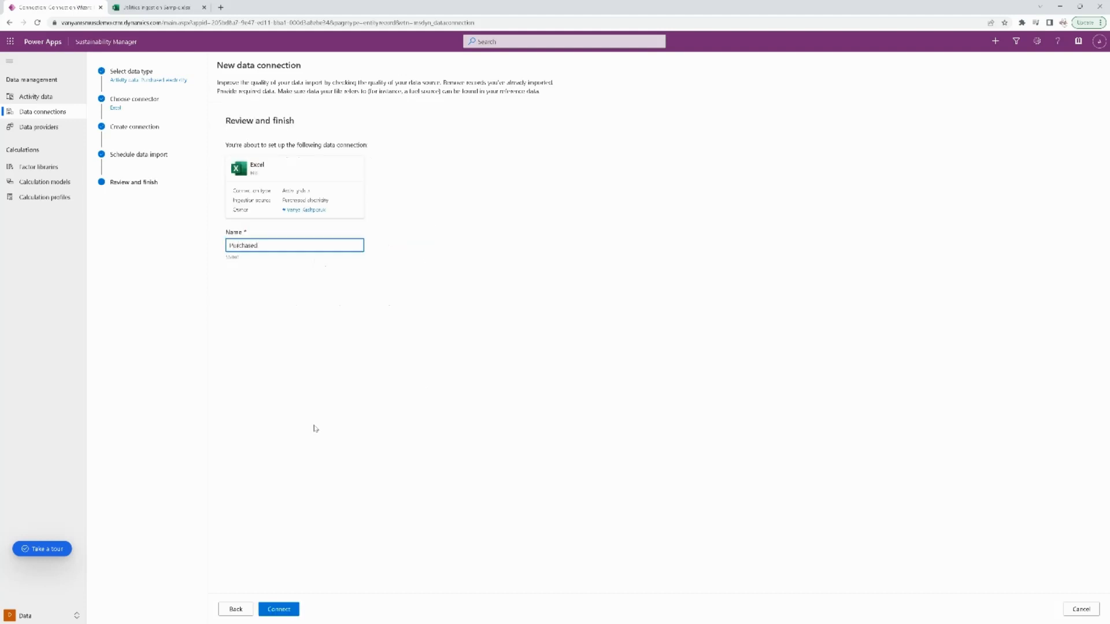
type("Electri")
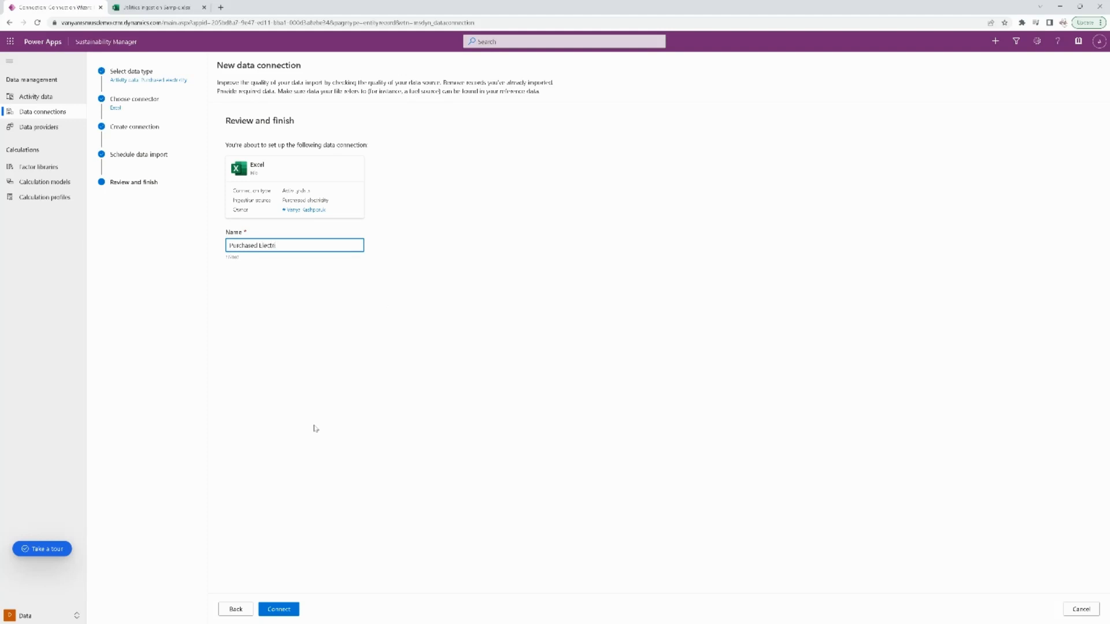
type("city USA")
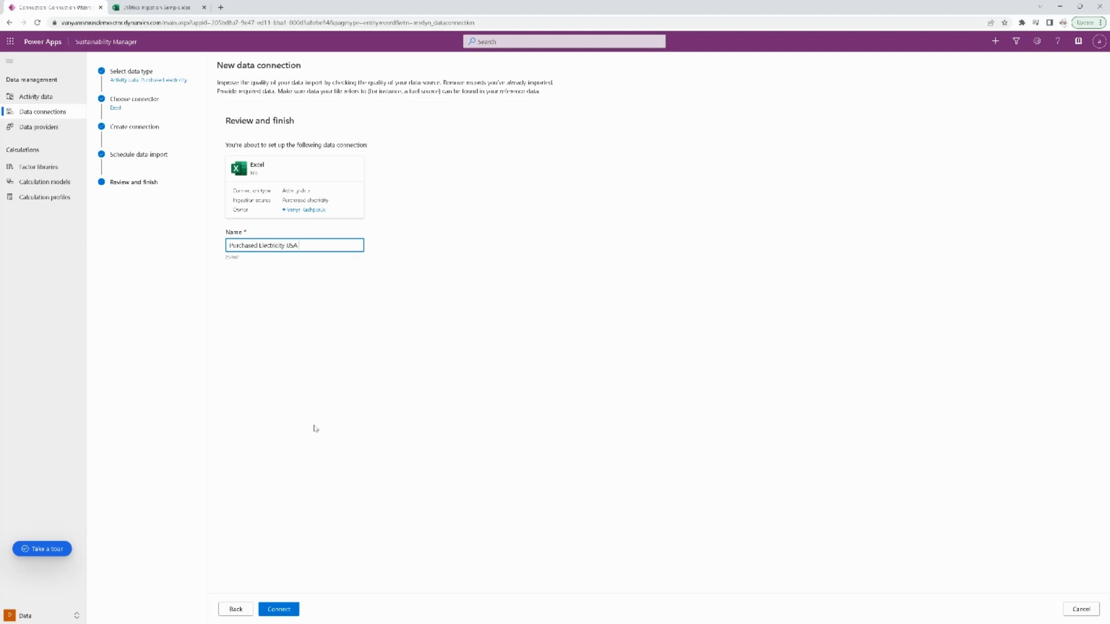
type("Previous")
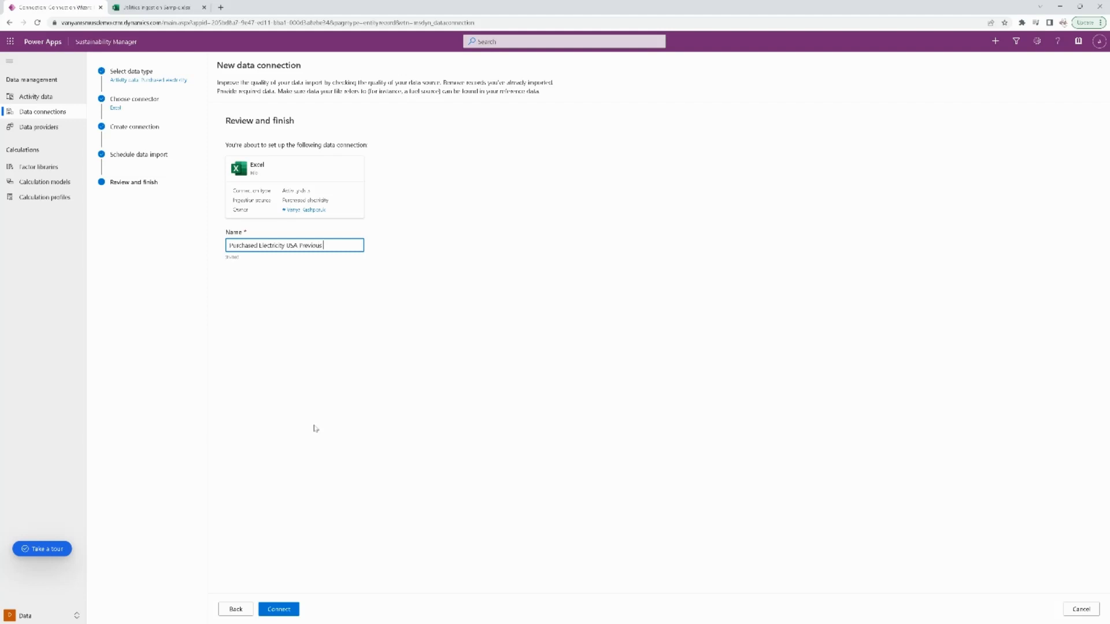
type("Month")
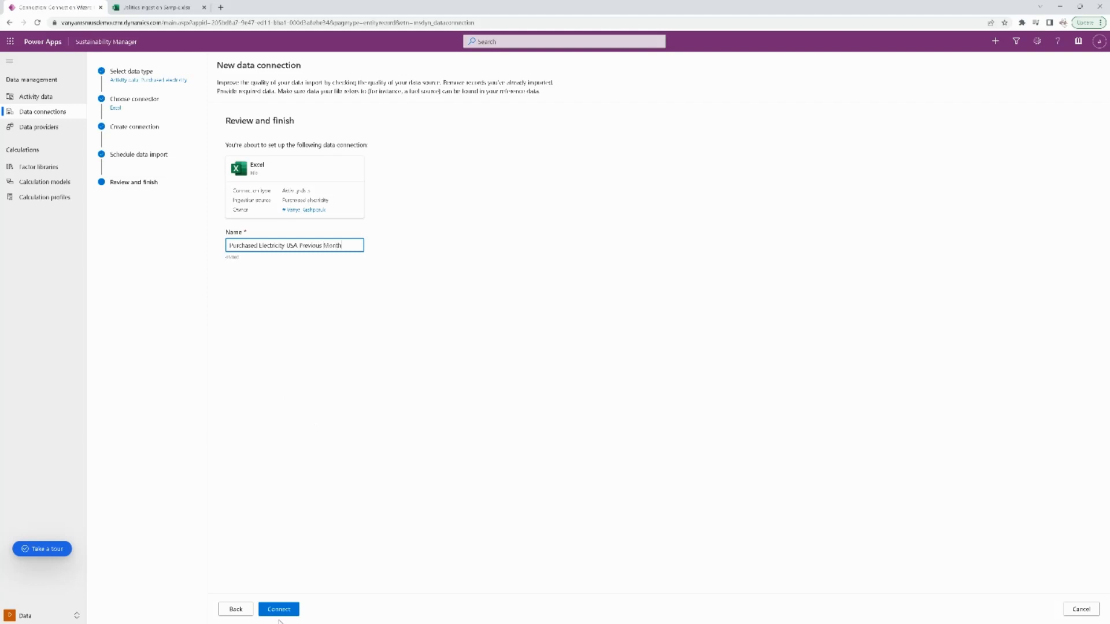
left_click(278, 610)
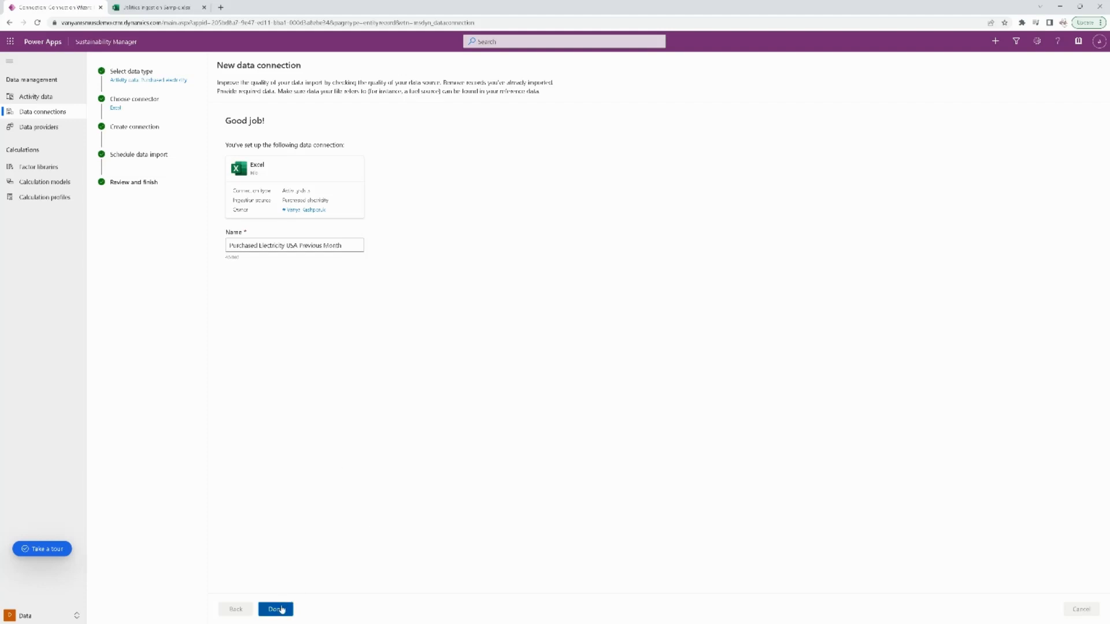
Finish setup, show connections as cards, refresh, and select the new connection card
left_click(275, 609)
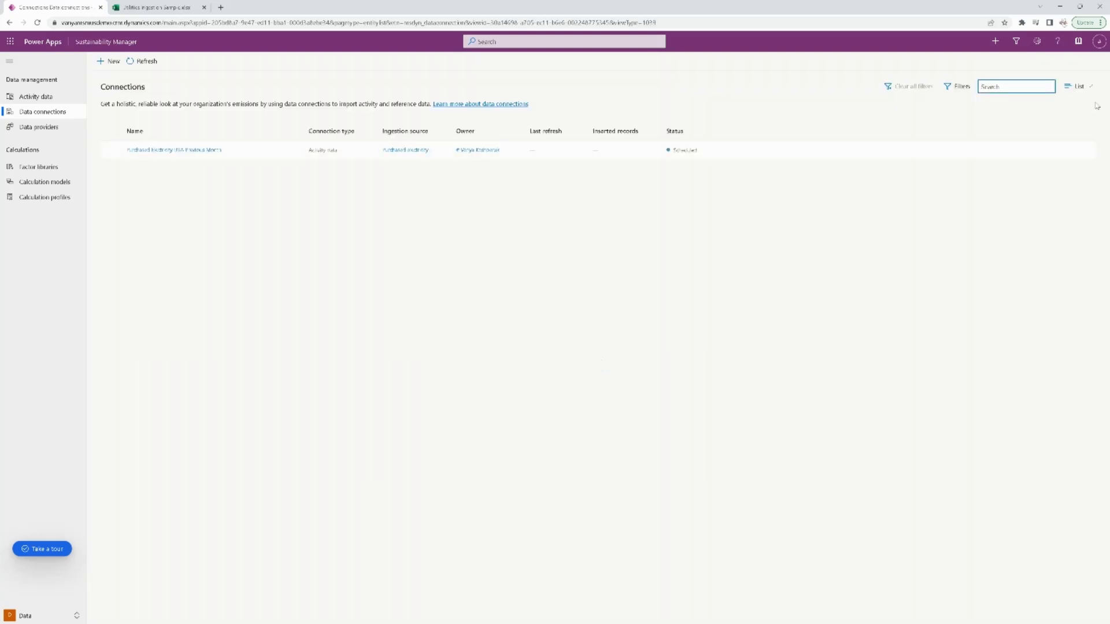
left_click(1076, 86)
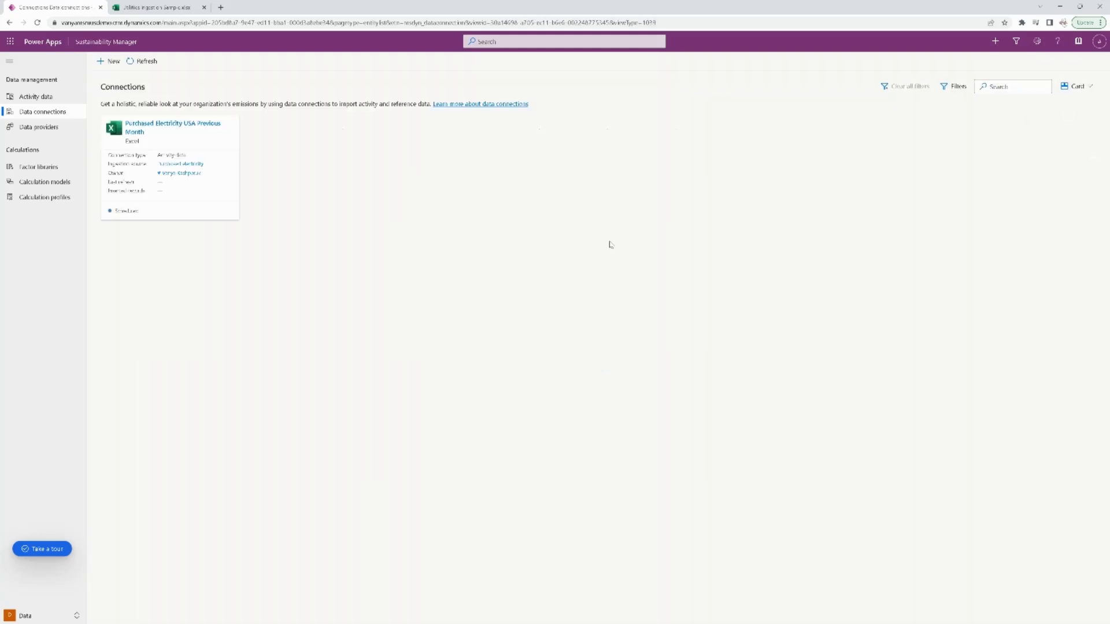
mouse_move(144, 233)
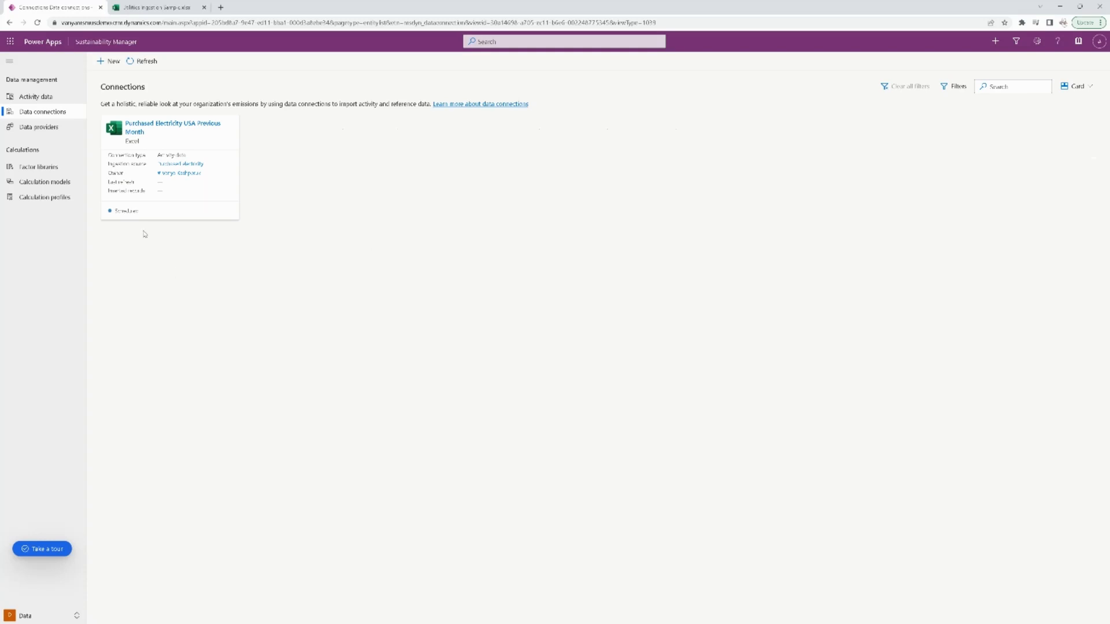
mouse_move(281, 249)
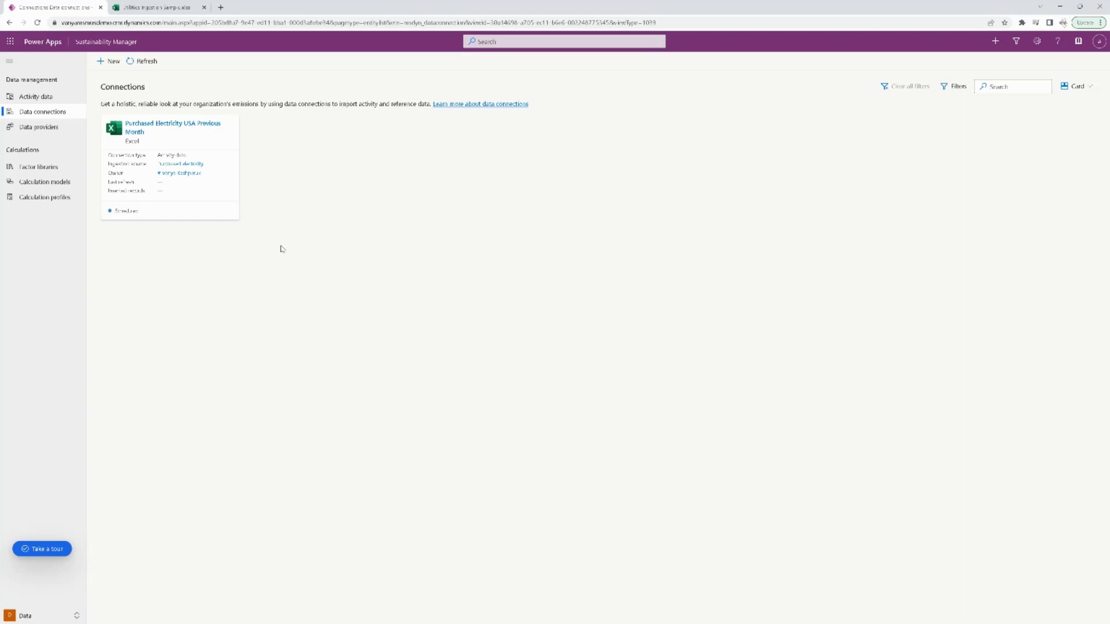
mouse_move(291, 249)
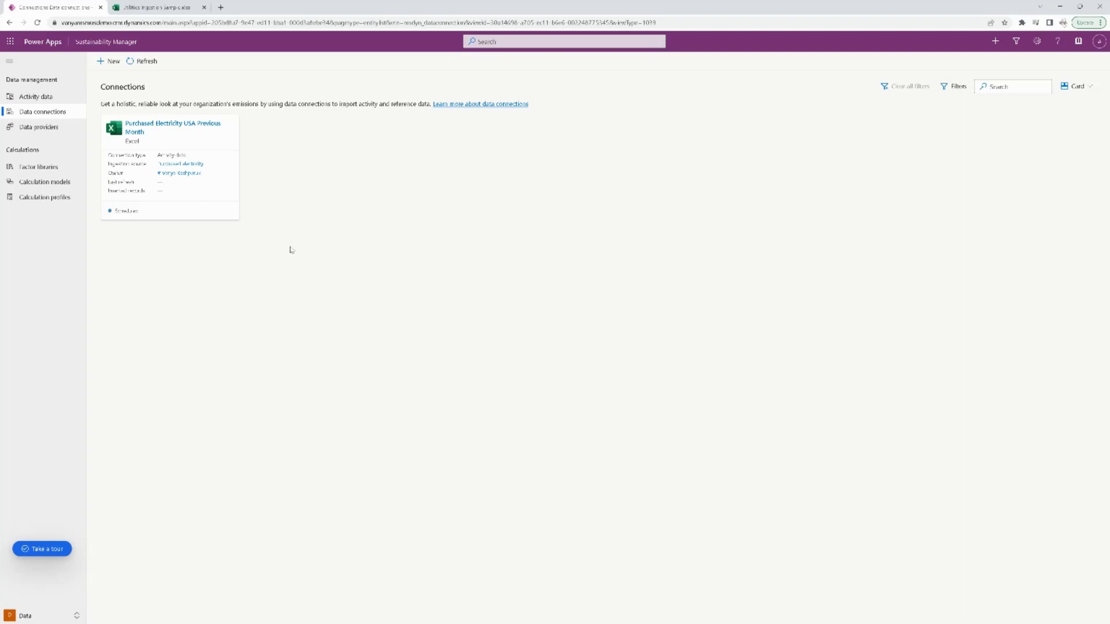
left_click(145, 61)
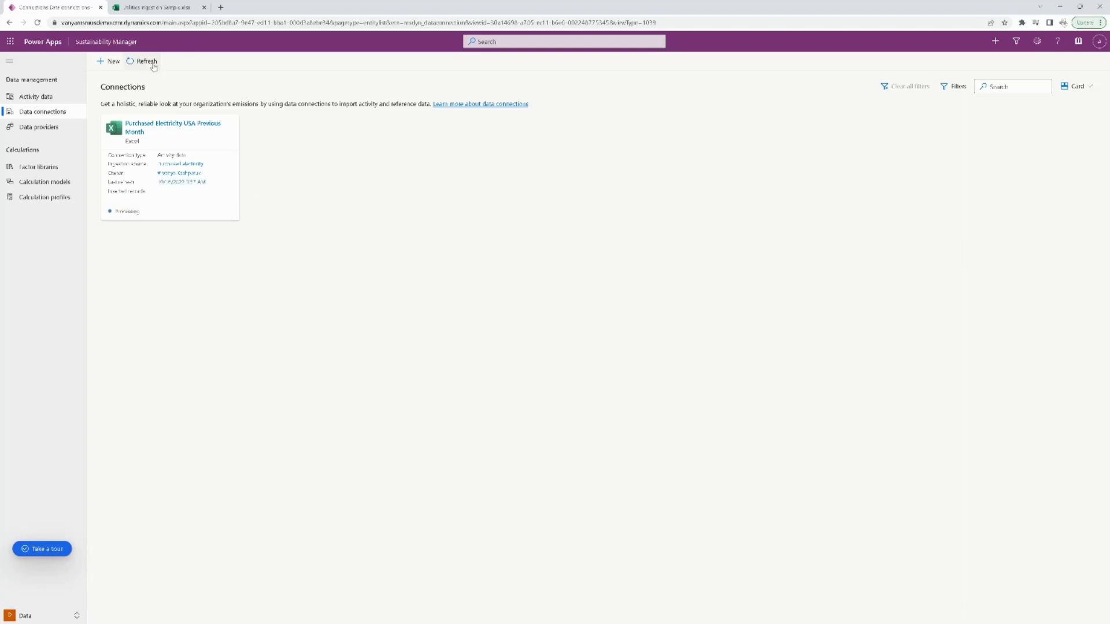
left_click(170, 167)
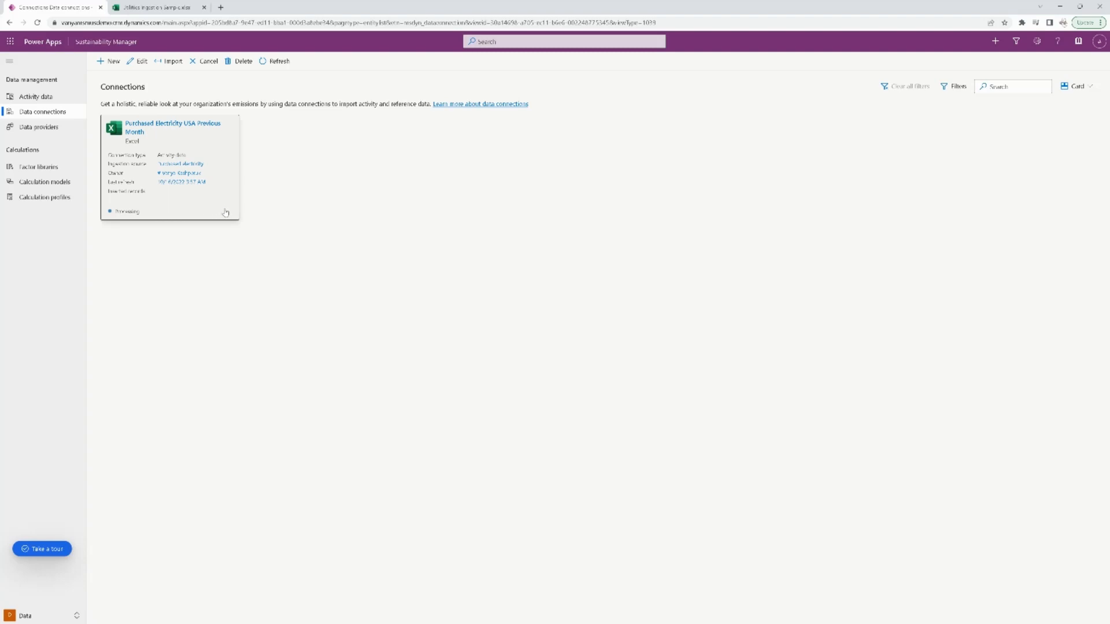
mouse_move(174, 128)
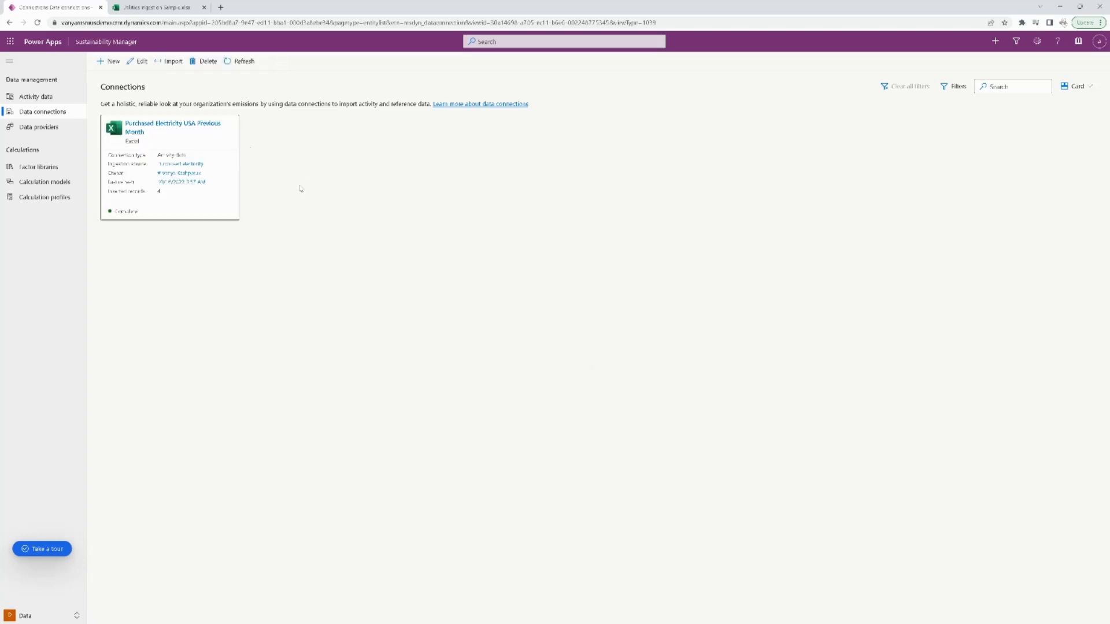
mouse_move(288, 272)
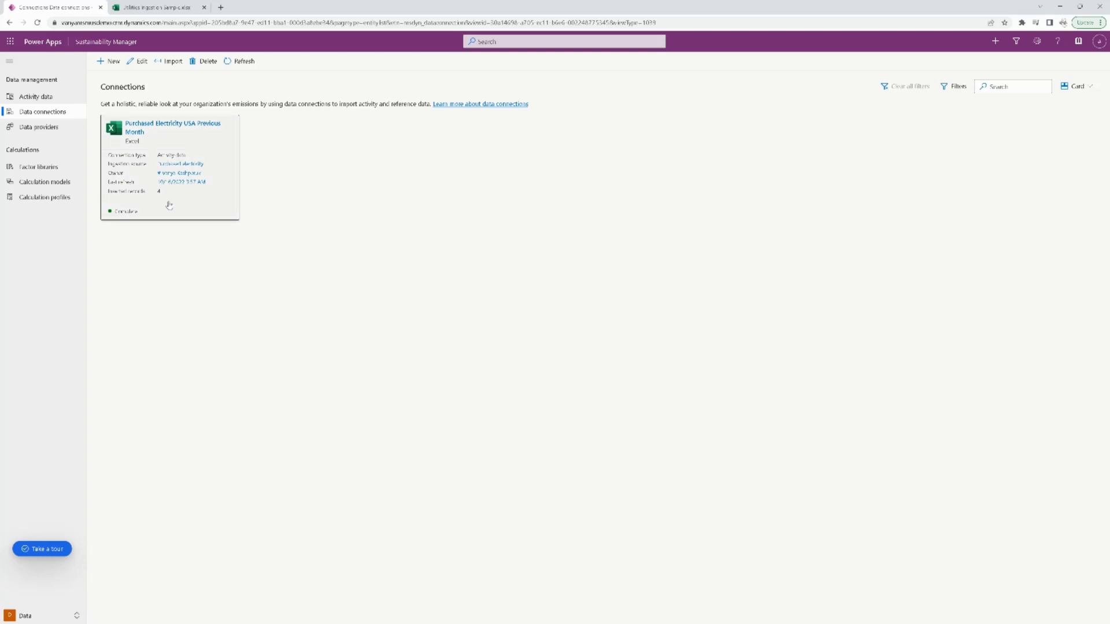
mouse_move(162, 198)
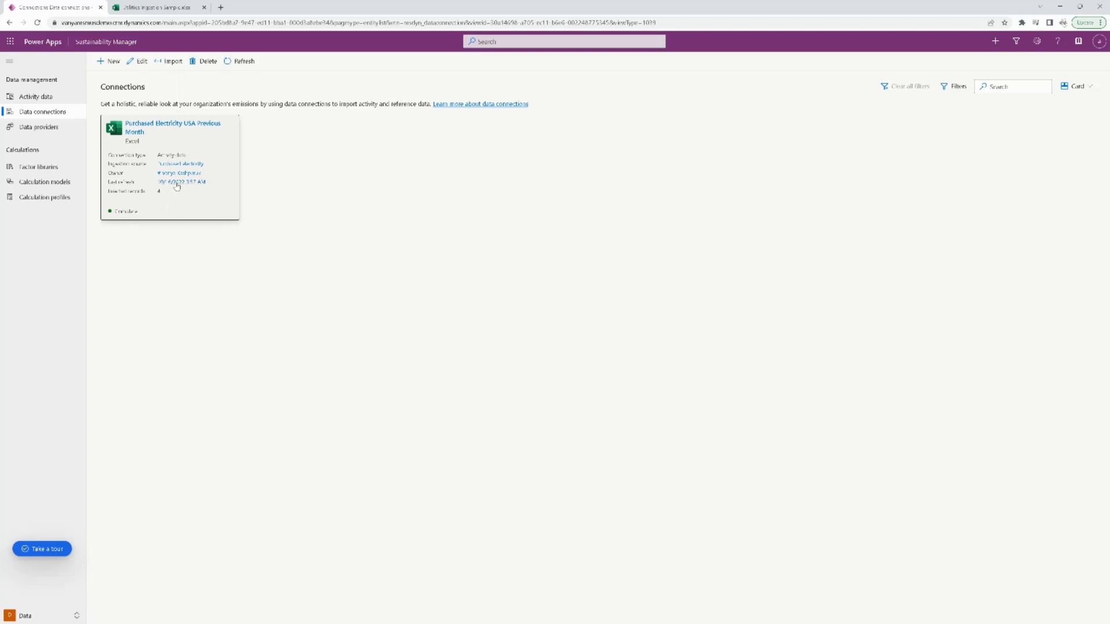
Review the latest refresh record showing 4 inserted records, then go to Activity data
left_click(170, 131)
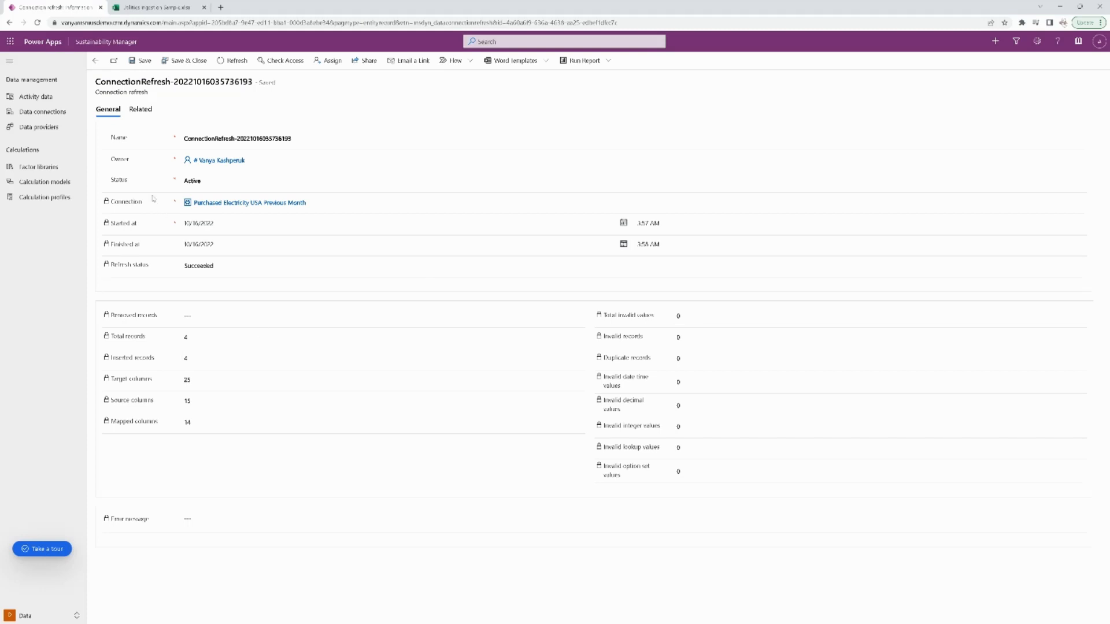
left_click(35, 97)
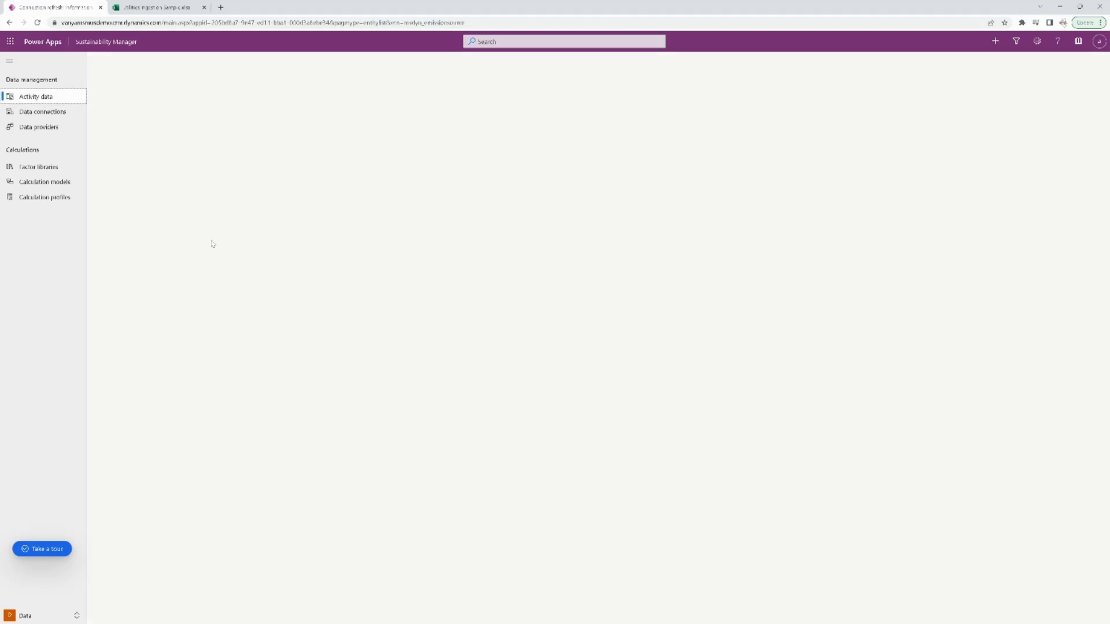
Open the Purchased electricity records and start an Equals filter on the Connection column
left_click(35, 96)
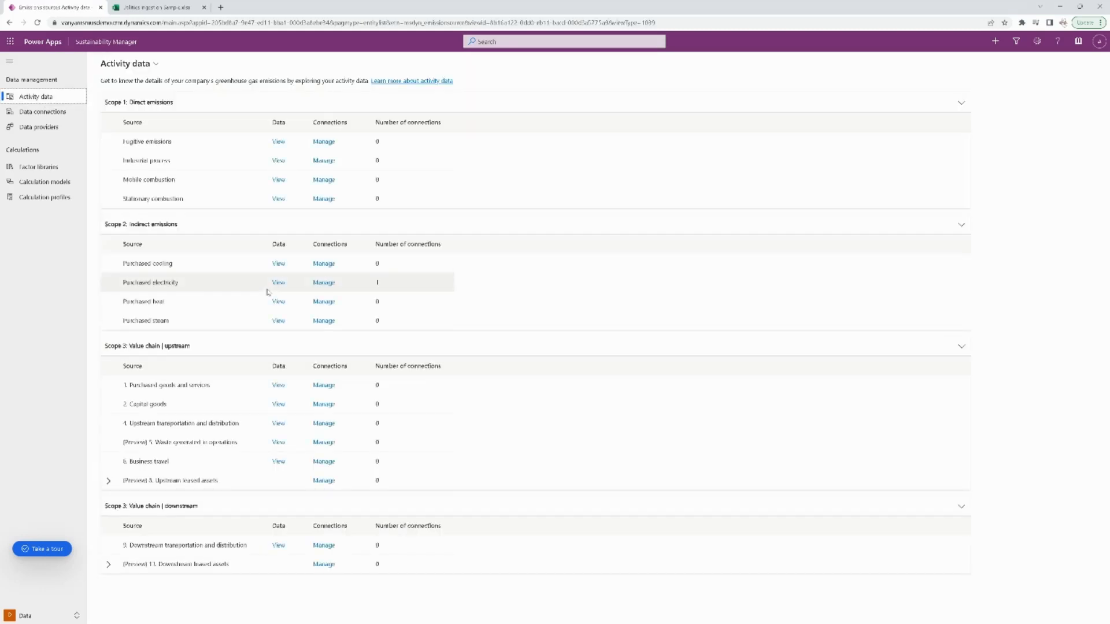
left_click(278, 283)
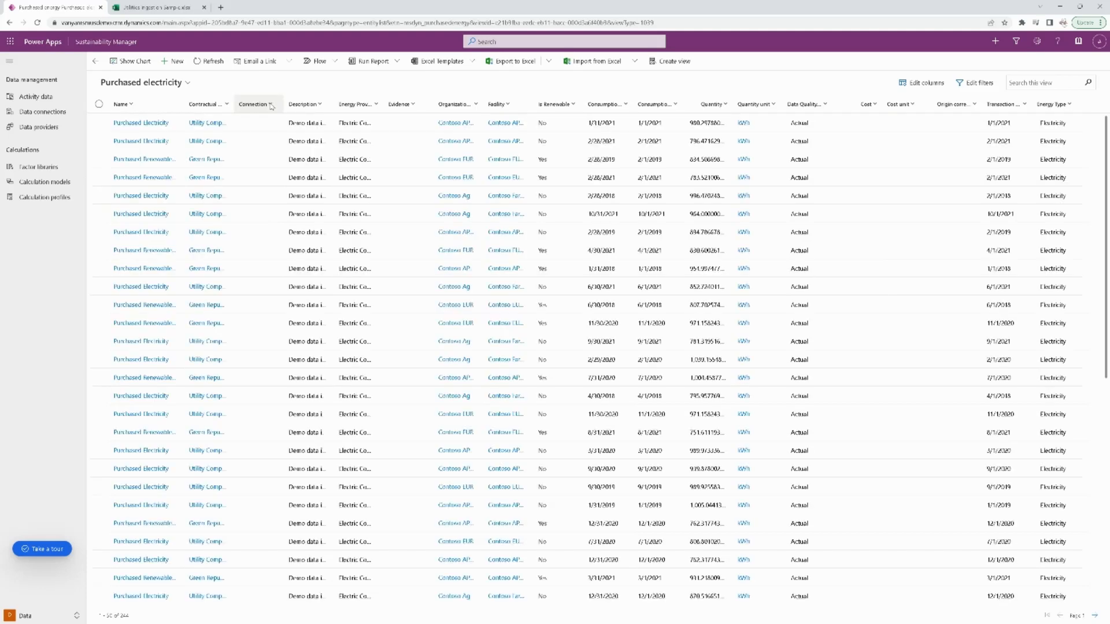
left_click(271, 104)
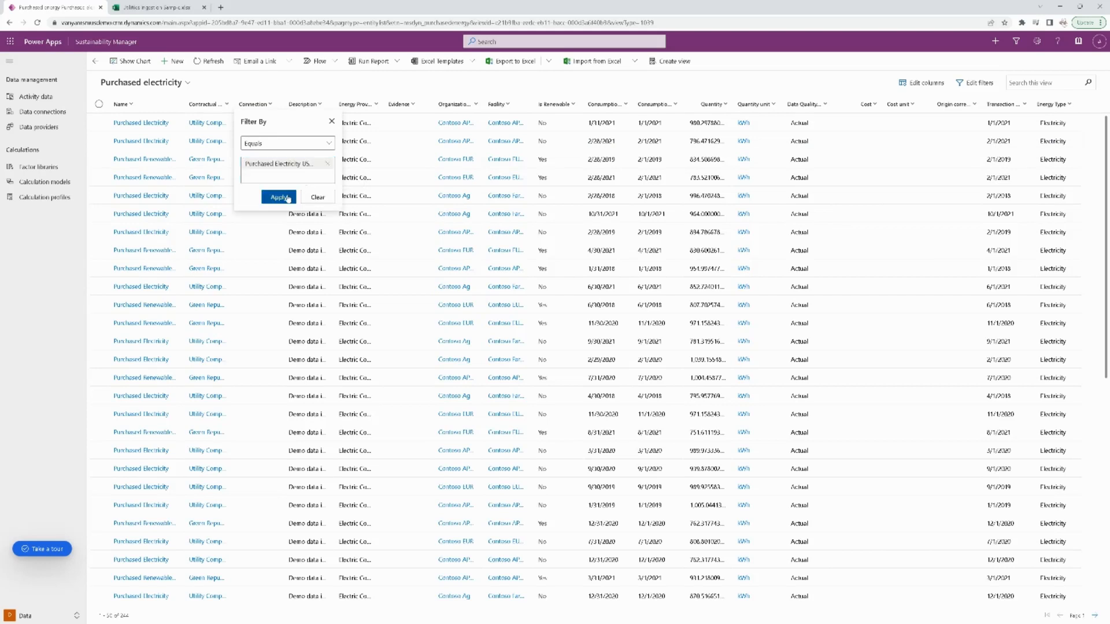
Apply the Connection filter to show the four 9/30/2022 Public Energy Purchase records
left_click(278, 196)
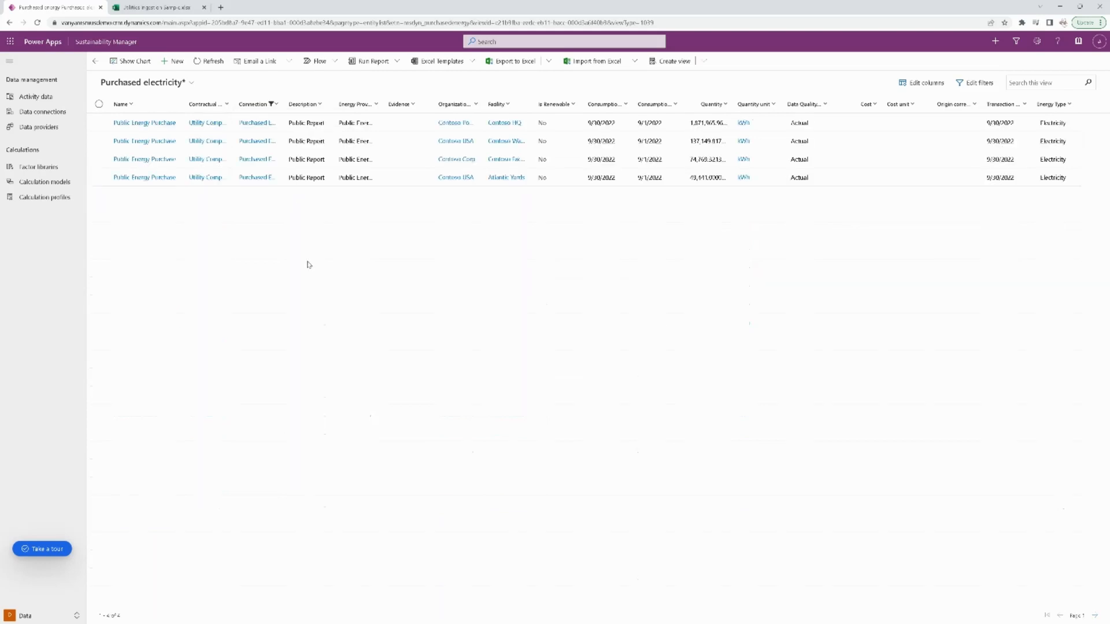
mouse_move(518, 202)
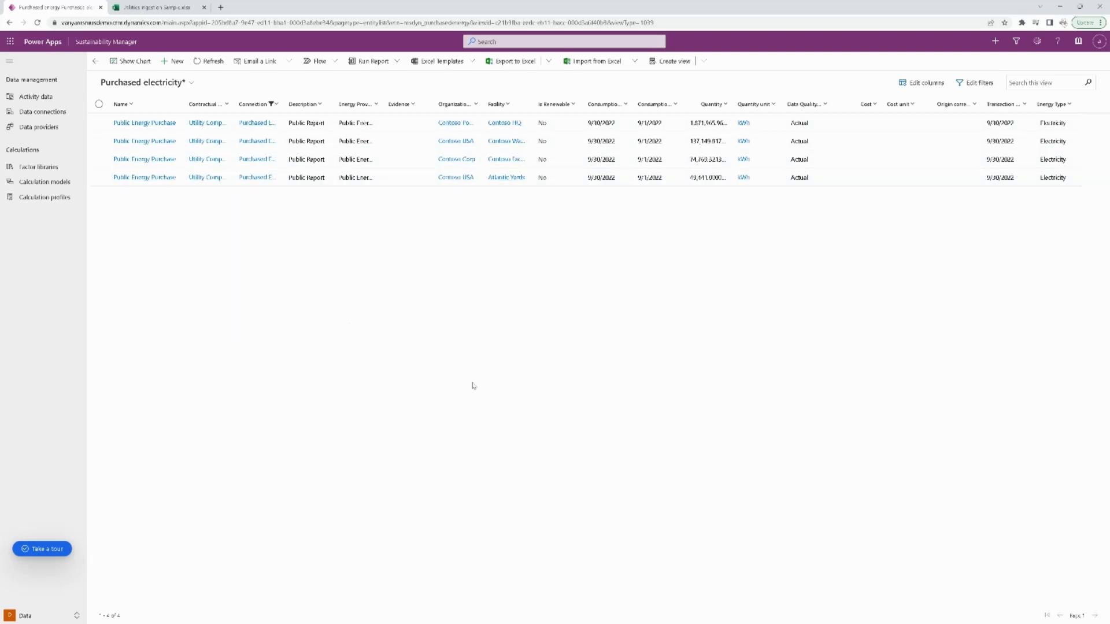
mouse_move(441, 454)
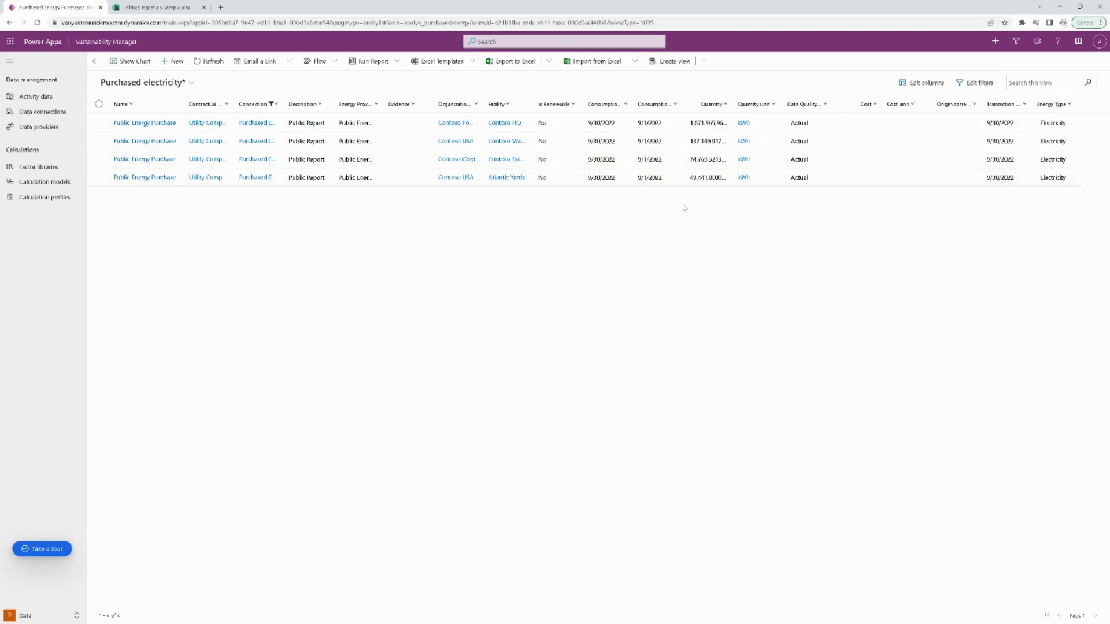
mouse_move(702, 182)
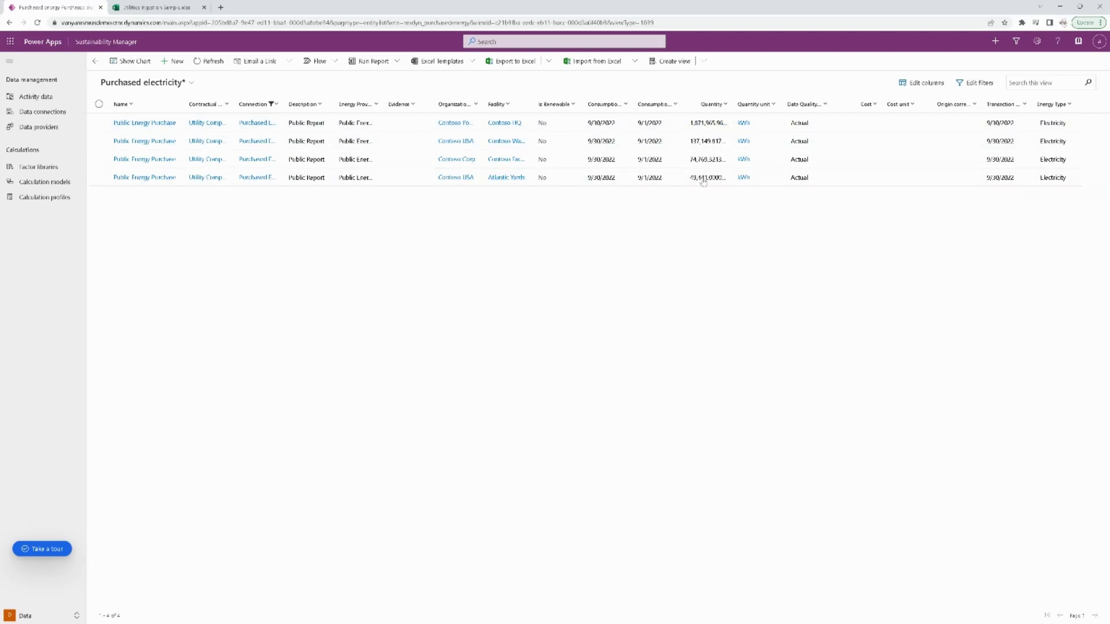
mouse_move(727, 225)
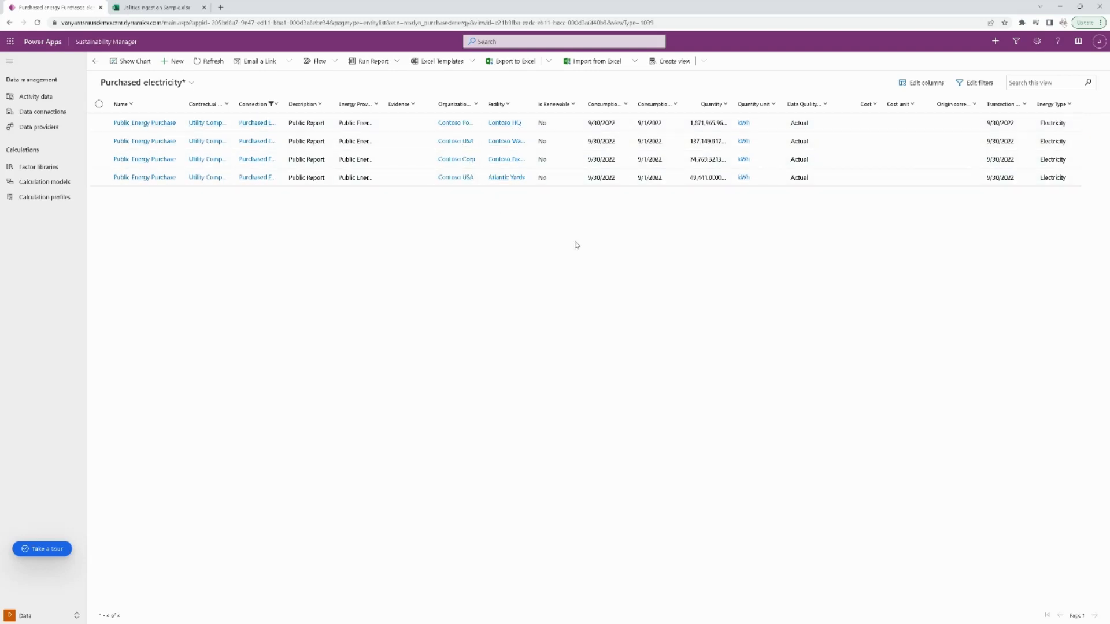
mouse_move(1024, 221)
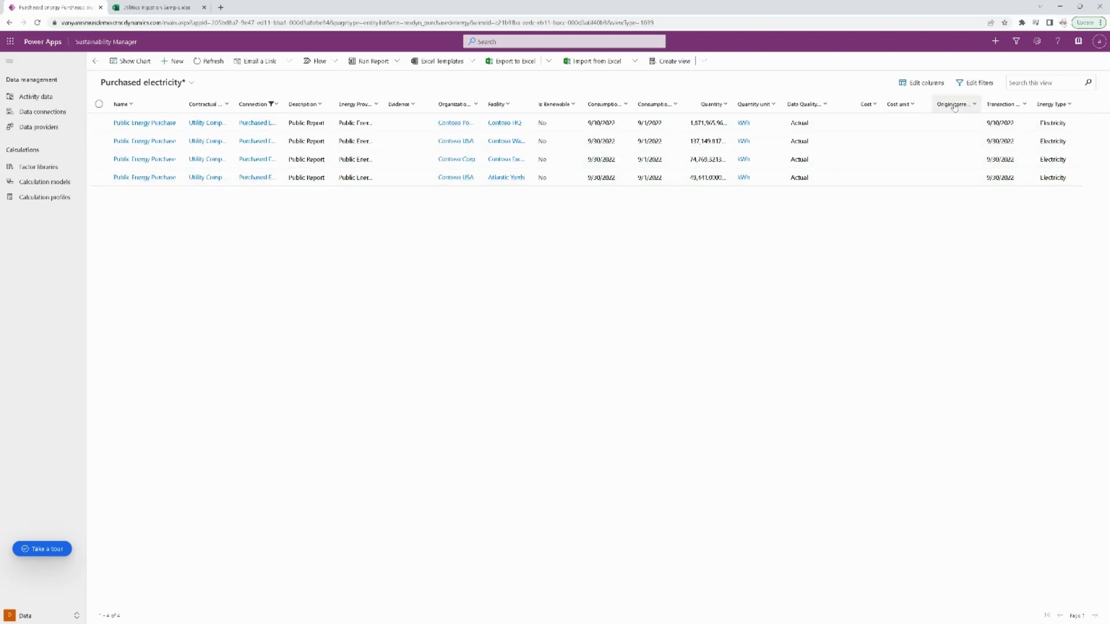
mouse_move(844, 235)
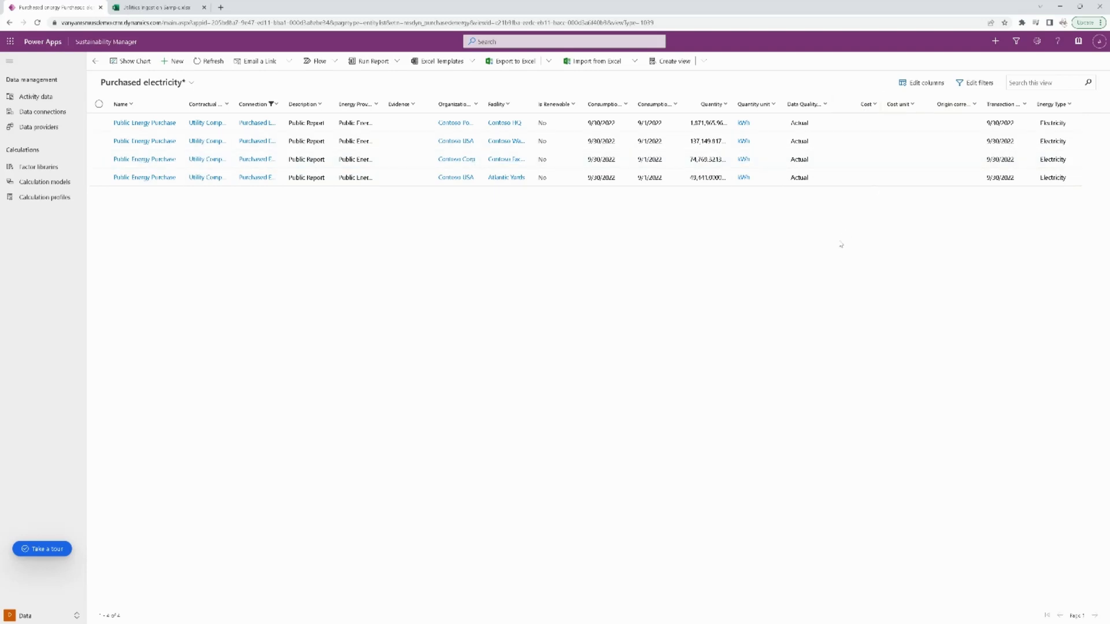
mouse_move(626, 294)
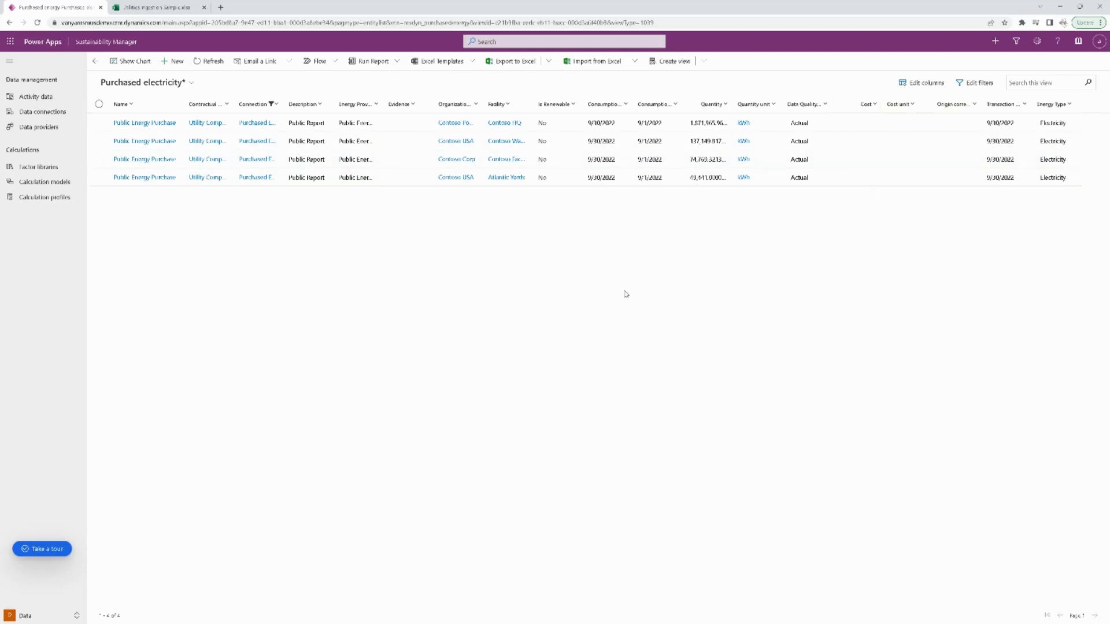